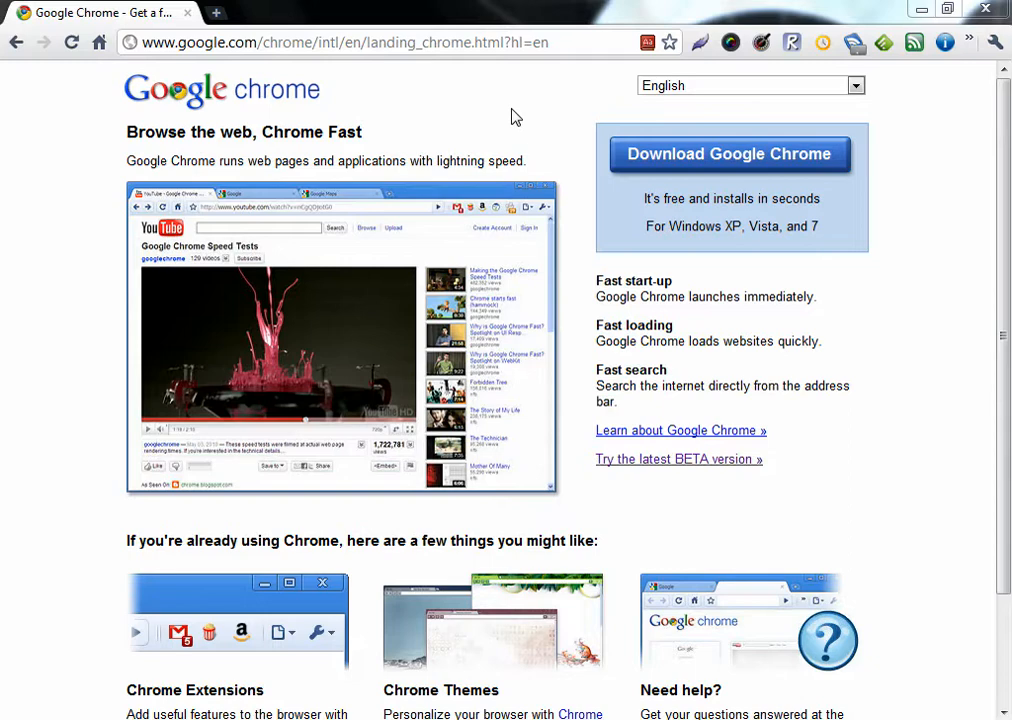
pyautogui.moveTo(596, 90)
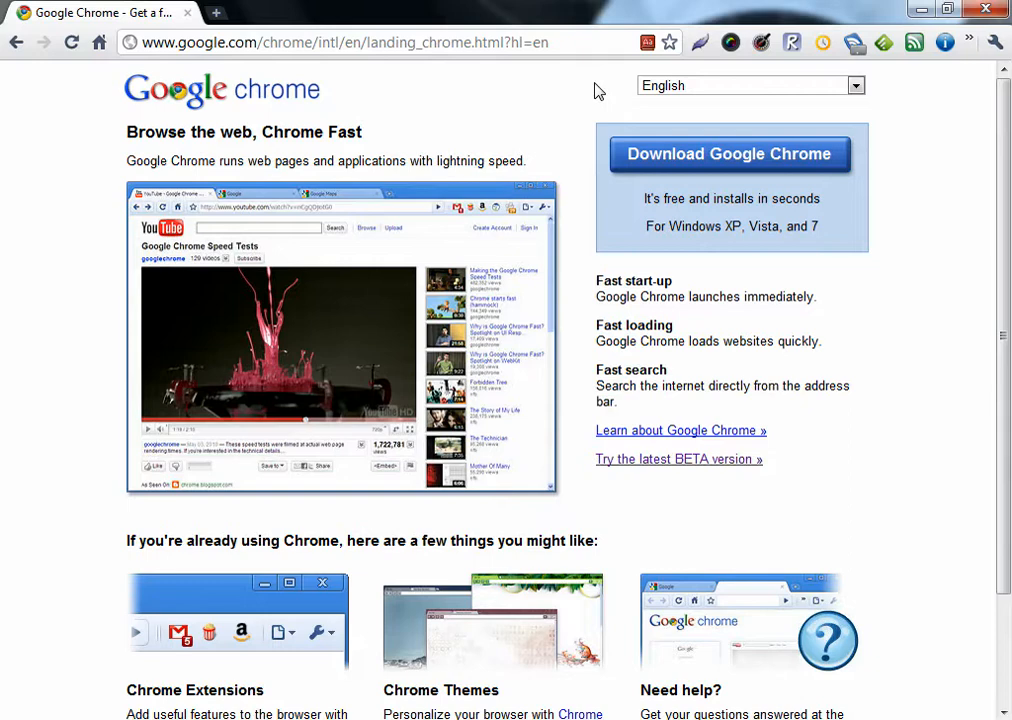
pyautogui.moveTo(528, 112)
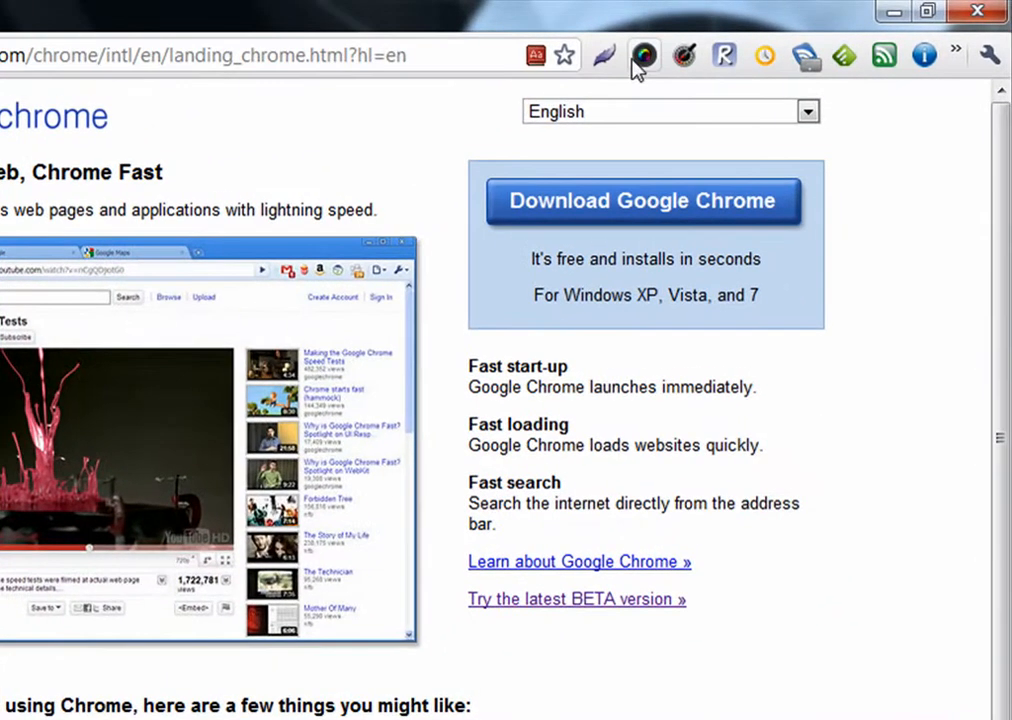
pyautogui.moveTo(472, 50)
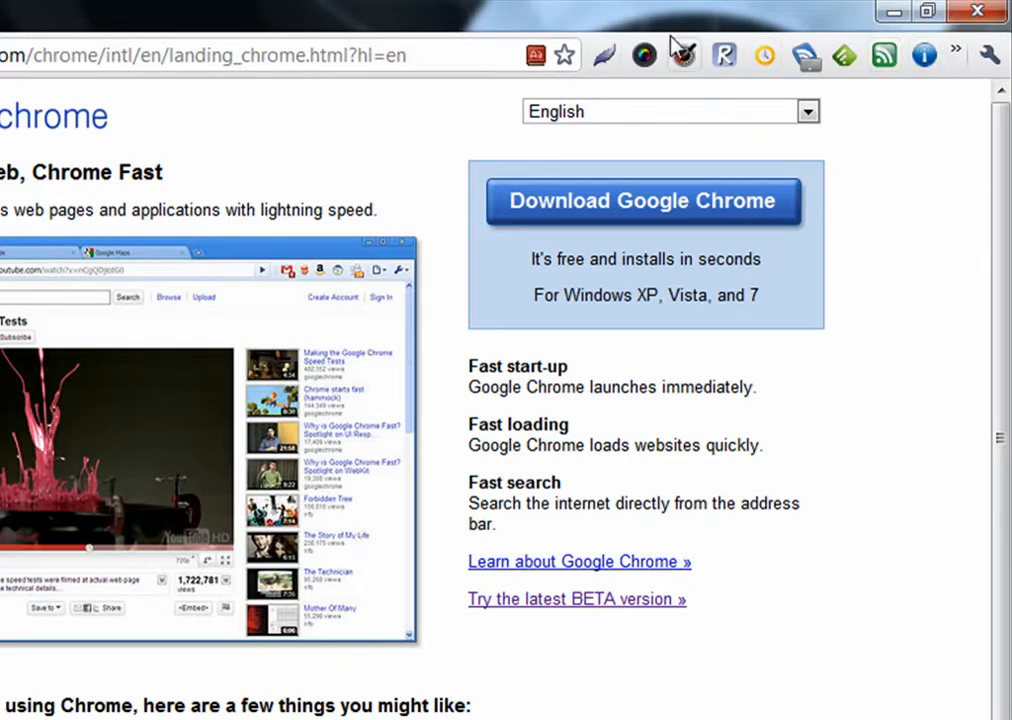
pyautogui.moveTo(584, 96)
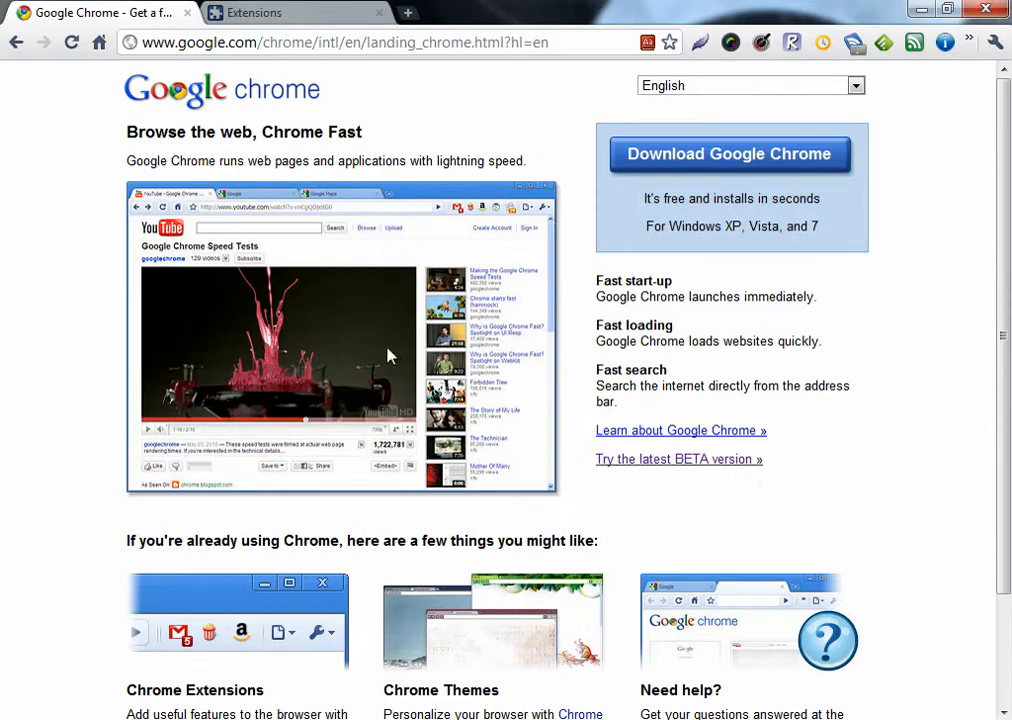
pyautogui.moveTo(296, 112)
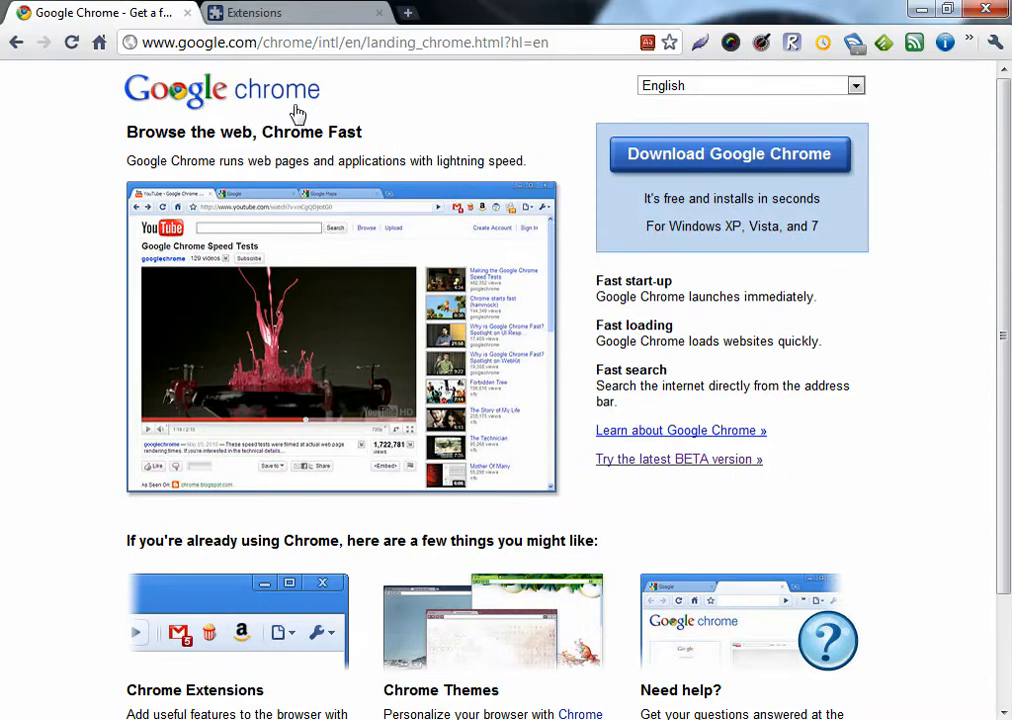
pyautogui.moveTo(890, 376)
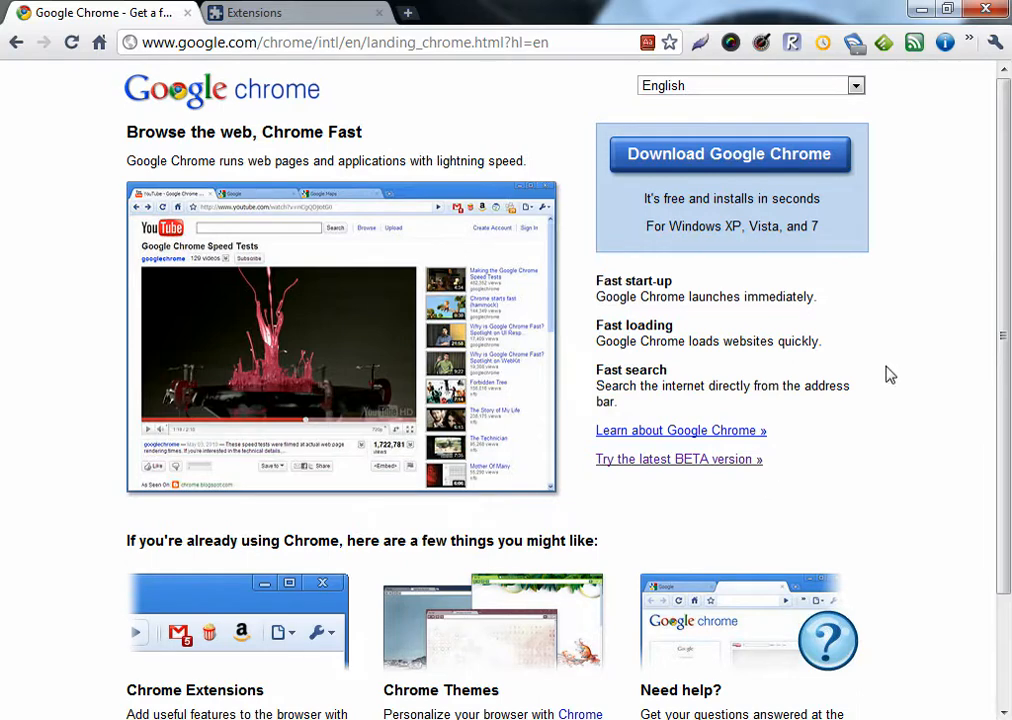
pyautogui.moveTo(932, 292)
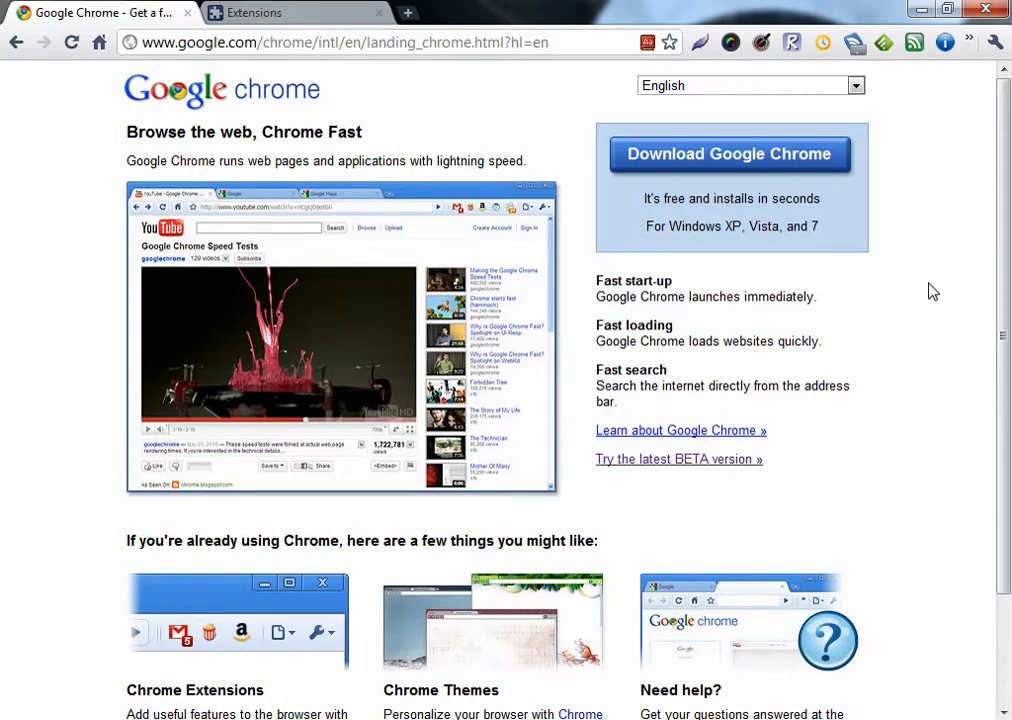
# Close the extra tab and reach the installed-extensions page via Wrench > Tools > Extensions
pyautogui.click(378, 12)
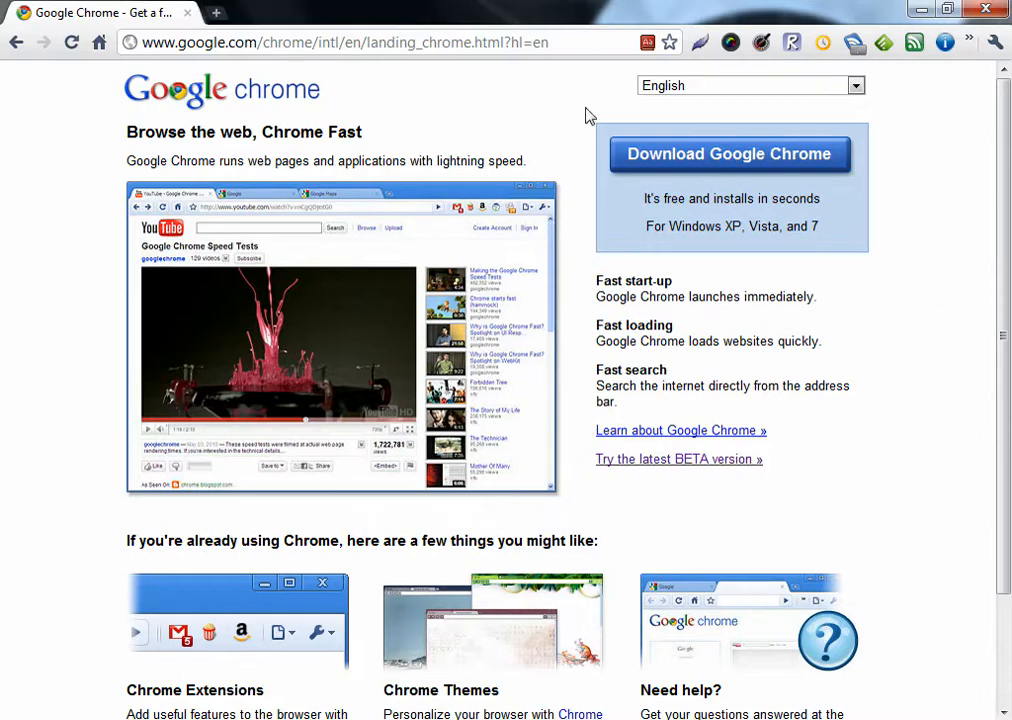
pyautogui.moveTo(992, 62)
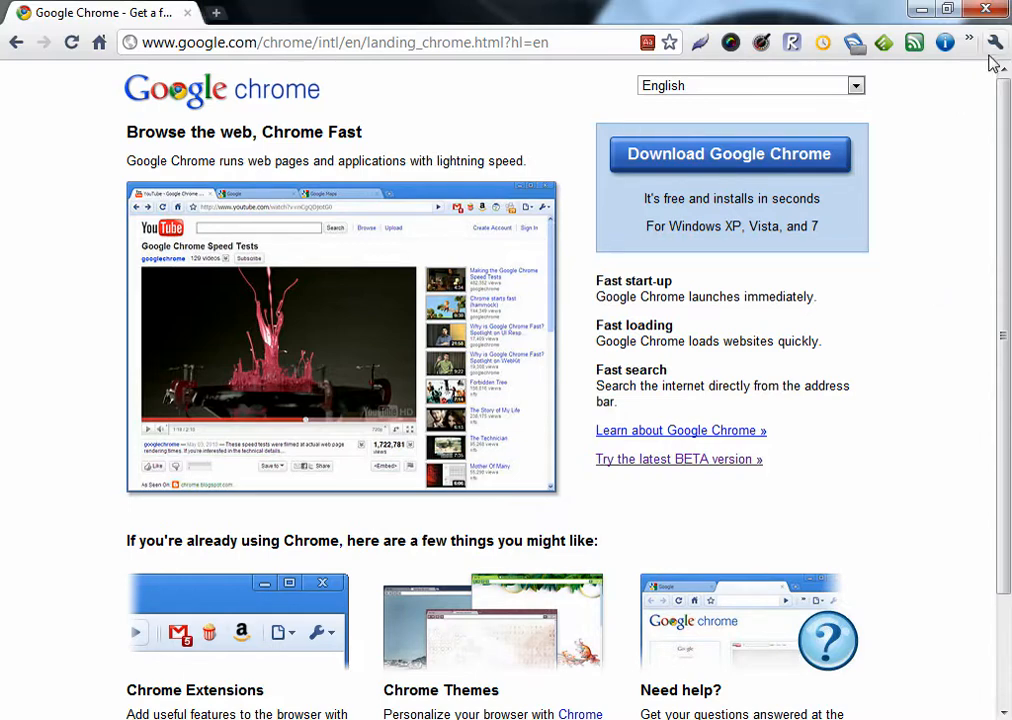
pyautogui.click(994, 42)
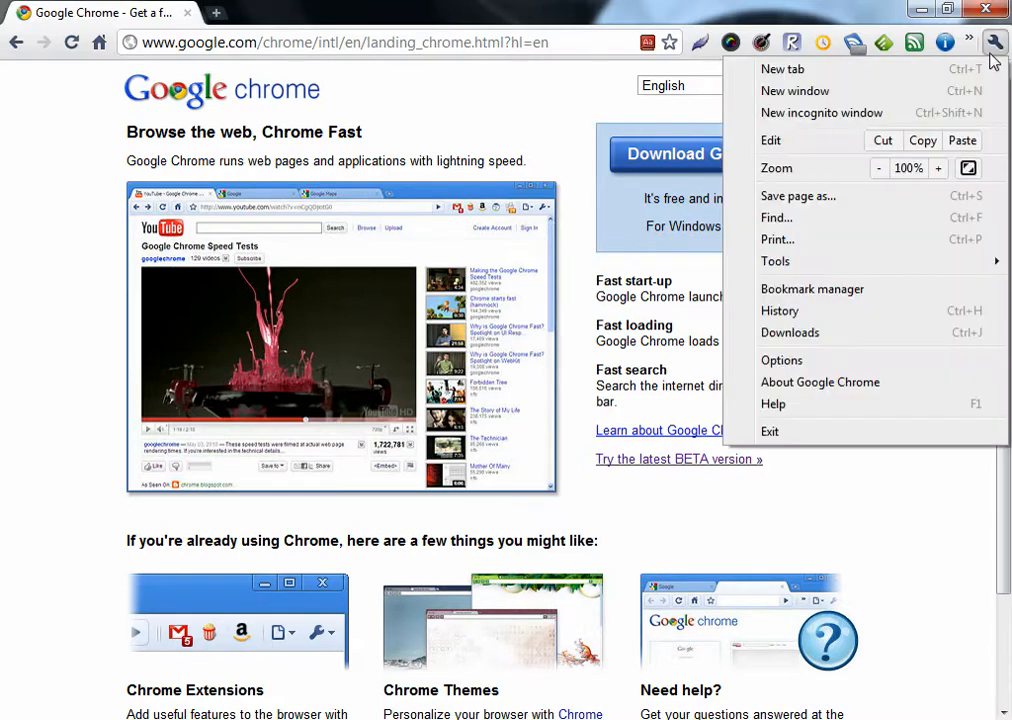
pyautogui.click(776, 260)
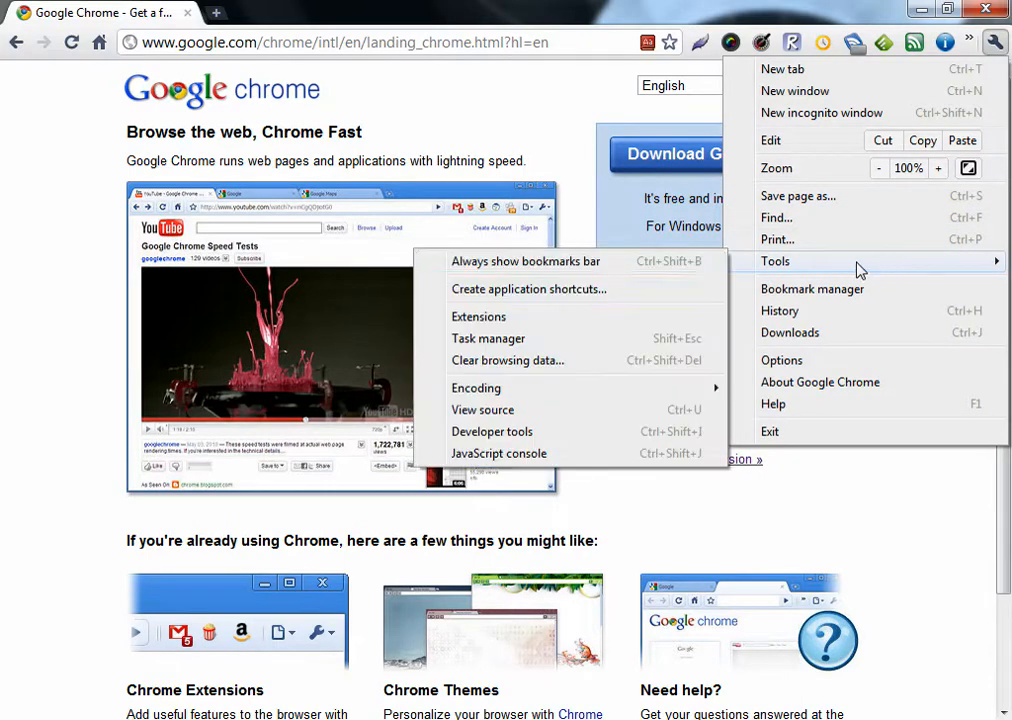
pyautogui.click(478, 316)
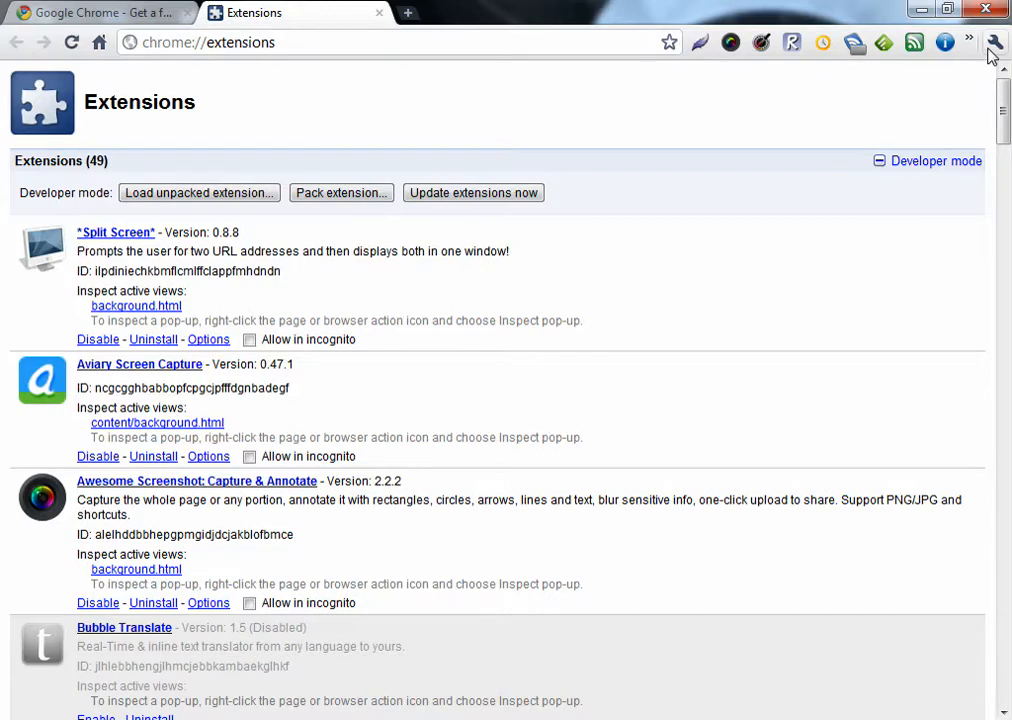
# Scroll to the bottom of the extensions list and follow 'Get more extensions >>' to the gallery
pyautogui.click(994, 42)
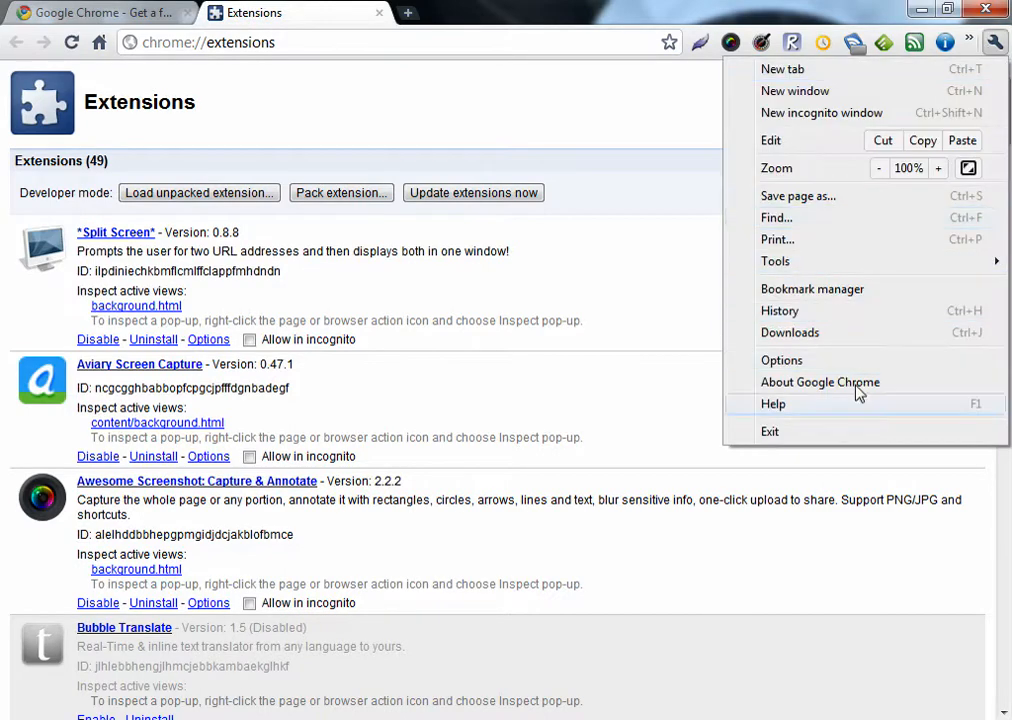
pyautogui.click(652, 248)
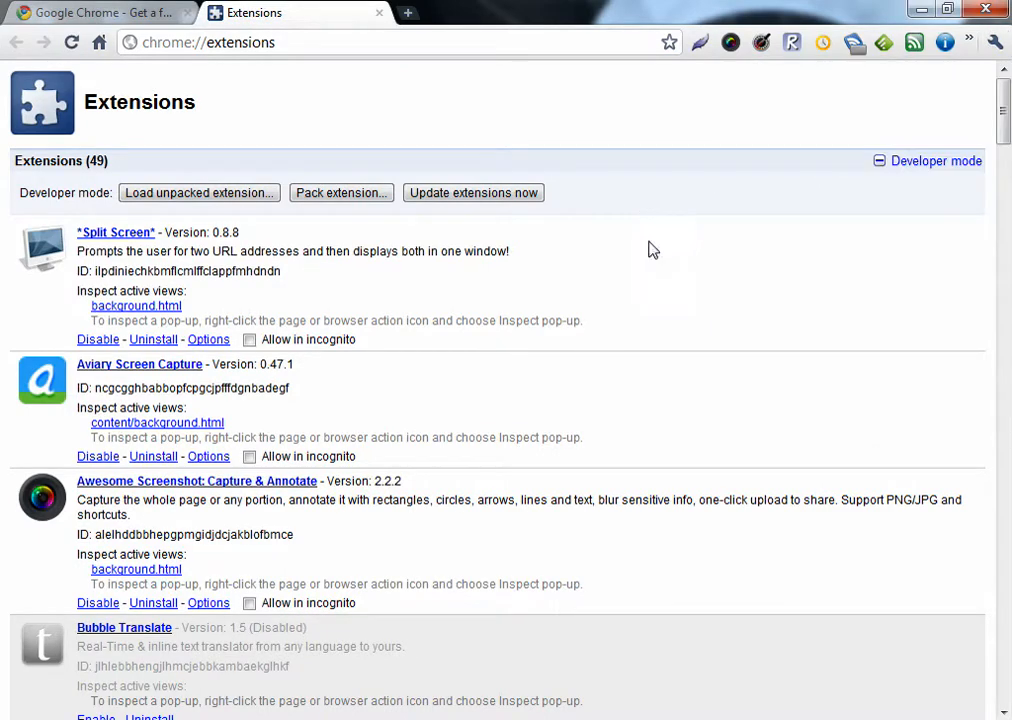
pyautogui.scroll(-3)
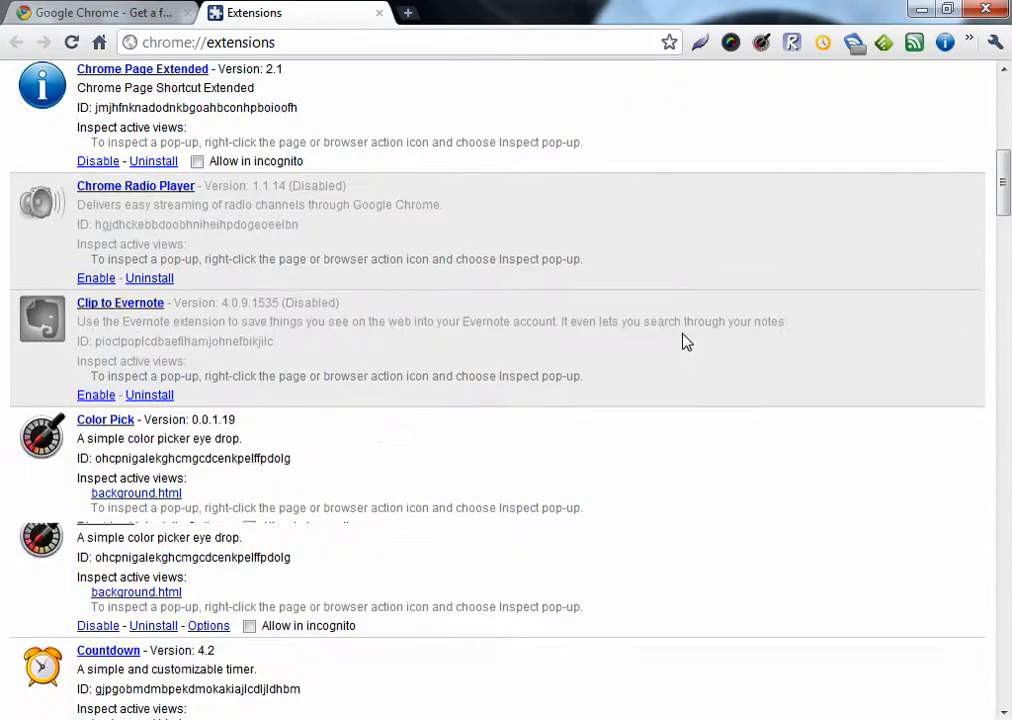
pyautogui.scroll(-3)
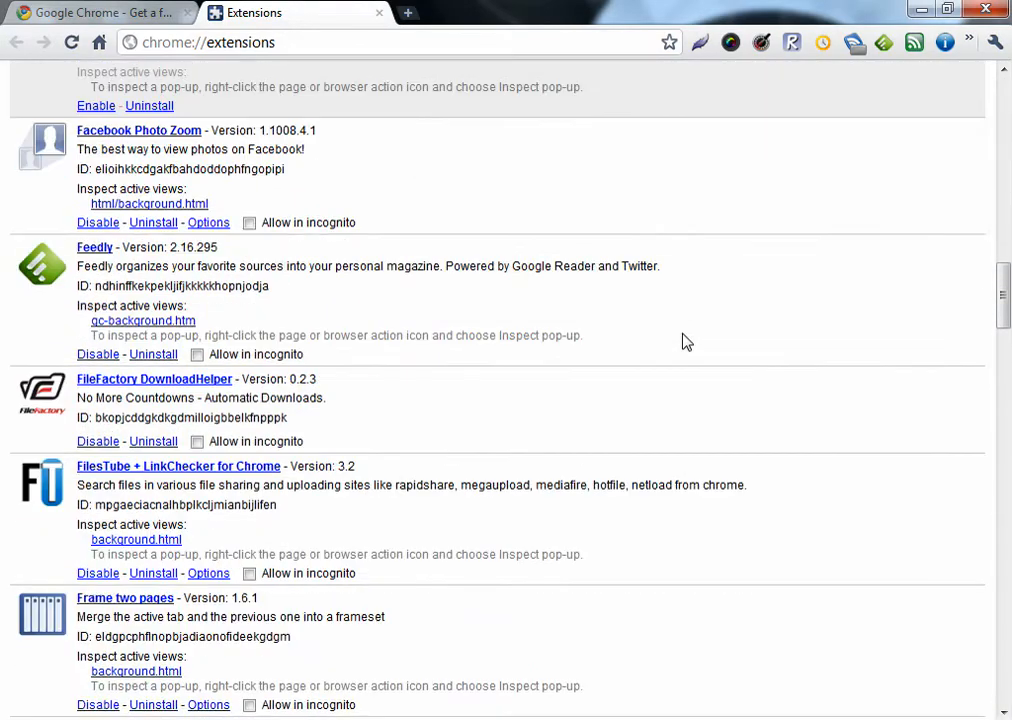
pyautogui.scroll(-3)
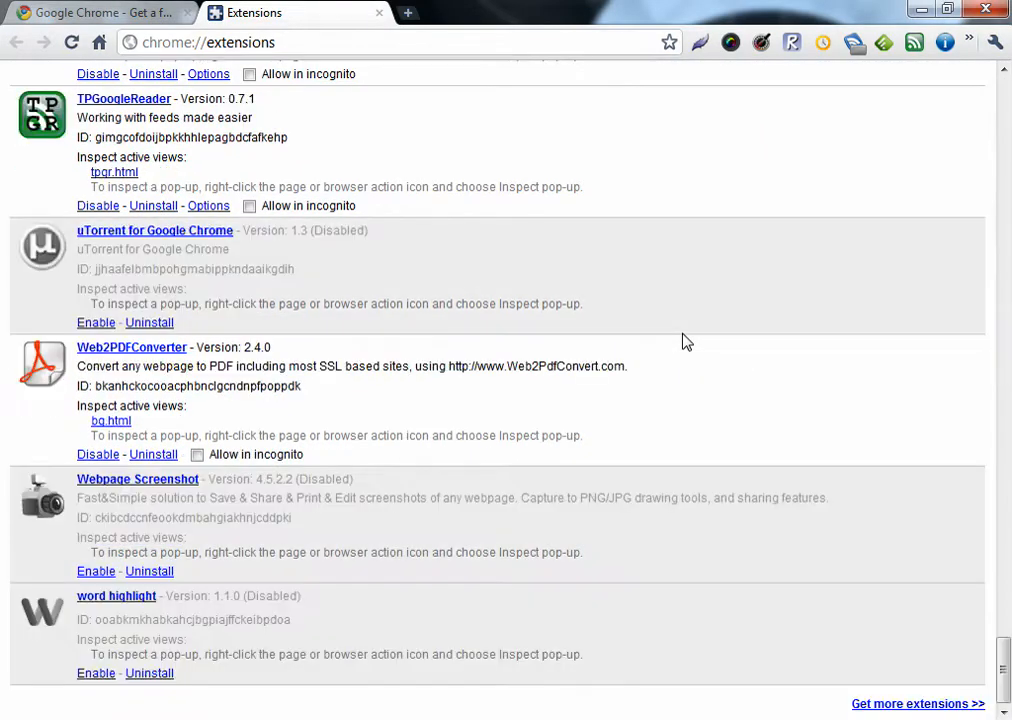
pyautogui.moveTo(916, 704)
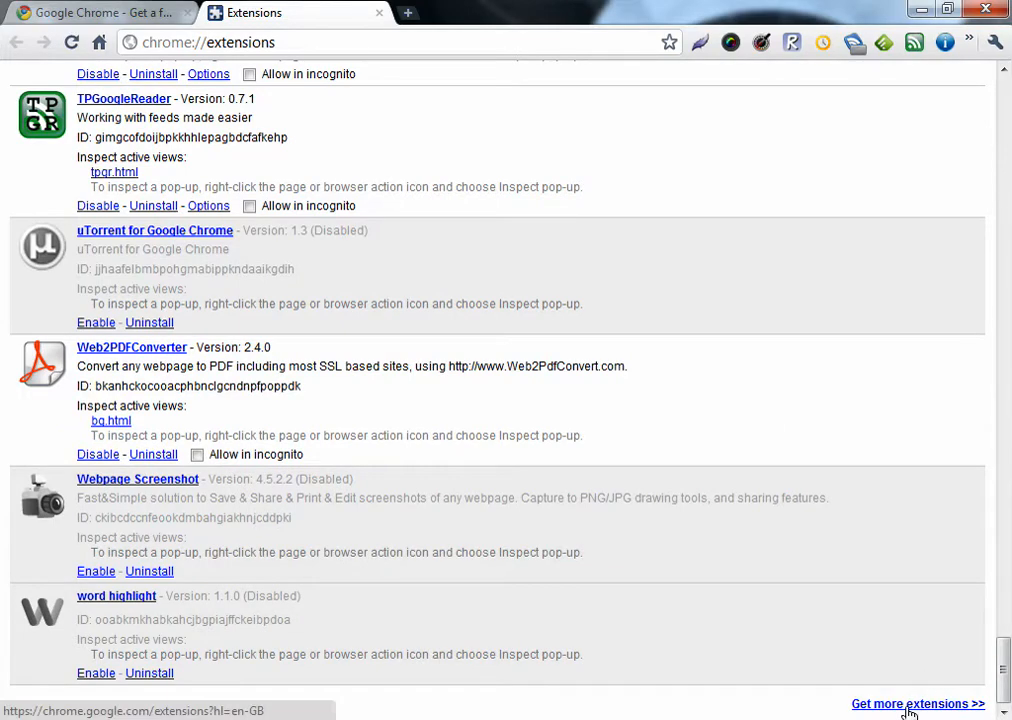
pyautogui.click(916, 704)
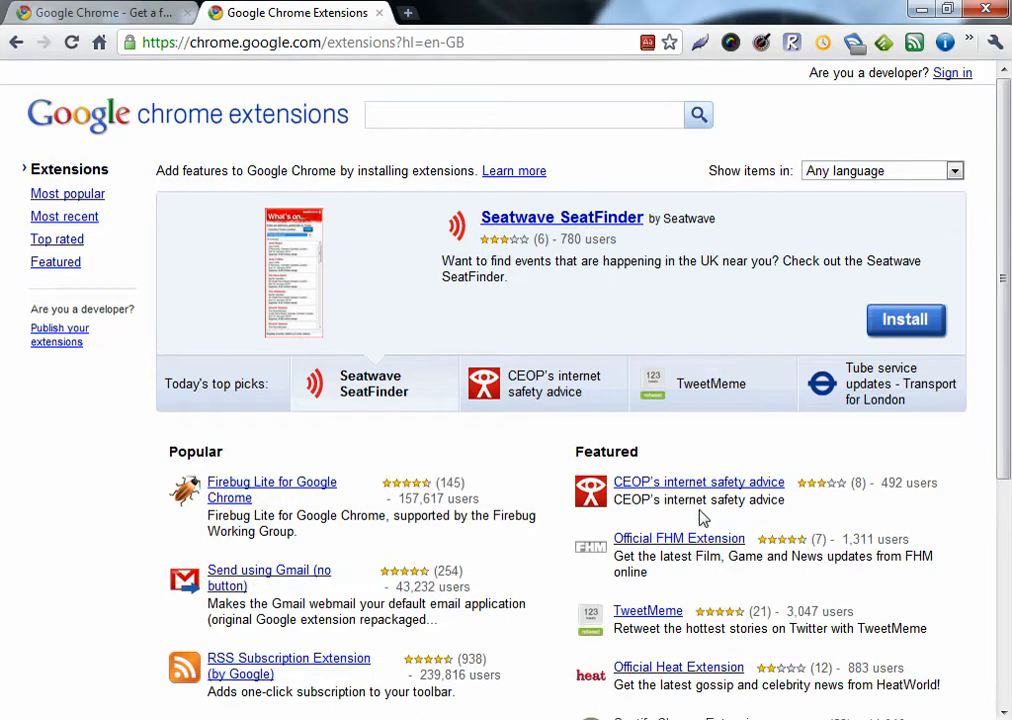
pyautogui.moveTo(504, 496)
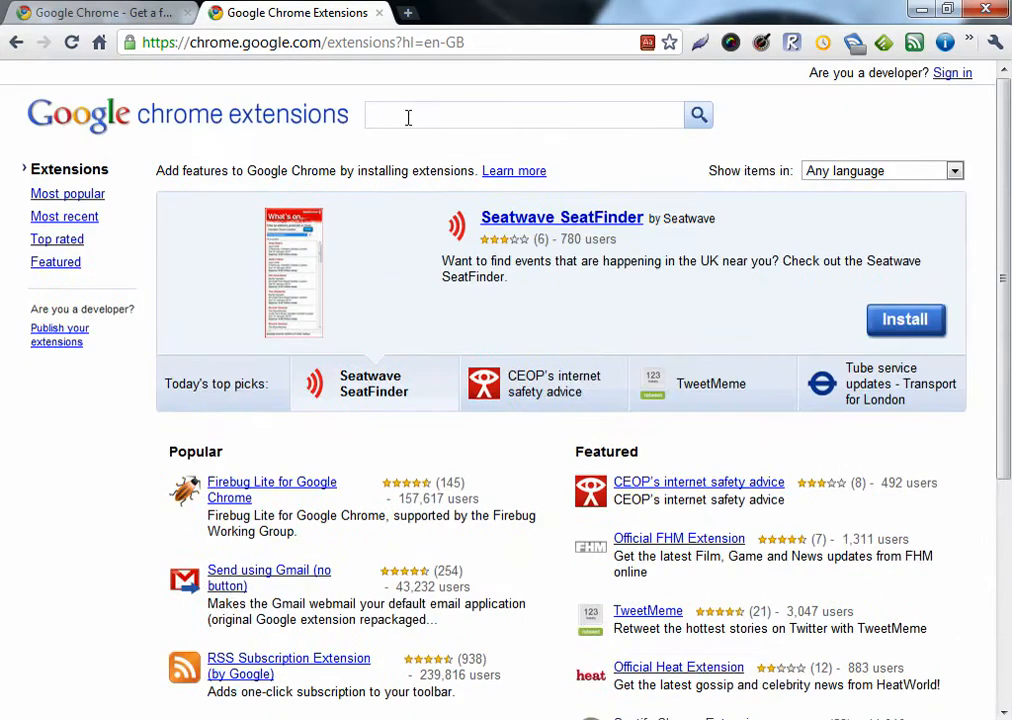
# Search the extensions gallery for 'rule' to find ruler extensions
pyautogui.click(524, 114)
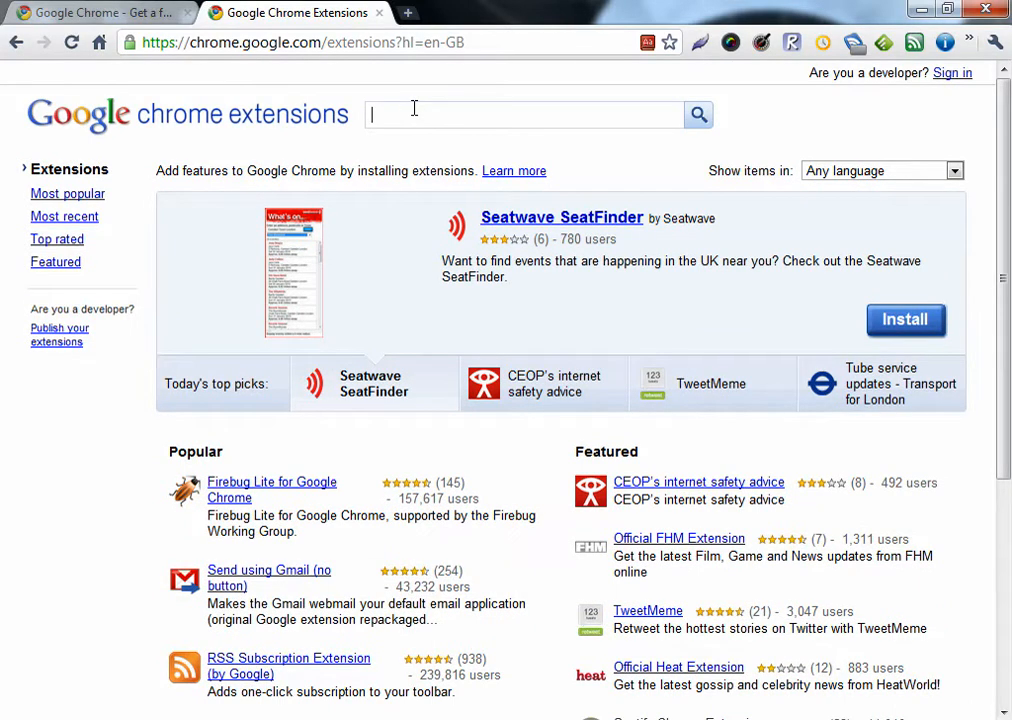
pyautogui.write('rule')
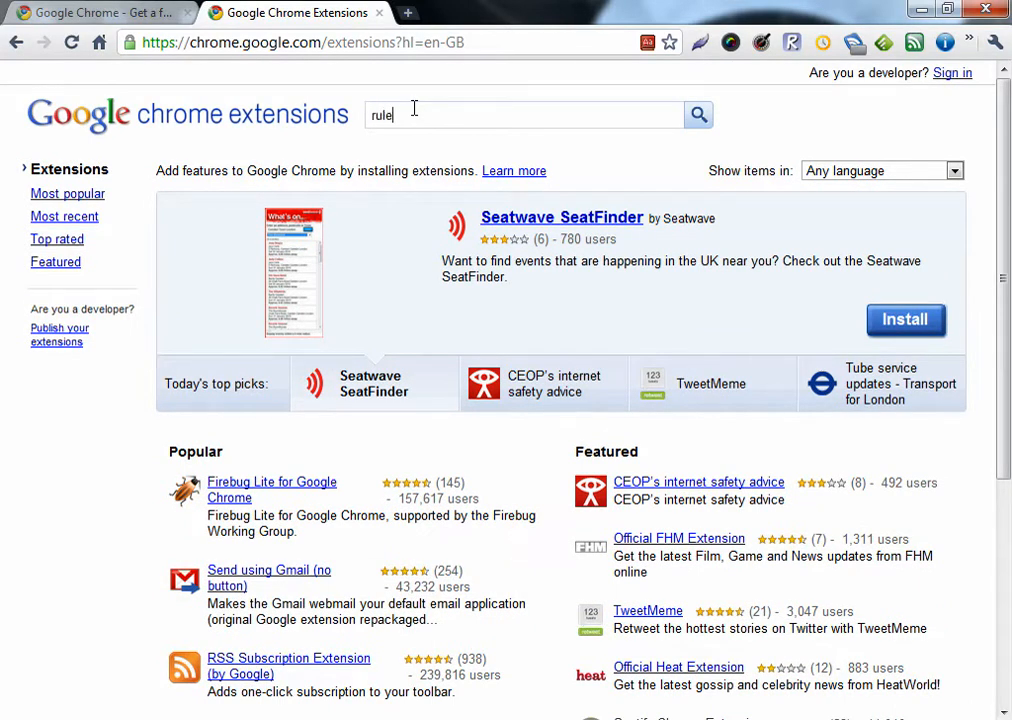
pyautogui.click(698, 114)
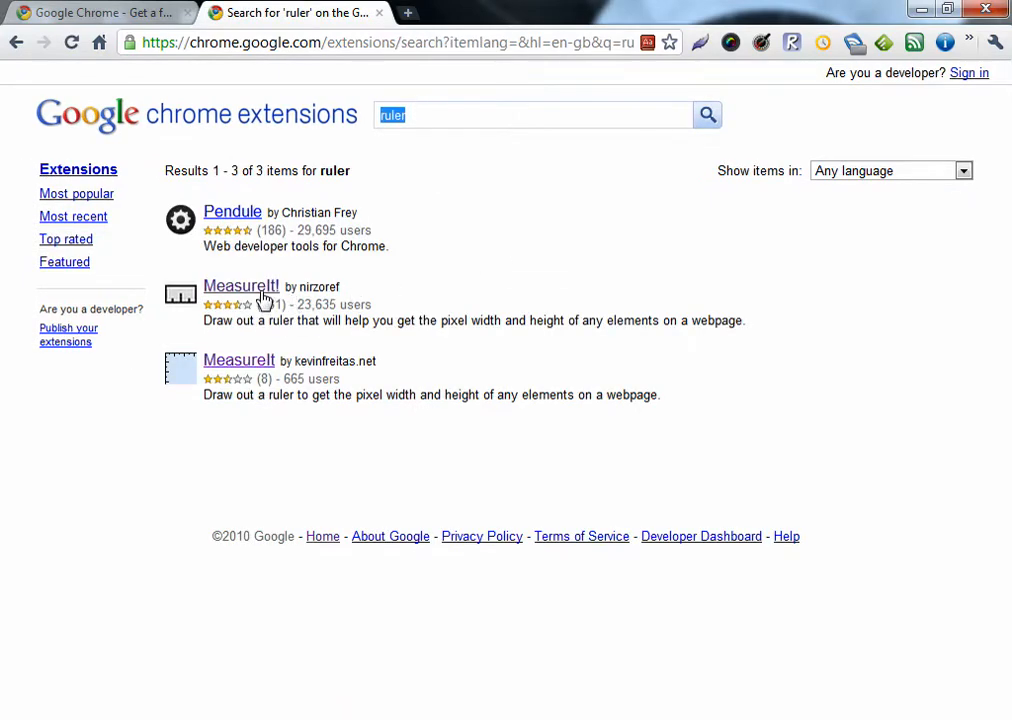
# Open the MeasureIt! detail page and look over its description and reviews
pyautogui.click(240, 286)
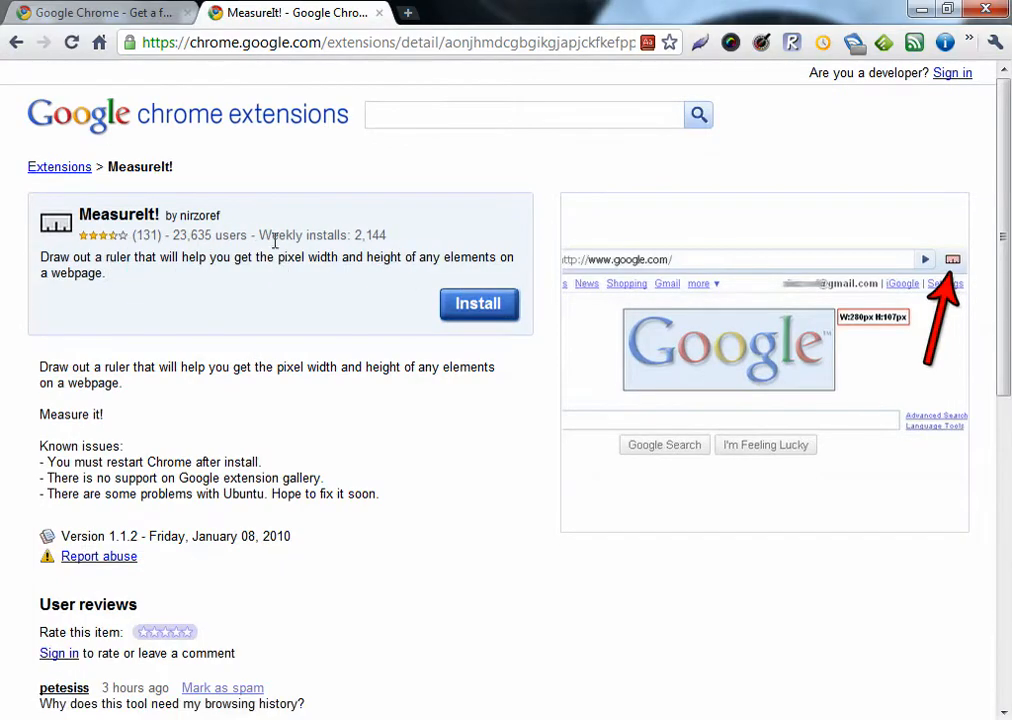
pyautogui.scroll(-3)
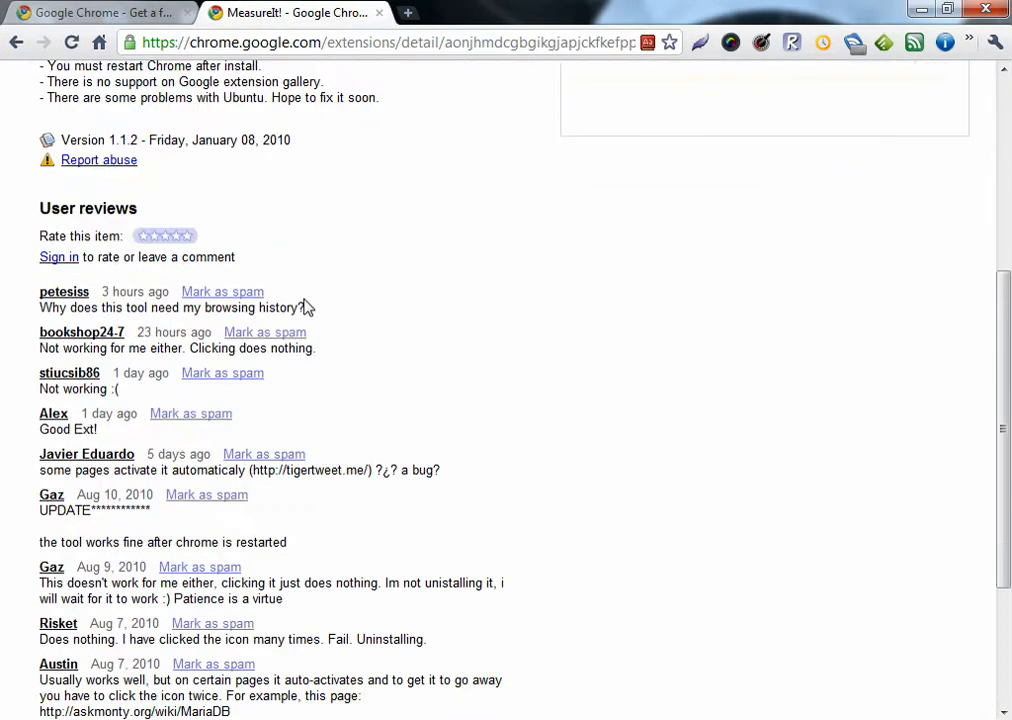
pyautogui.scroll(3)
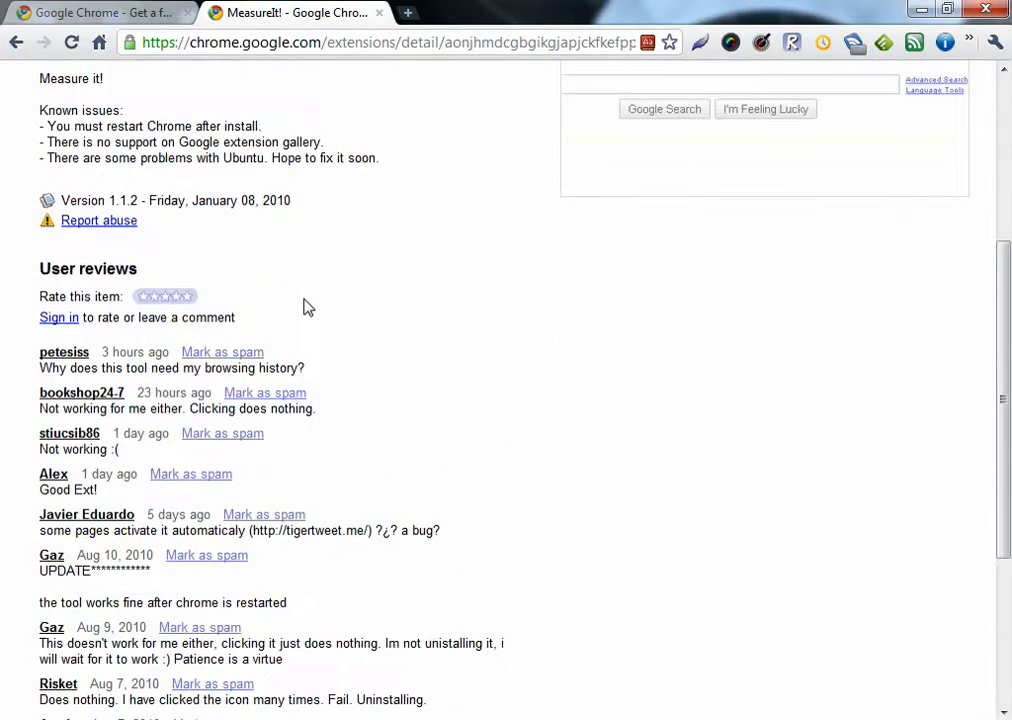
pyautogui.scroll(3)
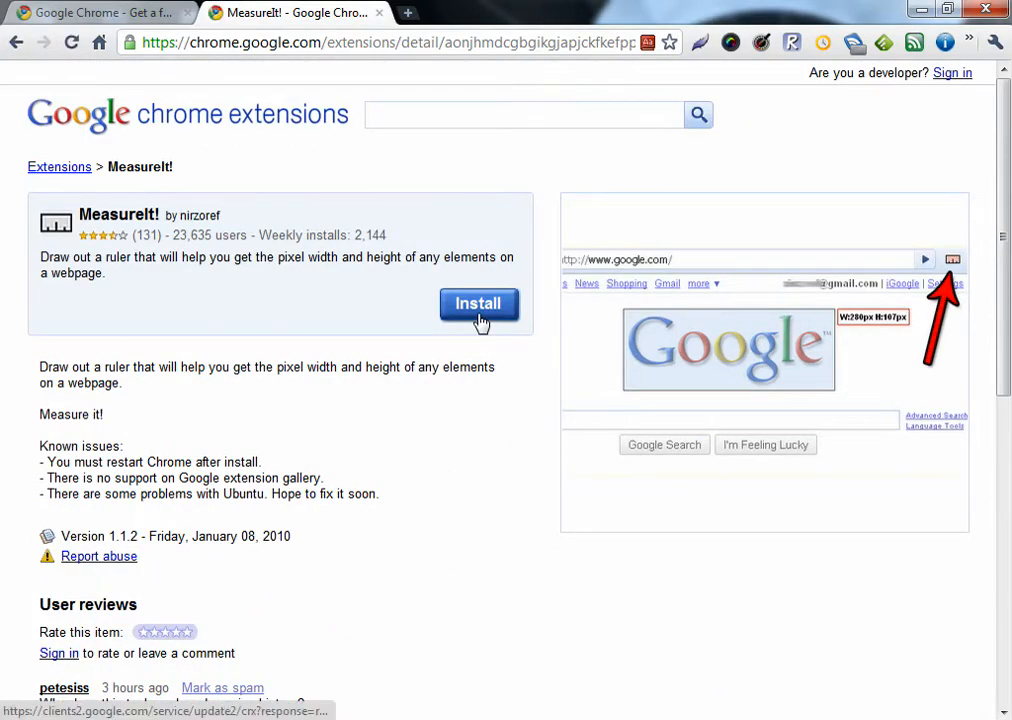
# Install MeasureIt!, confirm the installation and check it in the extension overflow list
pyautogui.click(478, 304)
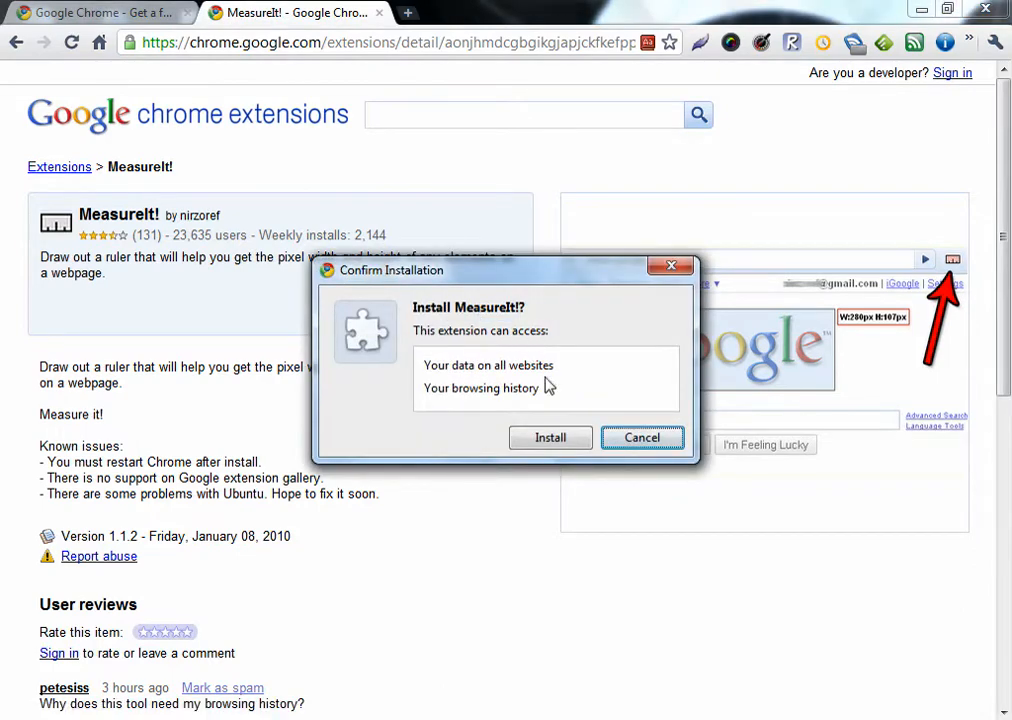
pyautogui.click(550, 436)
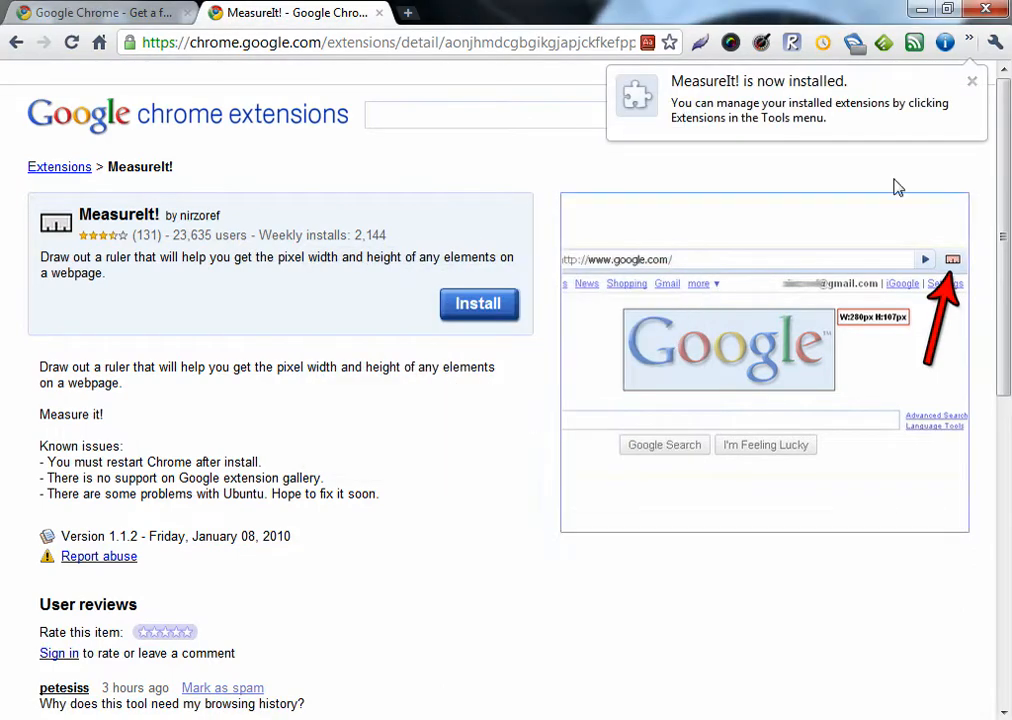
pyautogui.moveTo(934, 124)
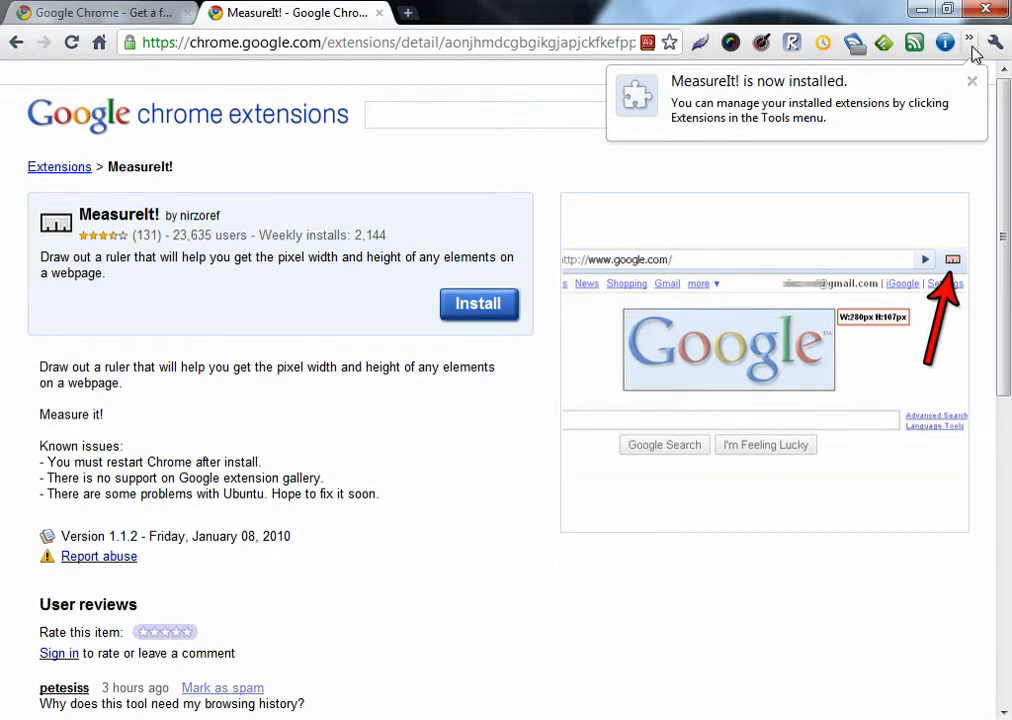
pyautogui.click(968, 42)
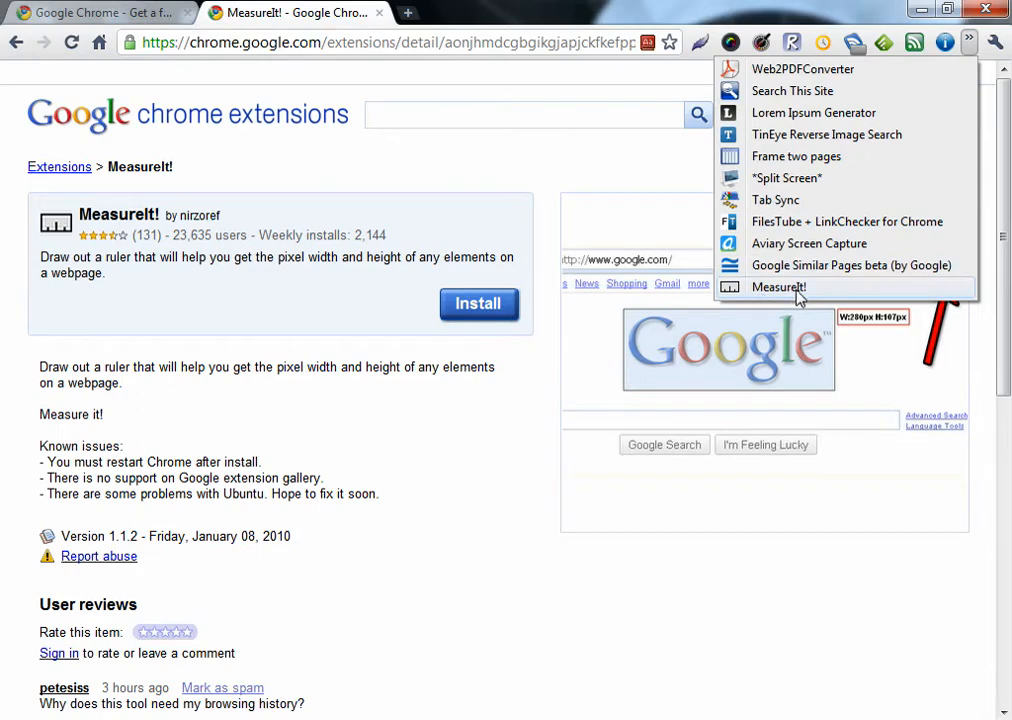
pyautogui.moveTo(344, 206)
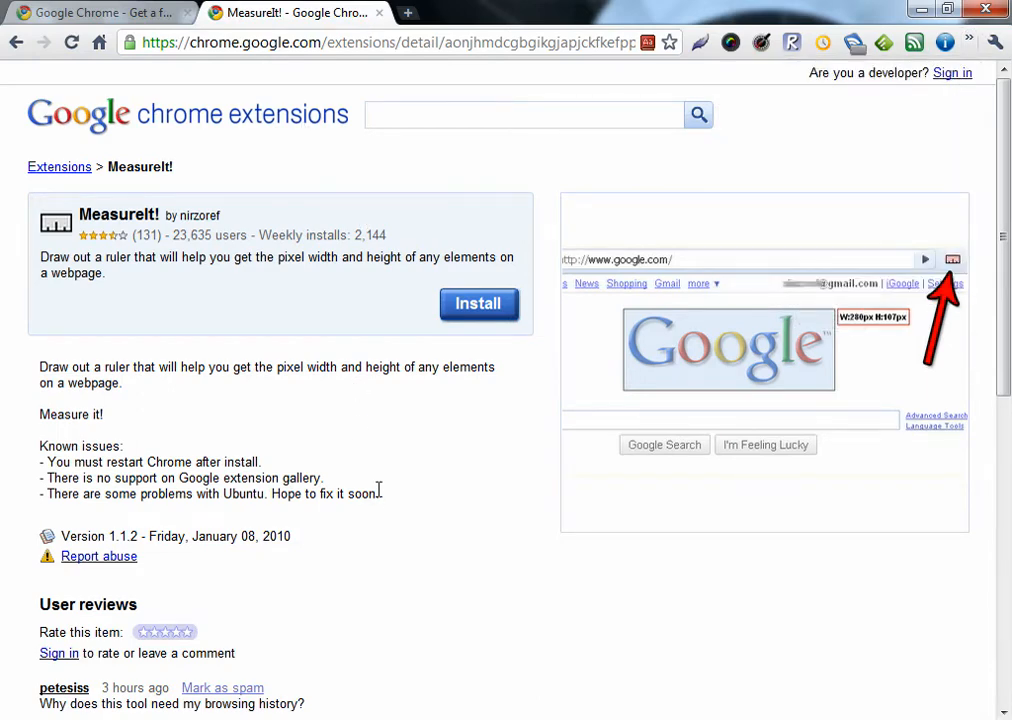
pyautogui.moveTo(970, 56)
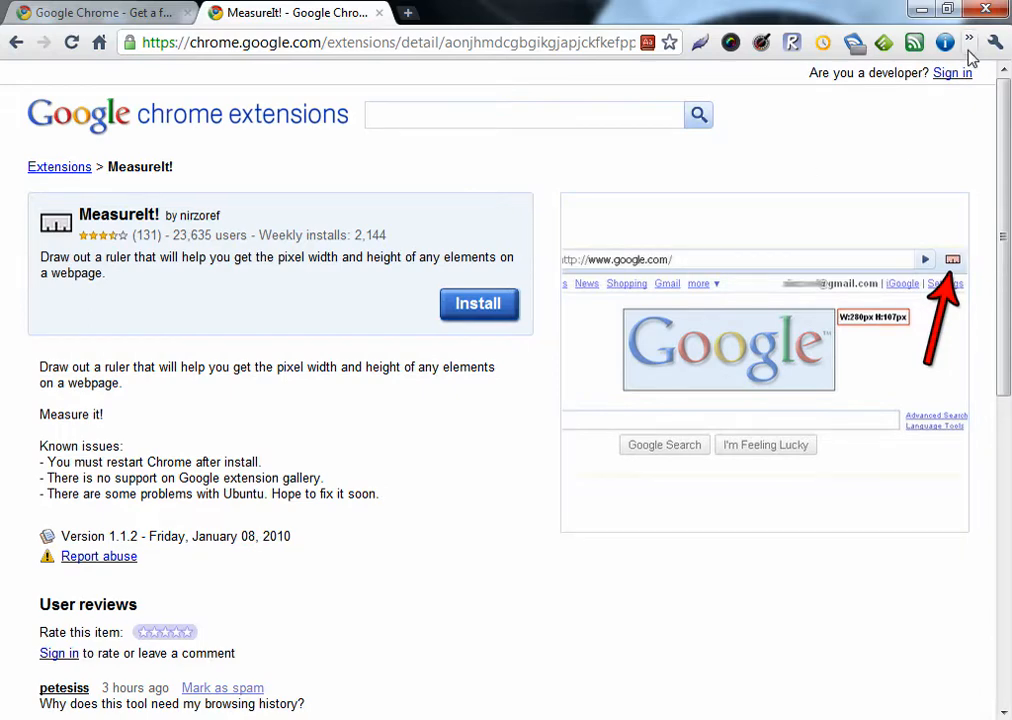
pyautogui.moveTo(470, 20)
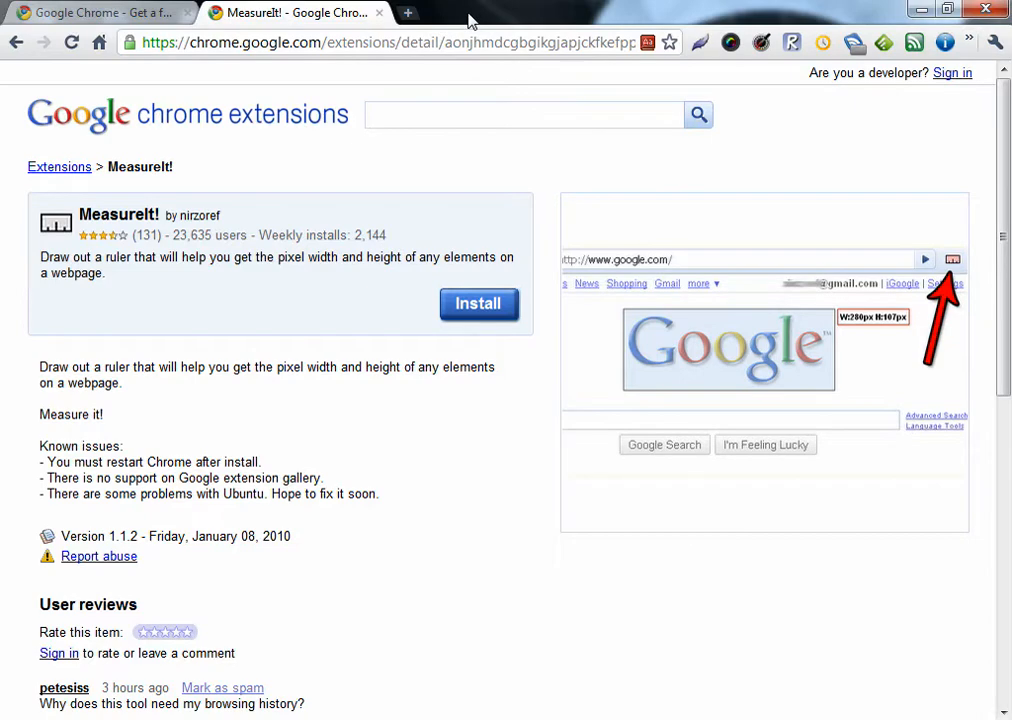
pyautogui.moveTo(452, 38)
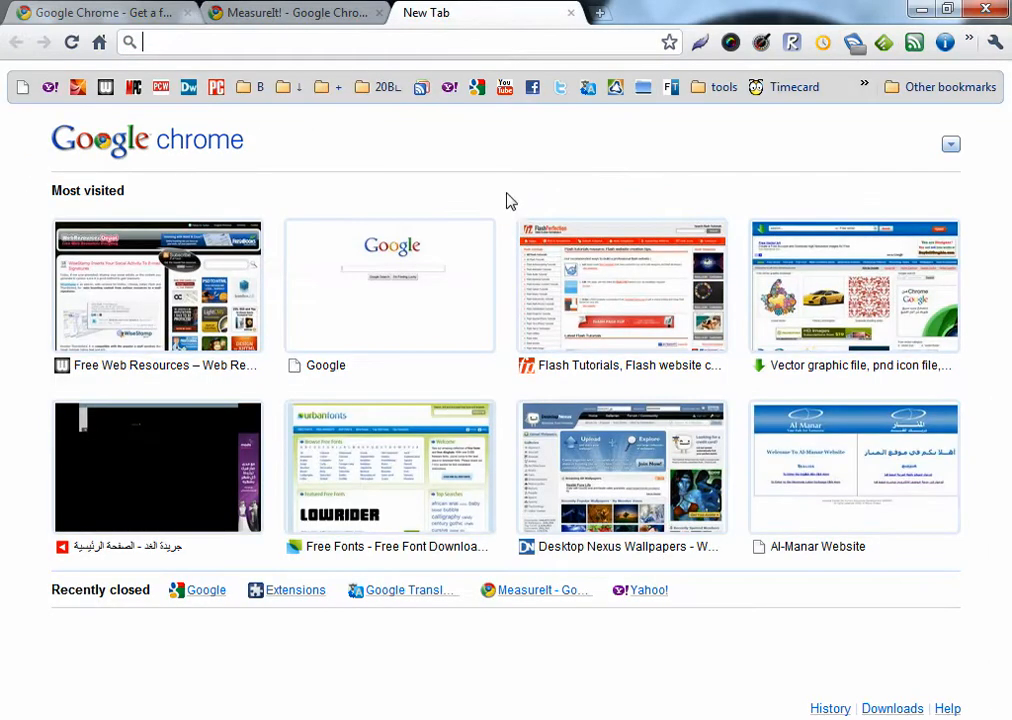
# Start MeasureIt! from the overflow list and drag a 616 by 251 pixel box over the Google logo and buttons
pyautogui.click(968, 42)
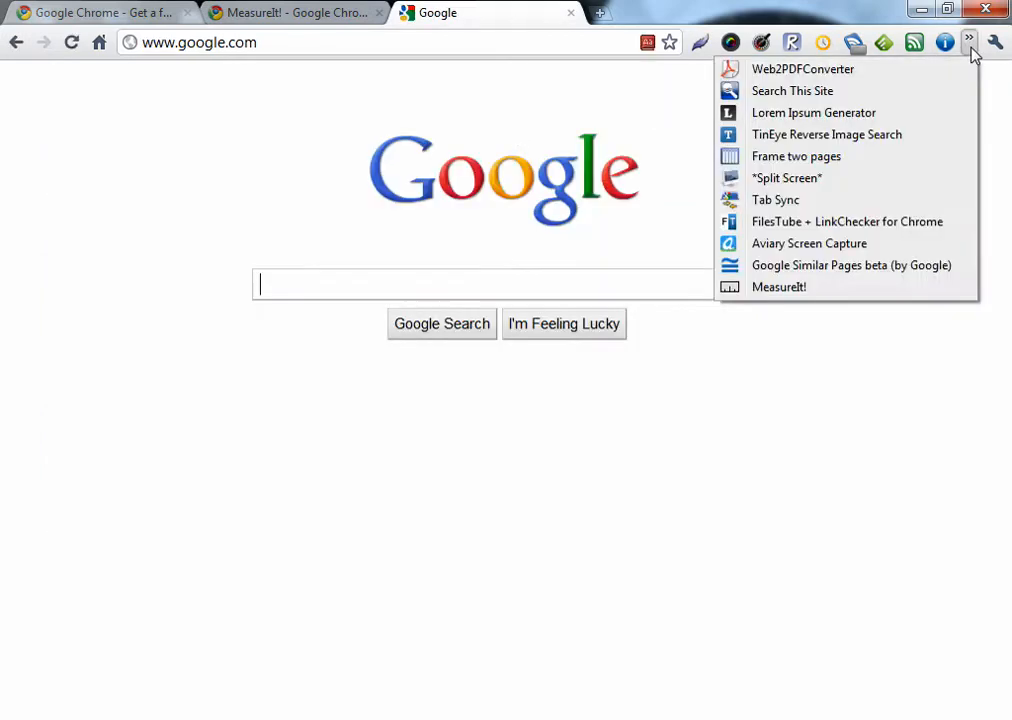
pyautogui.moveTo(780, 288)
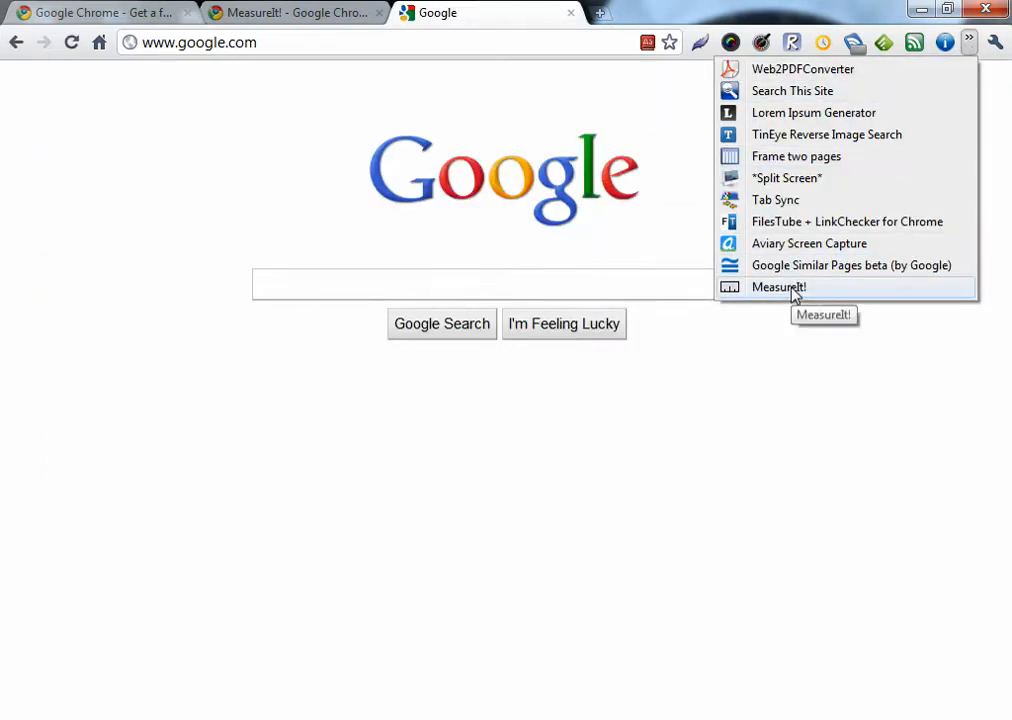
pyautogui.click(778, 288)
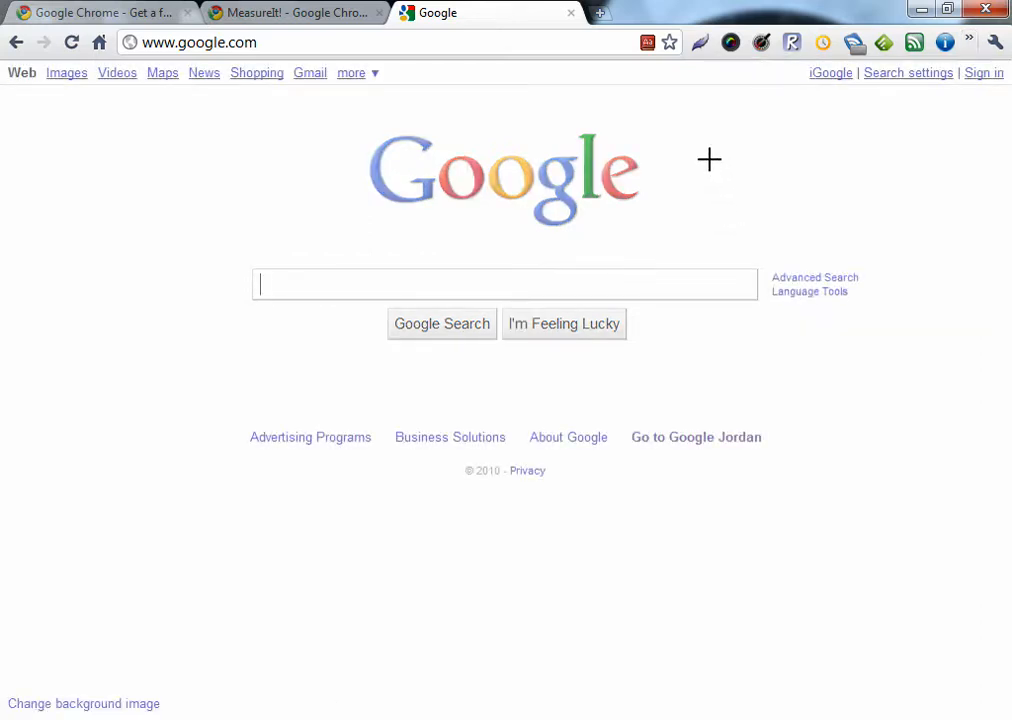
pyautogui.moveTo(696, 132)
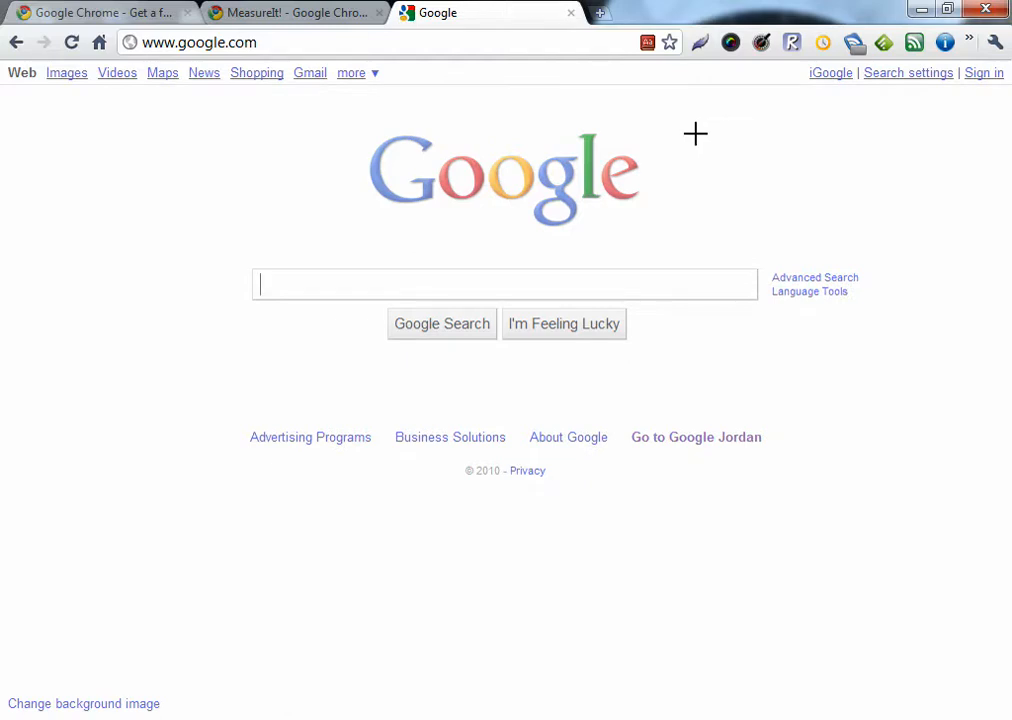
pyautogui.moveTo(696, 132); pyautogui.dragTo(190, 340)
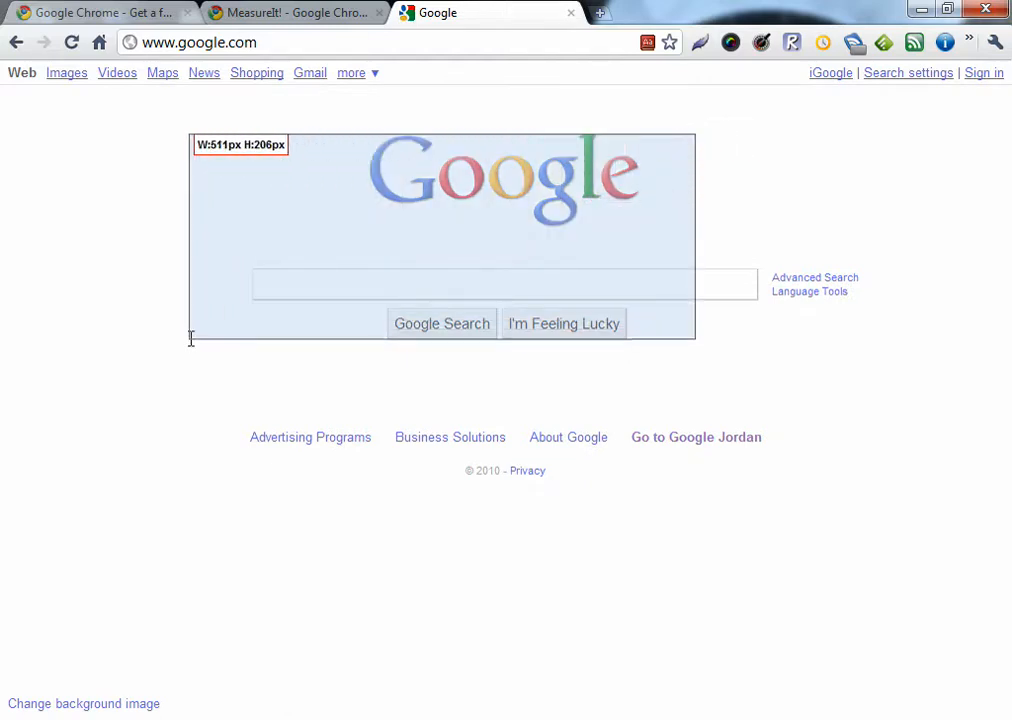
pyautogui.moveTo(190, 338); pyautogui.dragTo(90, 384)
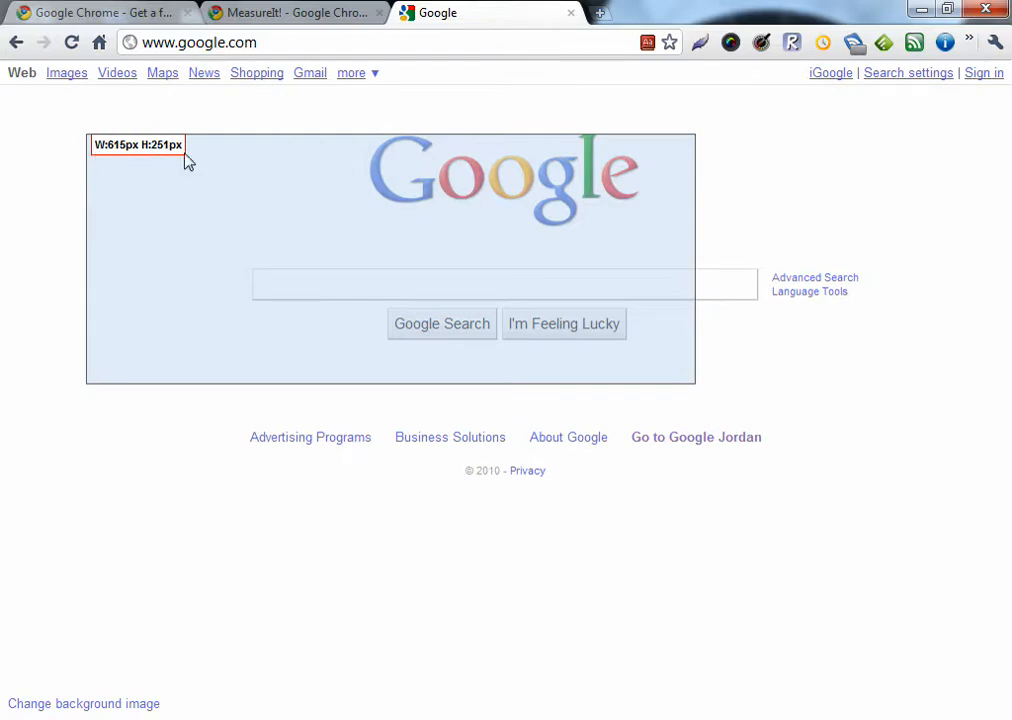
pyautogui.moveTo(652, 180)
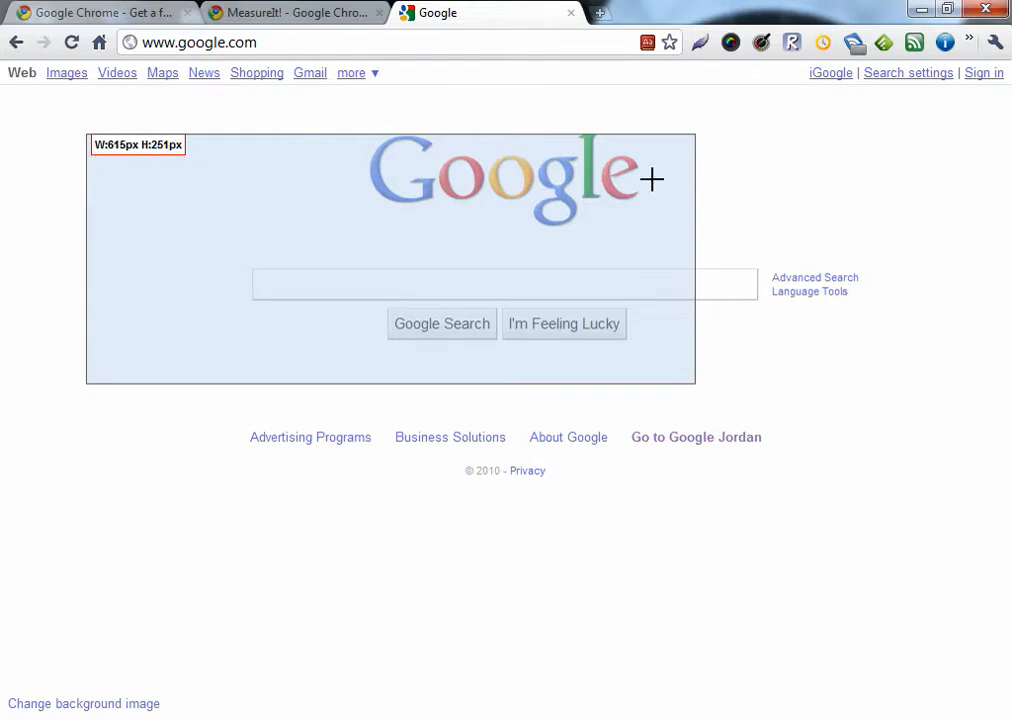
pyautogui.moveTo(976, 64)
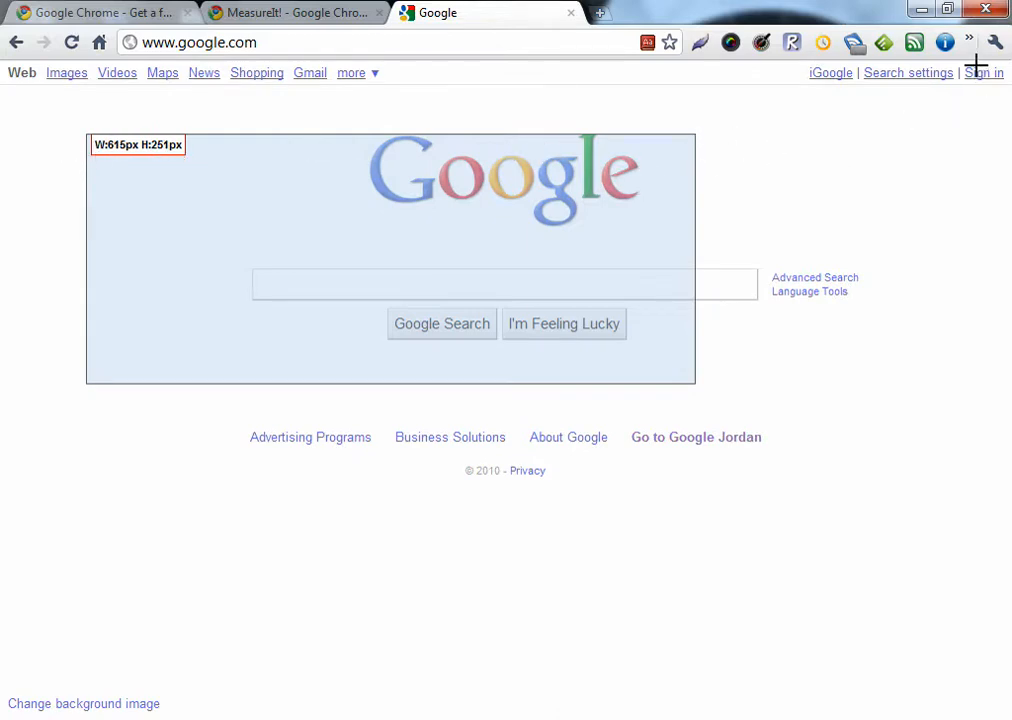
pyautogui.moveTo(422, 184)
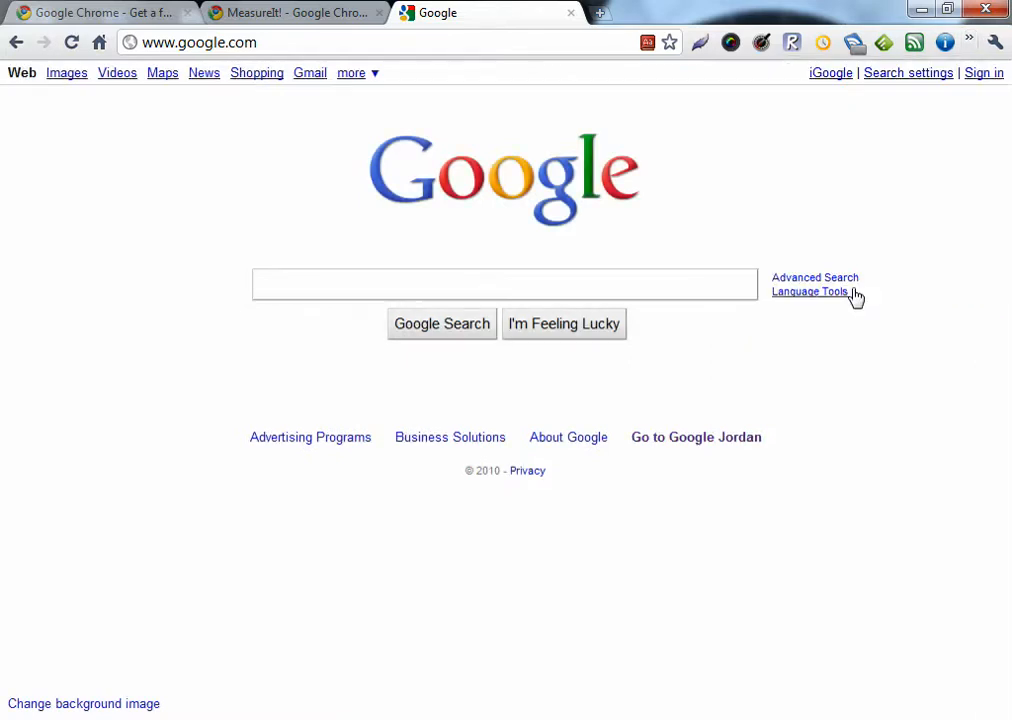
pyautogui.moveTo(1000, 56)
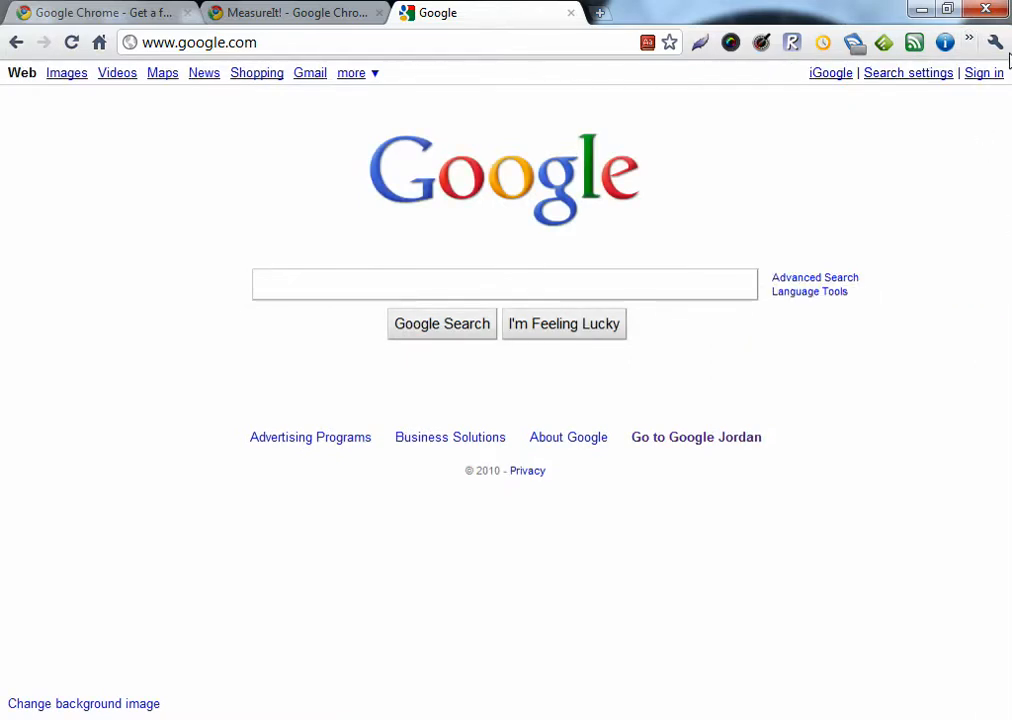
pyautogui.moveTo(994, 42)
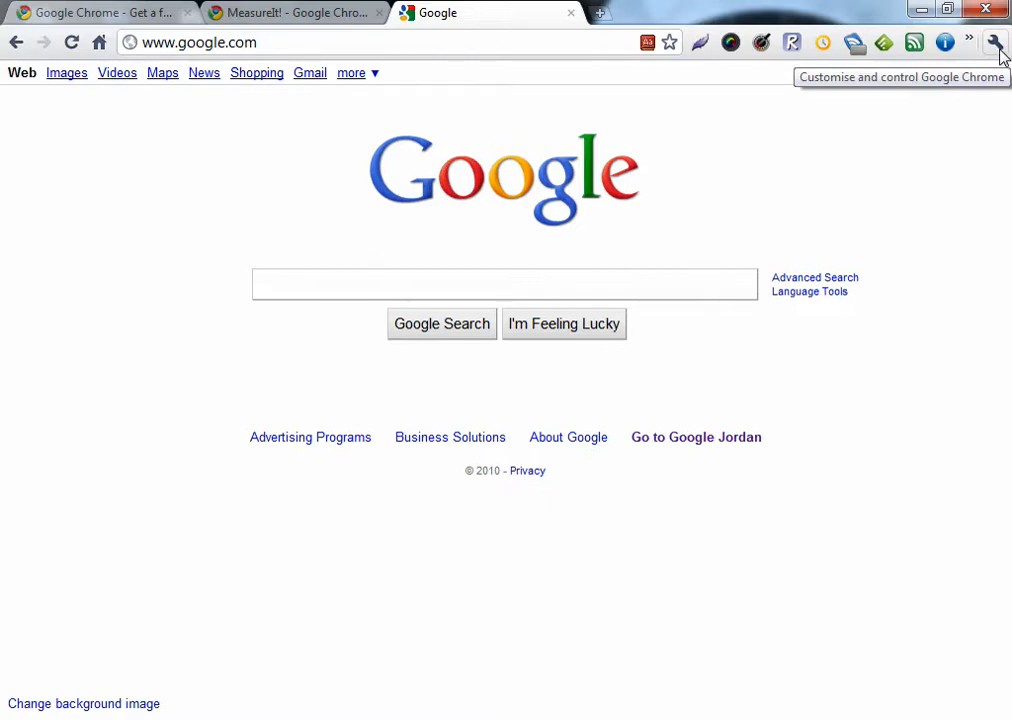
# Open the installed-extensions page from the wrench menu's Tools submenu
pyautogui.click(996, 42)
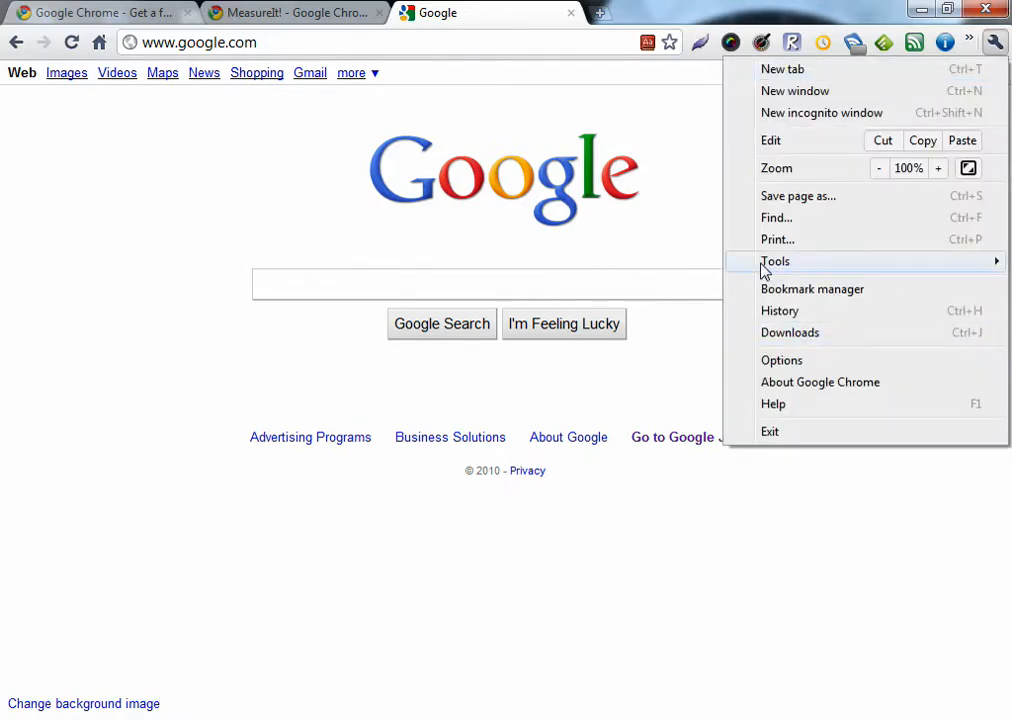
pyautogui.click(796, 260)
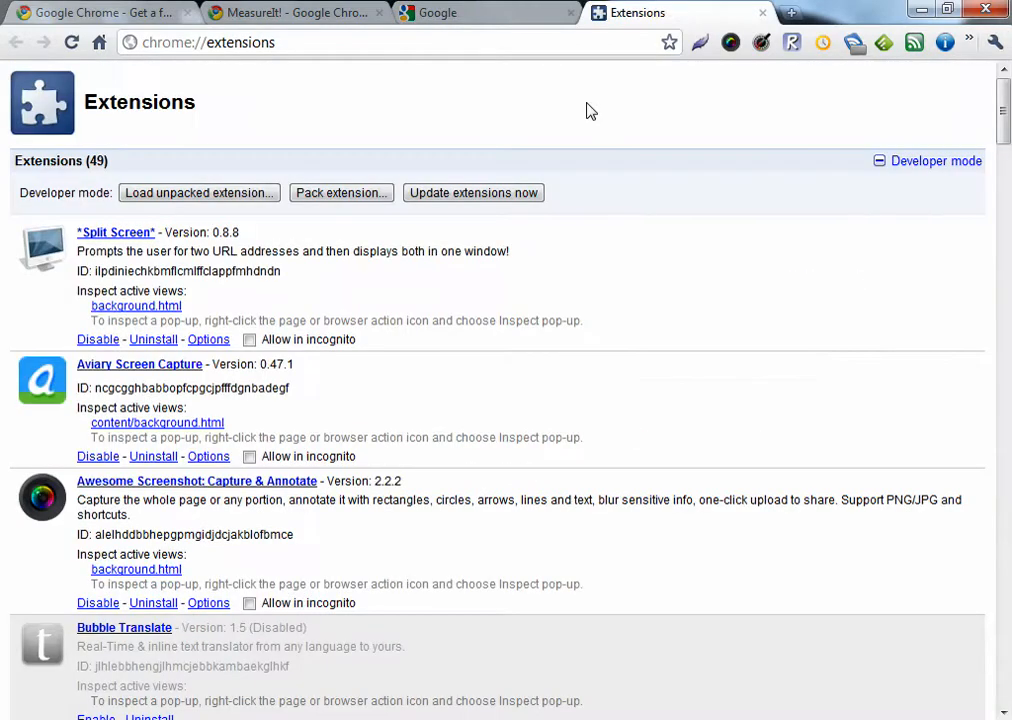
# Scroll down to MeasureIt! in the list and disable it
pyautogui.scroll(-3)
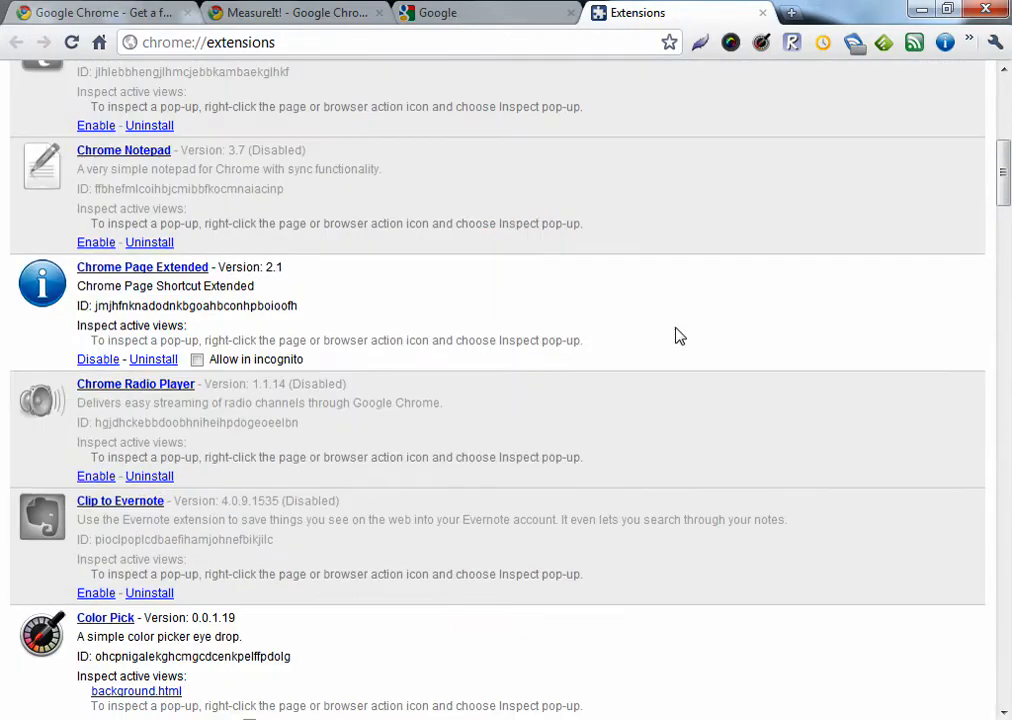
pyautogui.scroll(-3)
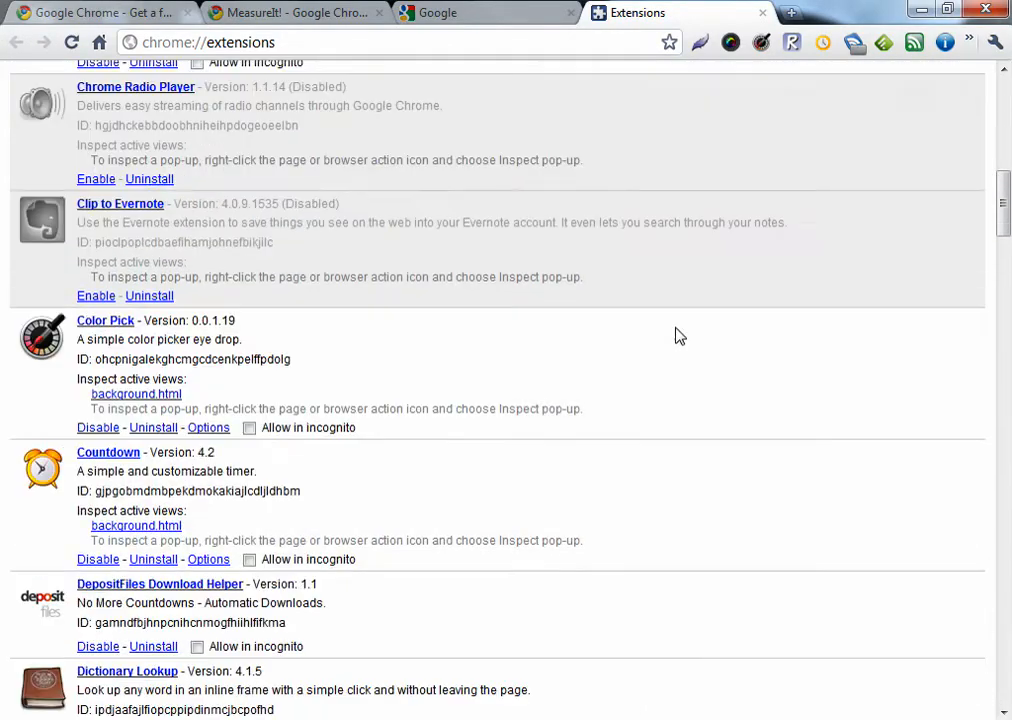
pyautogui.scroll(-3)
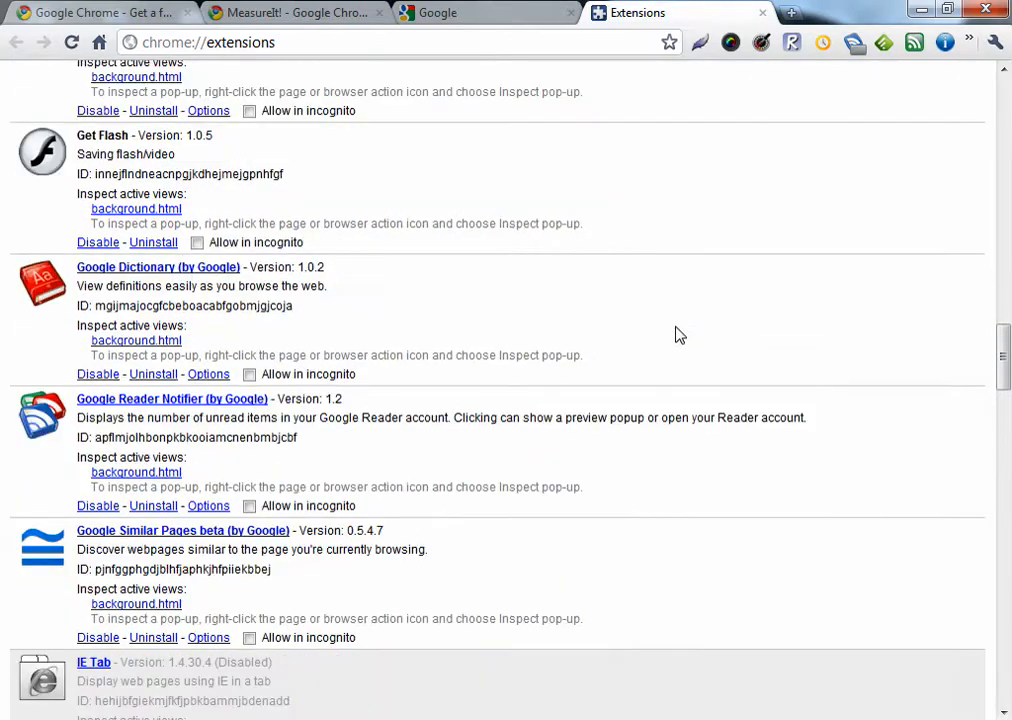
pyautogui.scroll(-3)
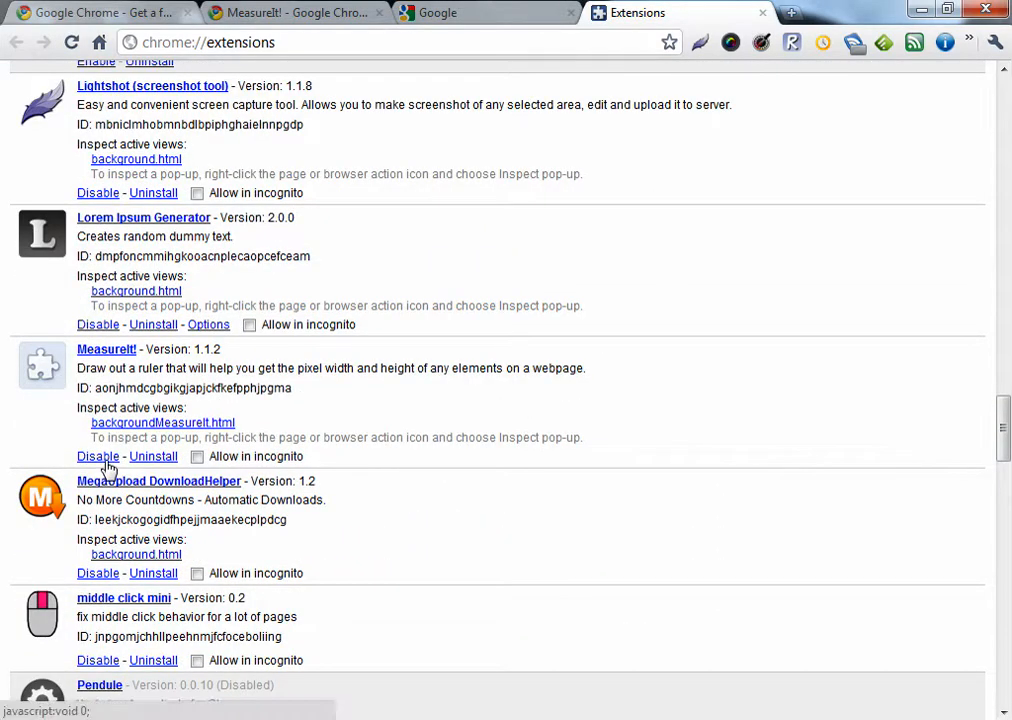
pyautogui.click(98, 456)
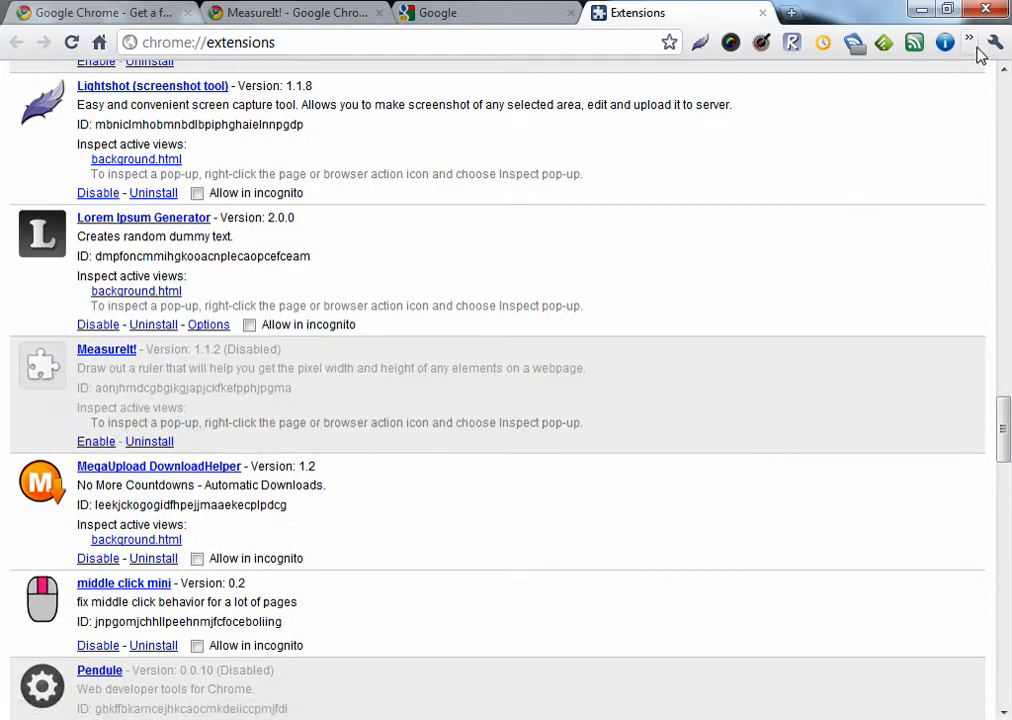
# Uninstall the disabled MeasureIt extension and confirm the removal
pyautogui.click(968, 40)
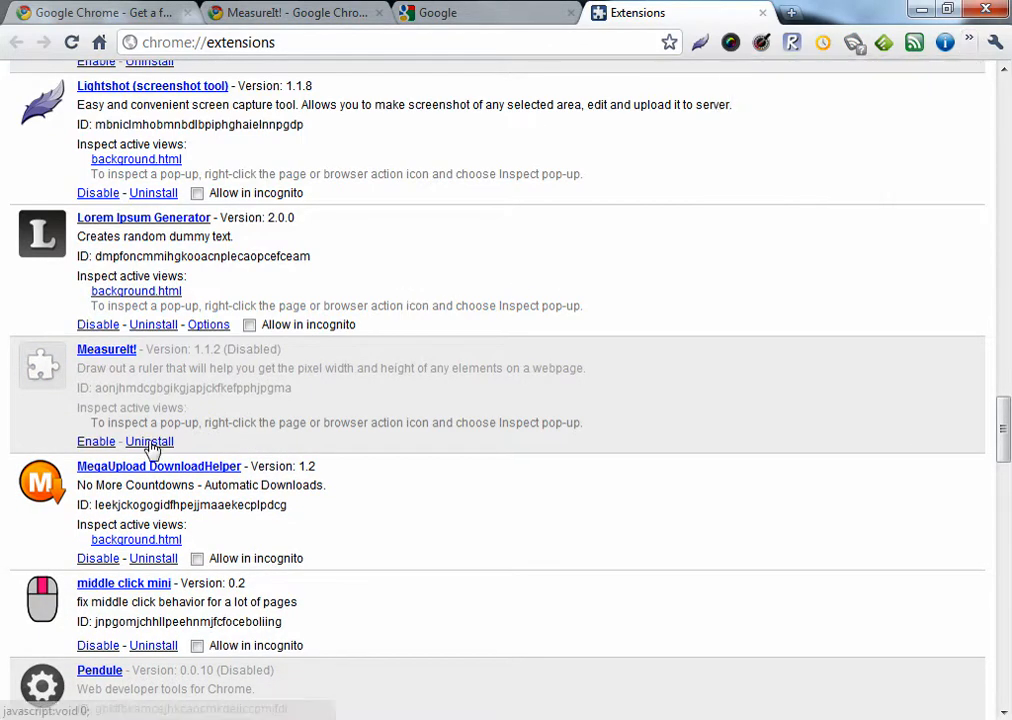
pyautogui.click(148, 442)
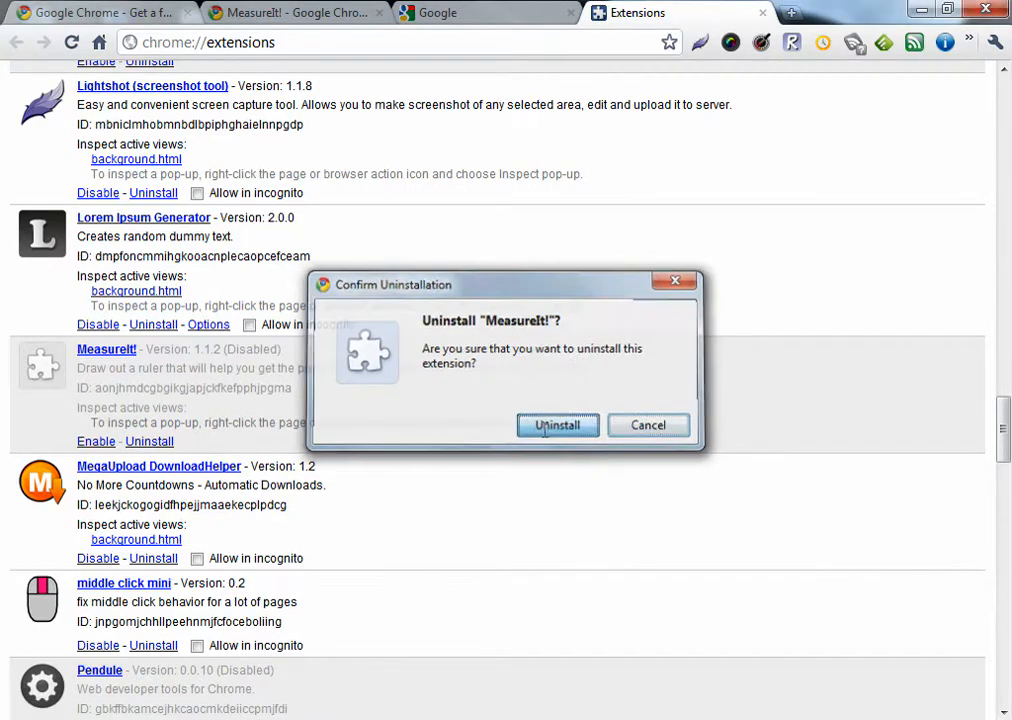
pyautogui.click(556, 424)
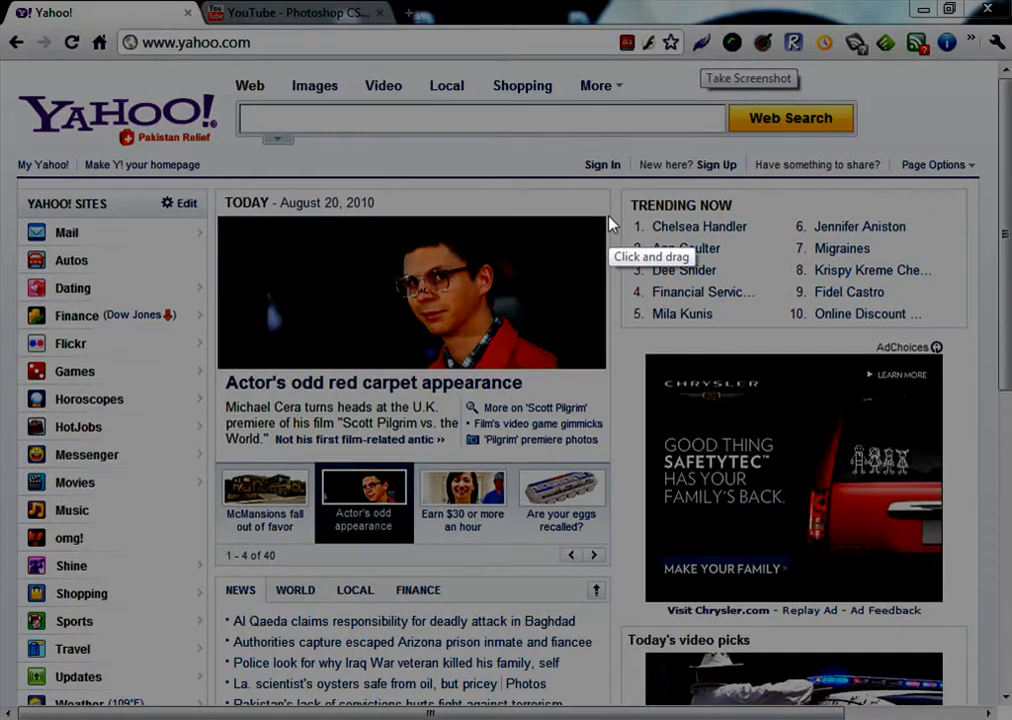
# Drag a 391 by 155 pixel capture region around the actor photo in the Yahoo Today story
pyautogui.moveTo(610, 218); pyautogui.dragTo(220, 360)
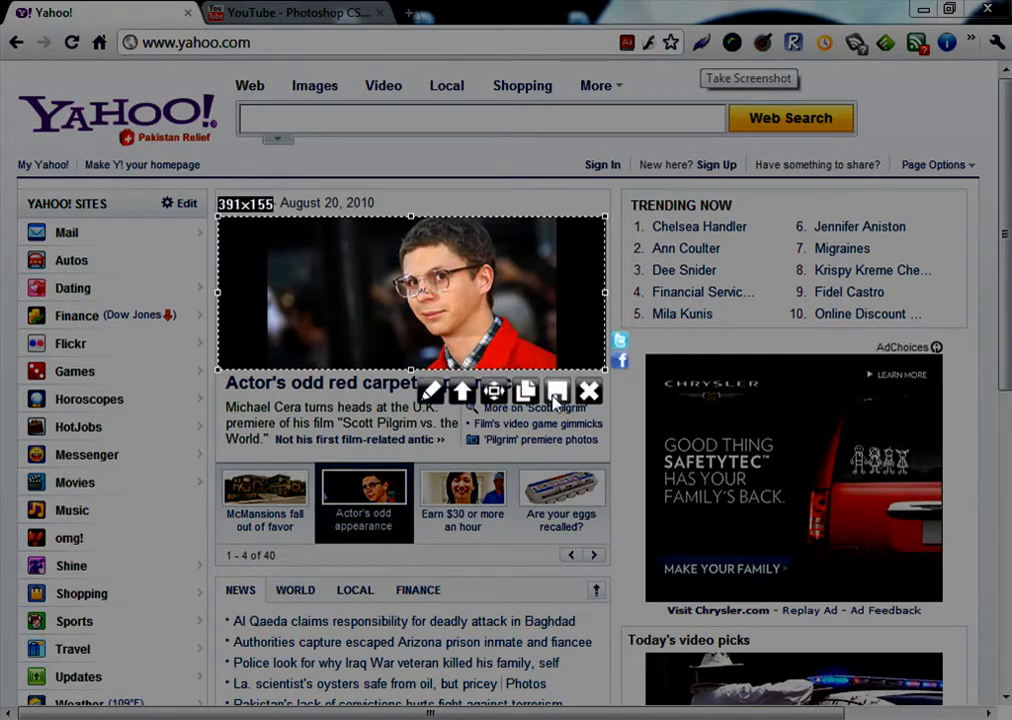
pyautogui.moveTo(504, 268)
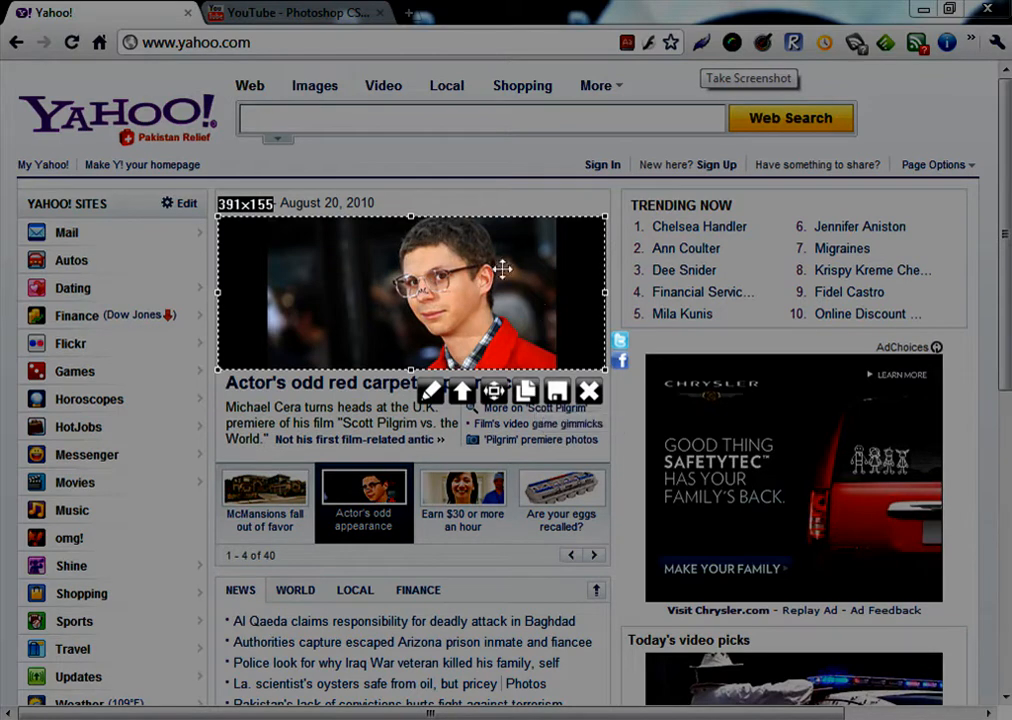
pyautogui.moveTo(524, 346)
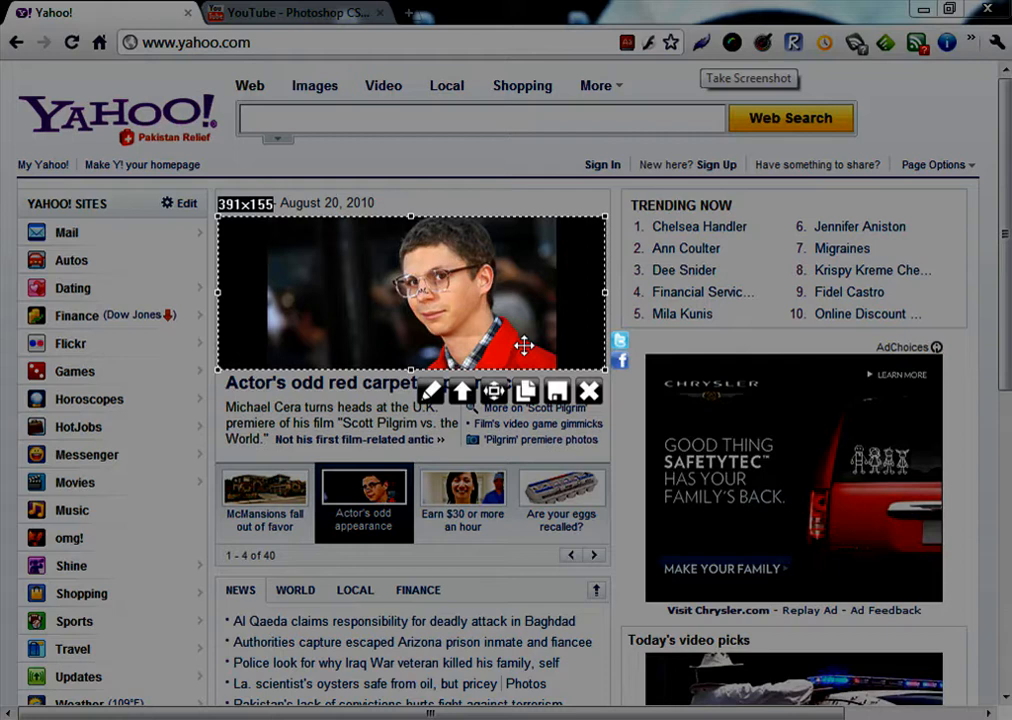
pyautogui.moveTo(164, 400)
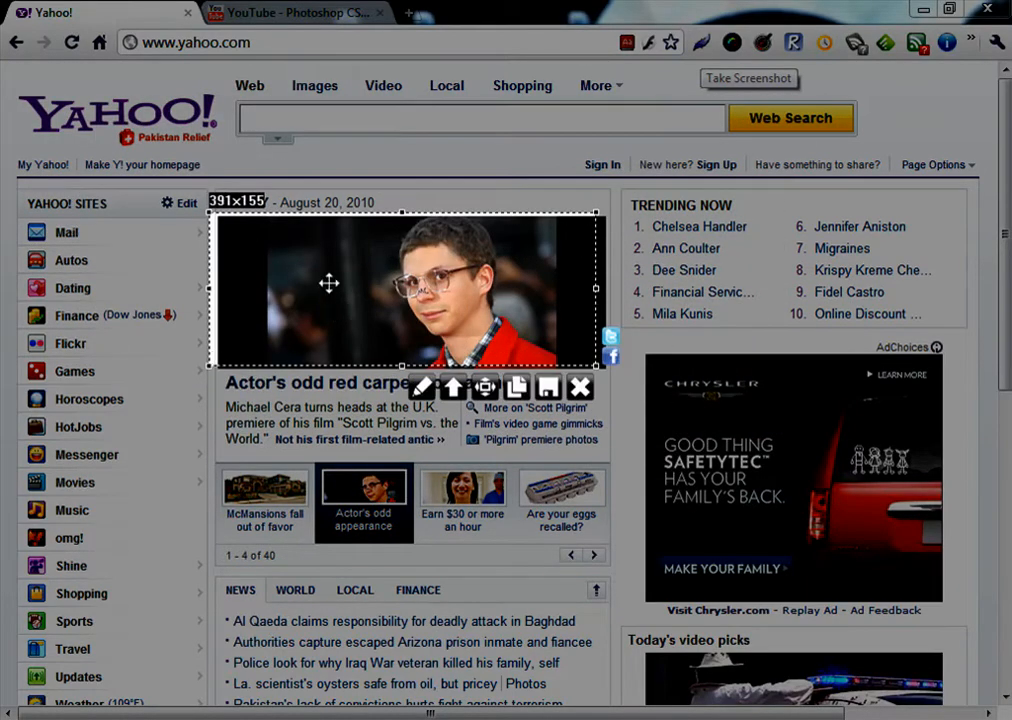
# Switch to the YouTube tab and play the Photoshop CS5 dragging-files tip video
pyautogui.click(296, 12)
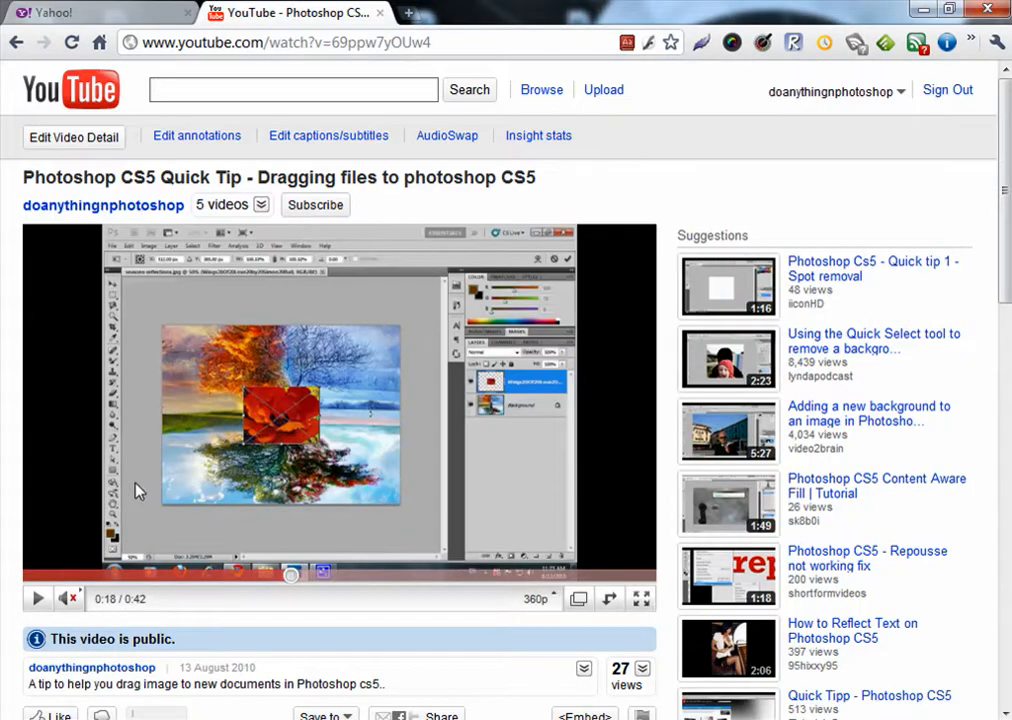
pyautogui.click(36, 598)
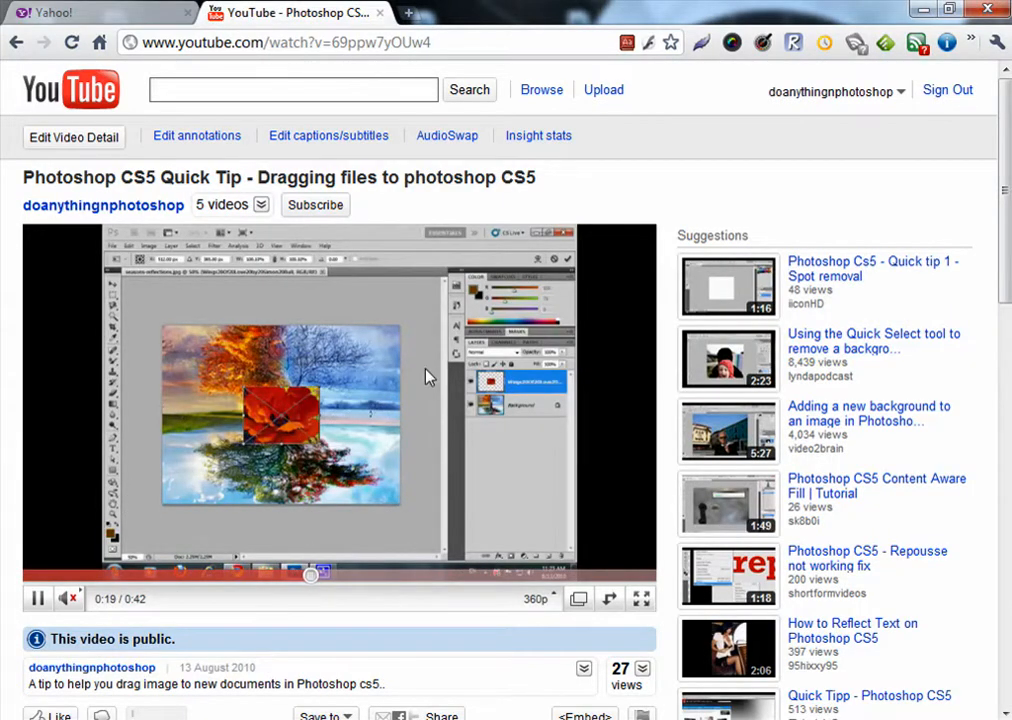
pyautogui.moveTo(810, 124)
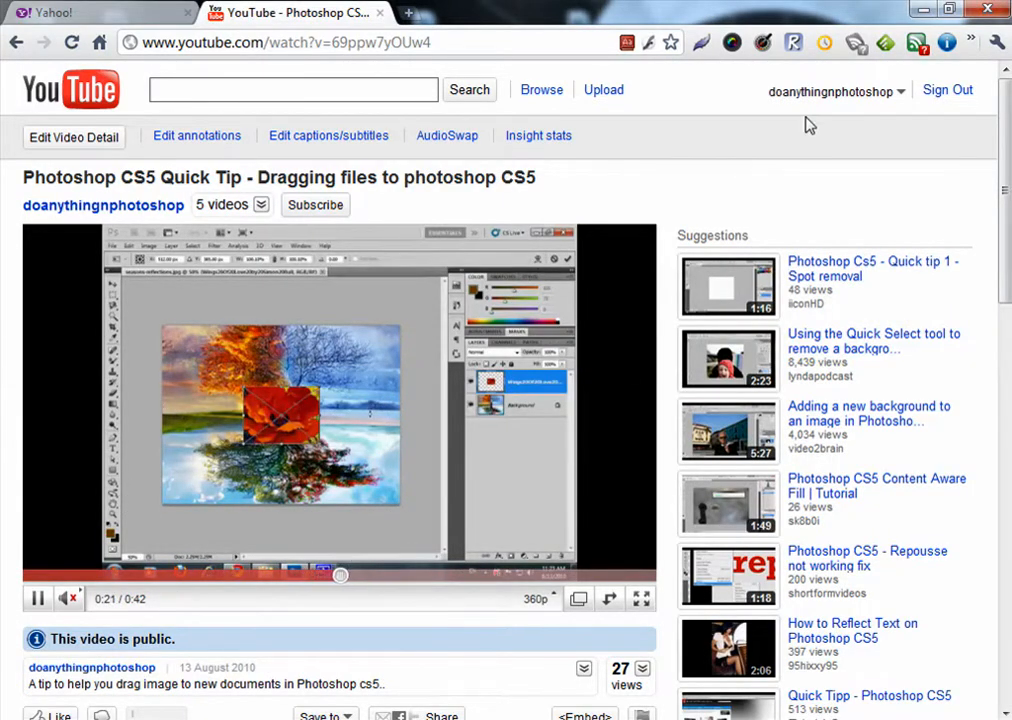
pyautogui.moveTo(702, 42)
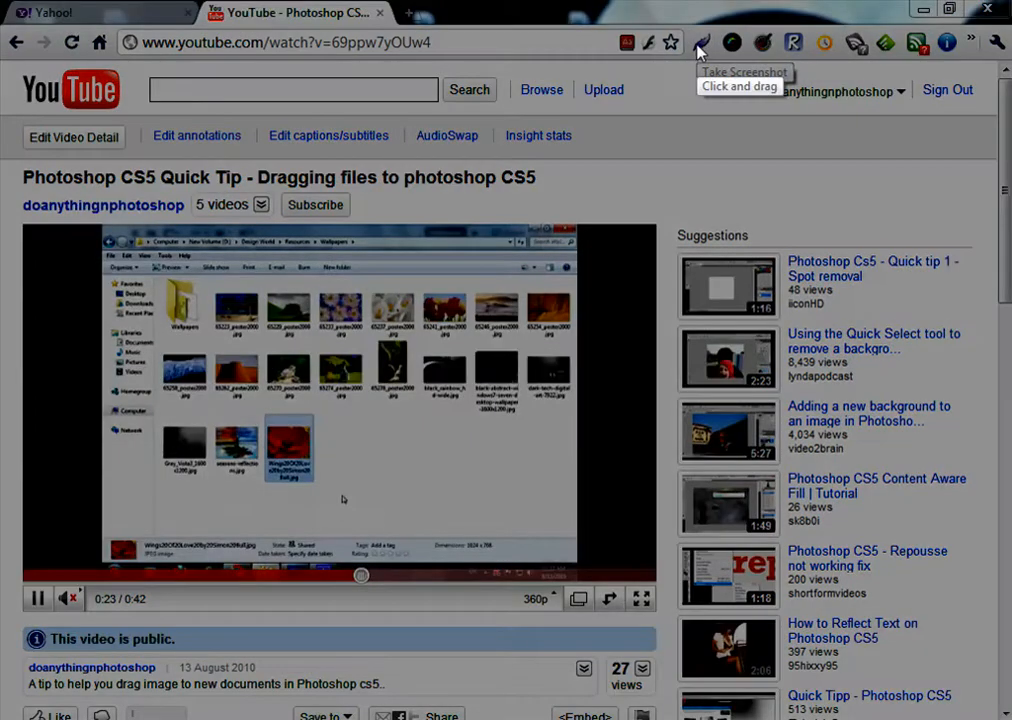
pyautogui.moveTo(620, 250)
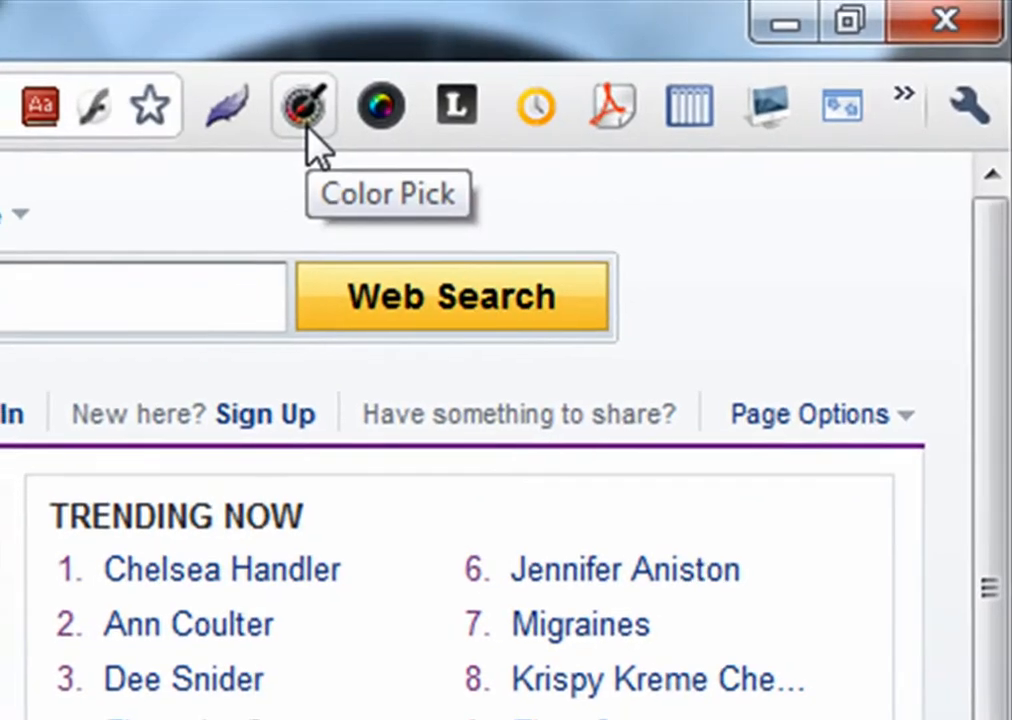
# Pick a colour from the Yahoo page with Color Pick and select its hex value EFE4D0
pyautogui.click(304, 104)
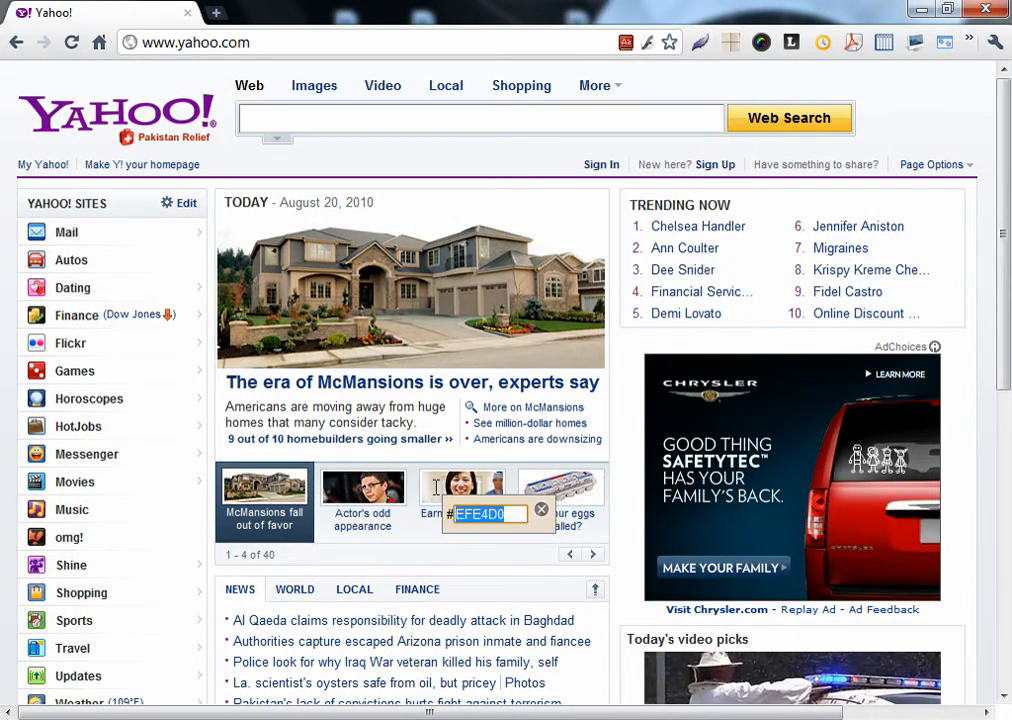
pyautogui.click(490, 512)
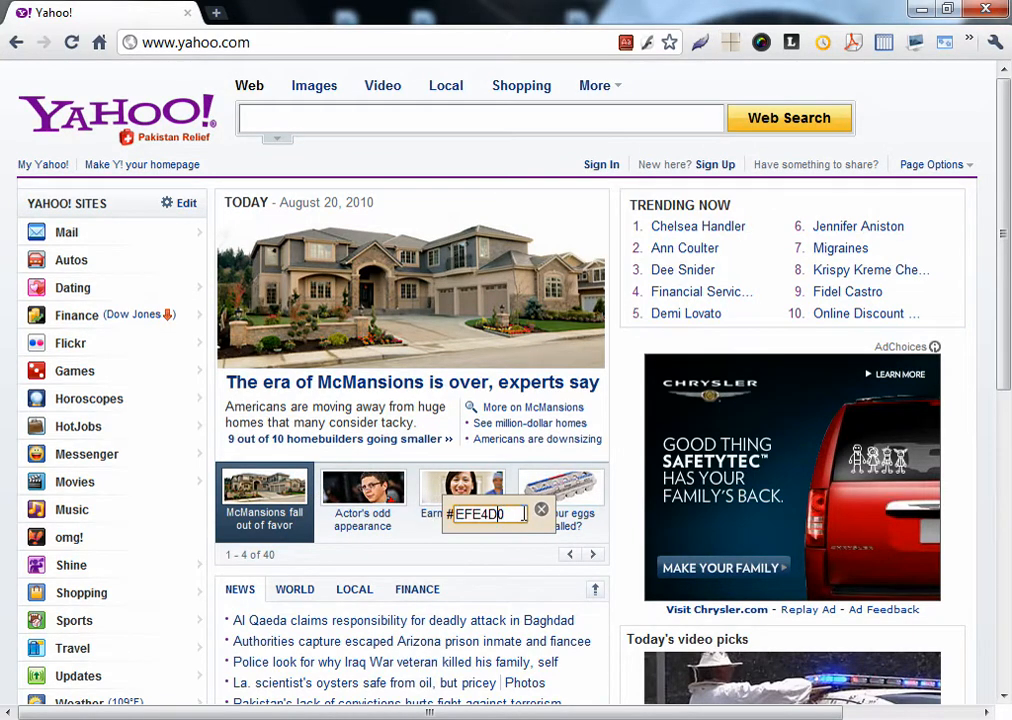
pyautogui.tripleClick(484, 512)
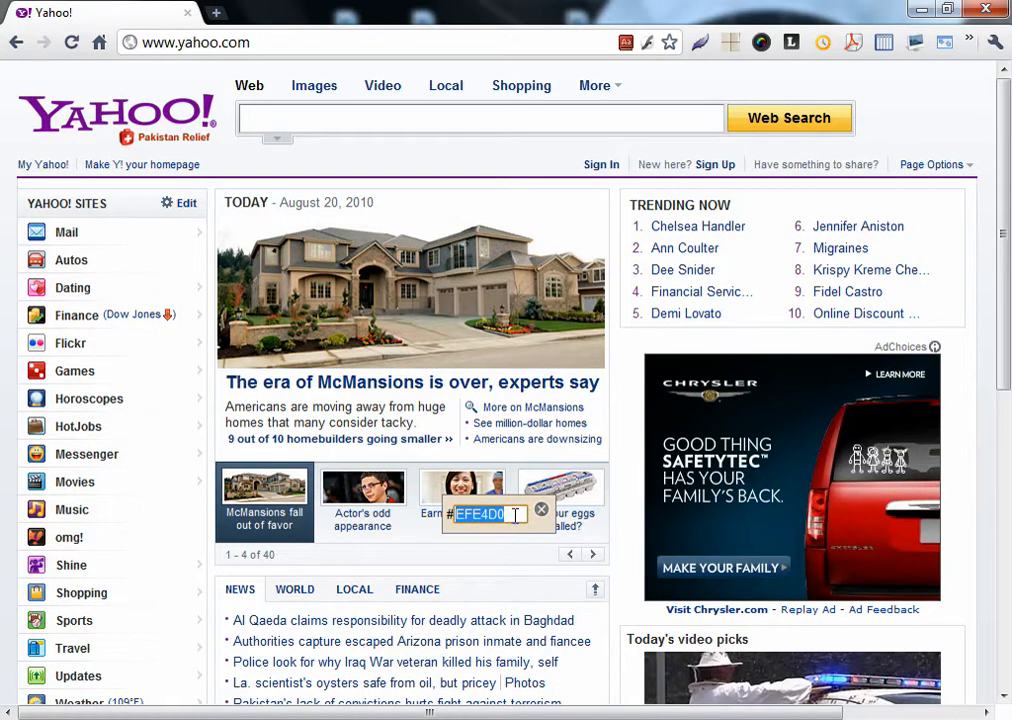
pyautogui.moveTo(622, 248)
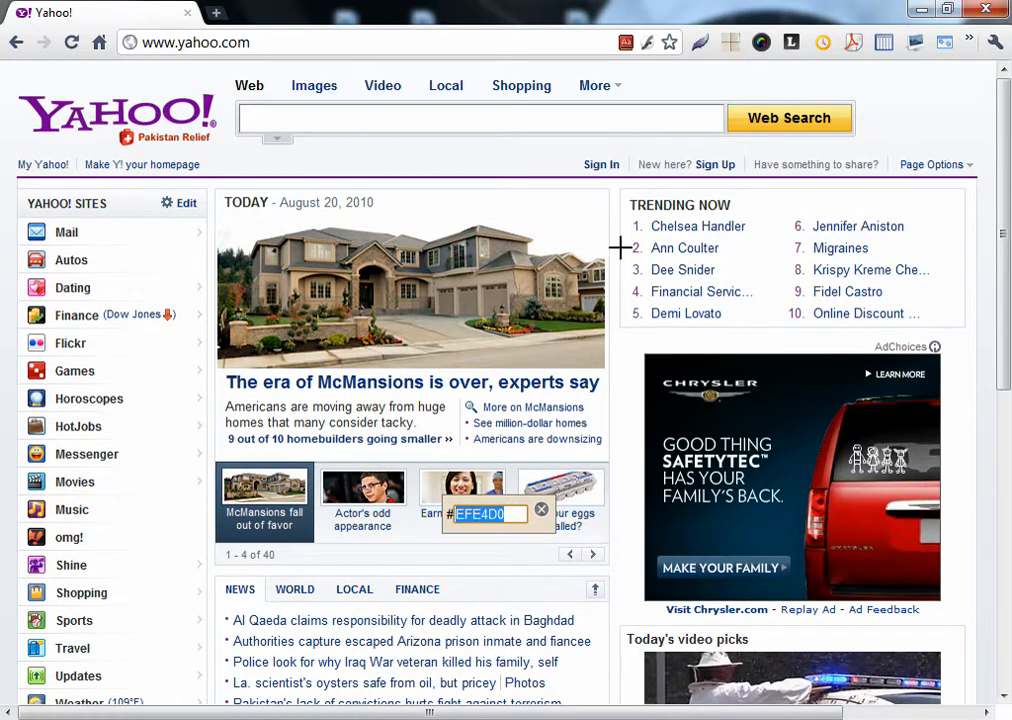
pyautogui.moveTo(598, 244)
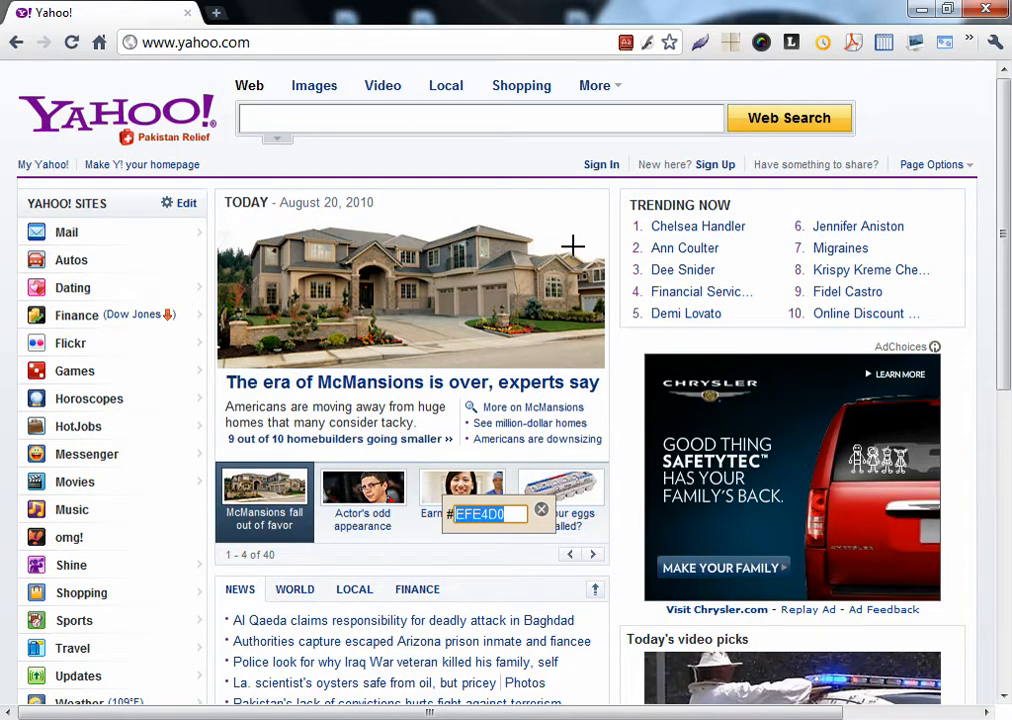
pyautogui.moveTo(540, 512)
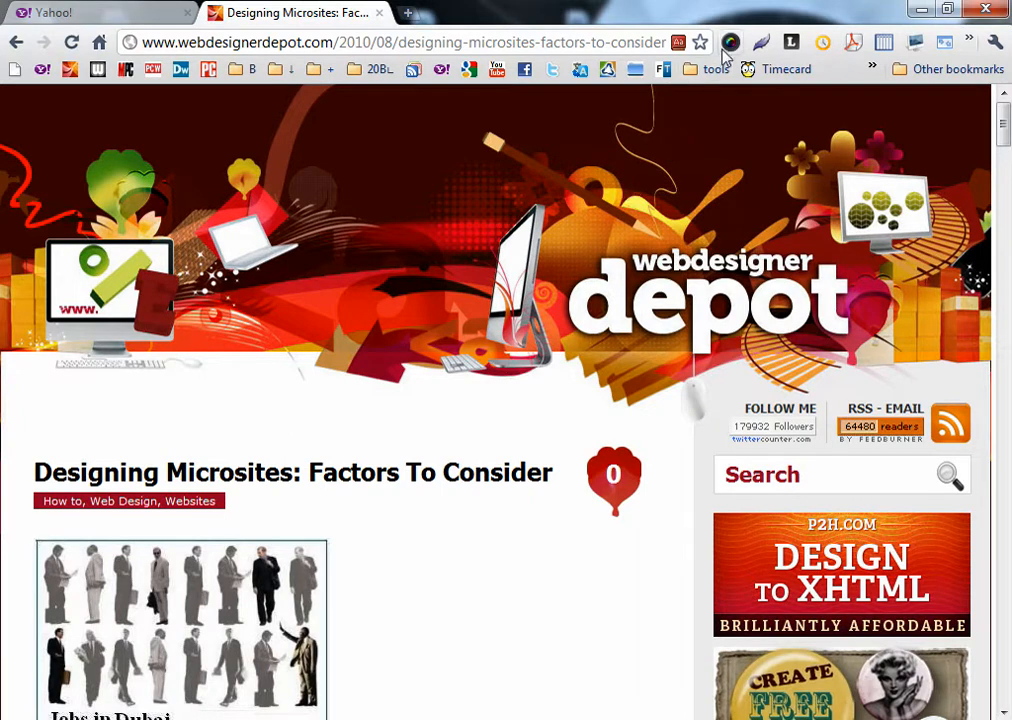
# Capture the visible part of the Webdesigner Depot article with Awesome Screenshot, finish it and close the screenshot tab
pyautogui.click(730, 42)
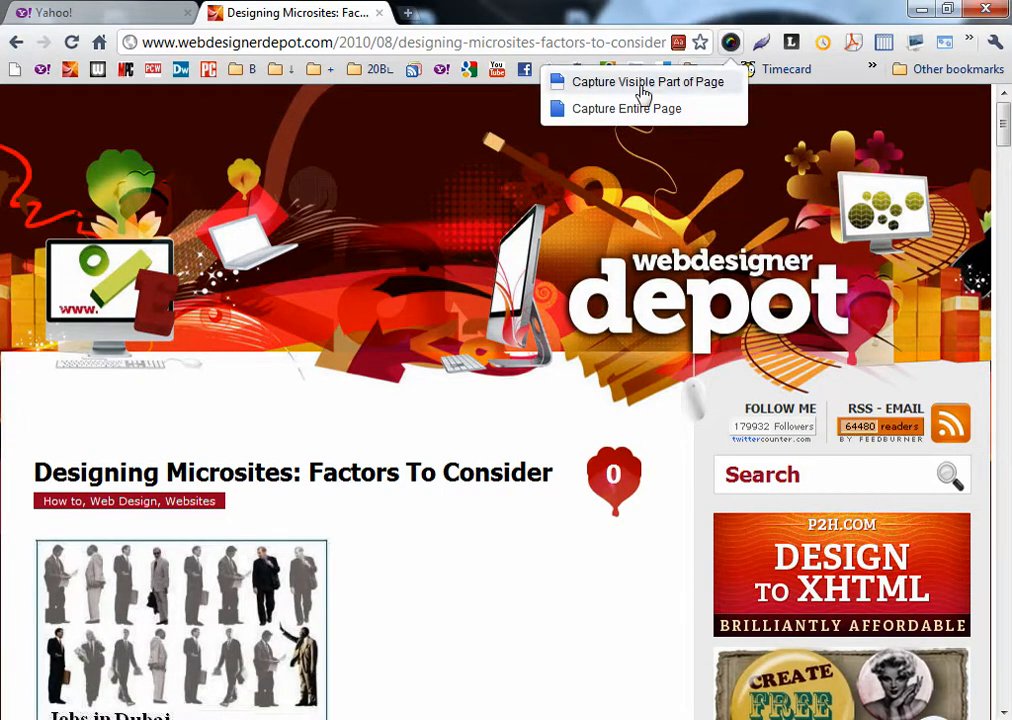
pyautogui.moveTo(708, 88)
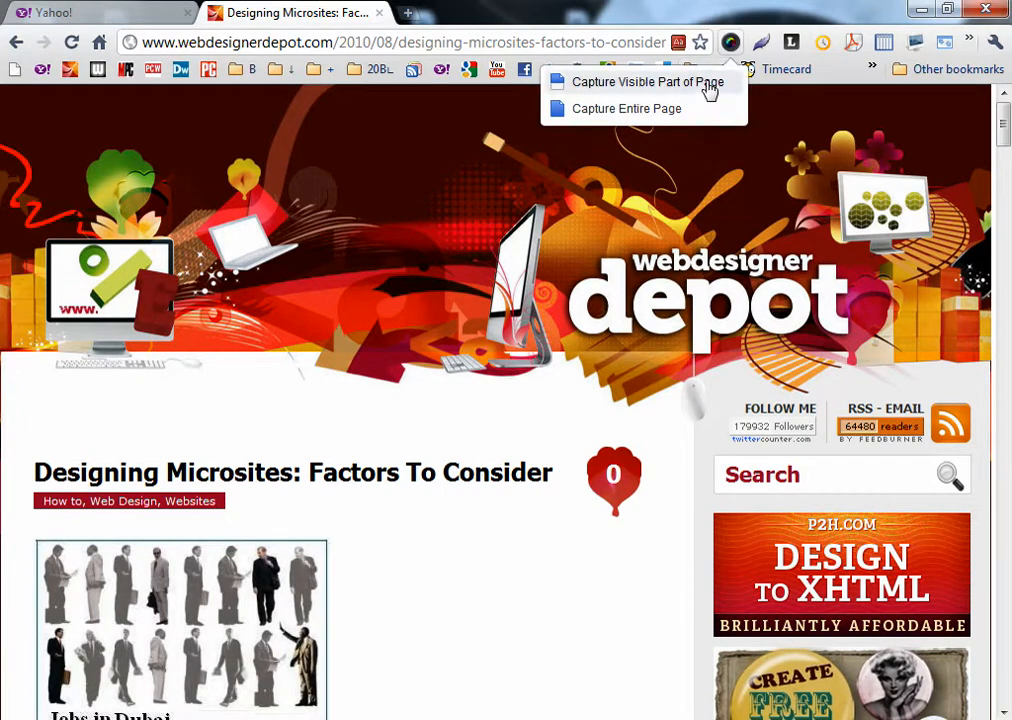
pyautogui.click(646, 82)
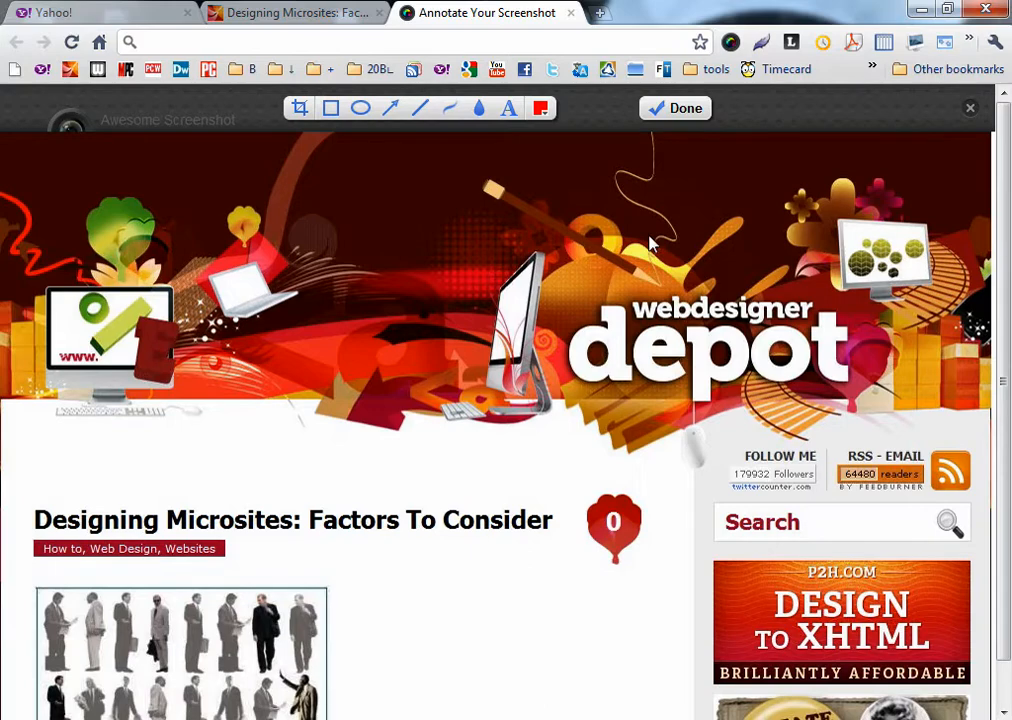
pyautogui.moveTo(676, 108)
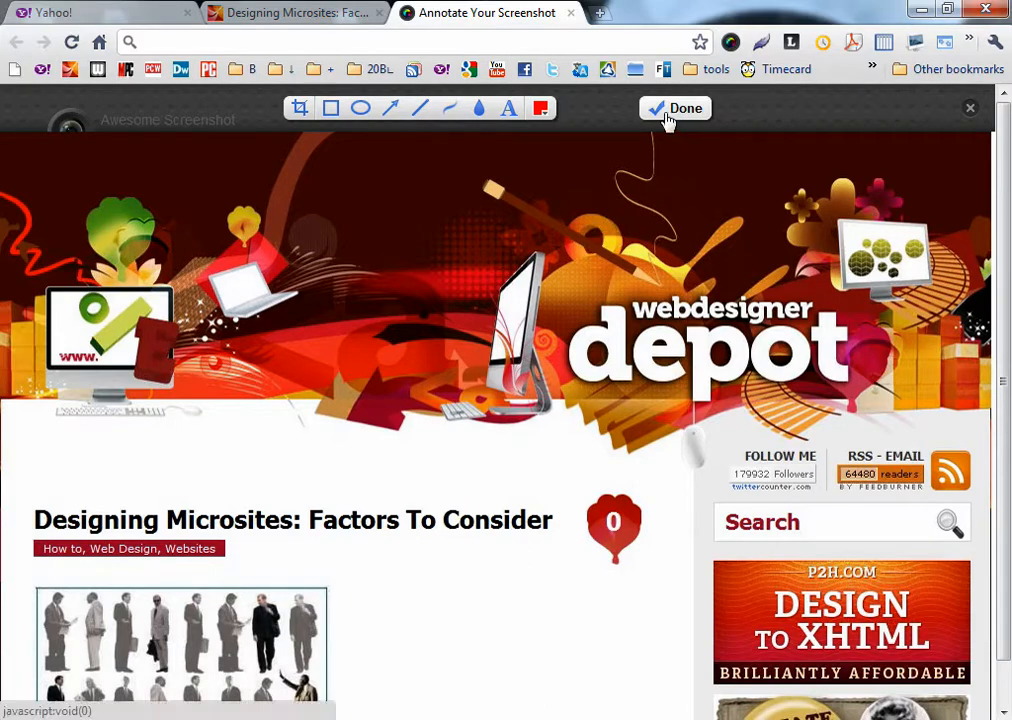
pyautogui.click(676, 108)
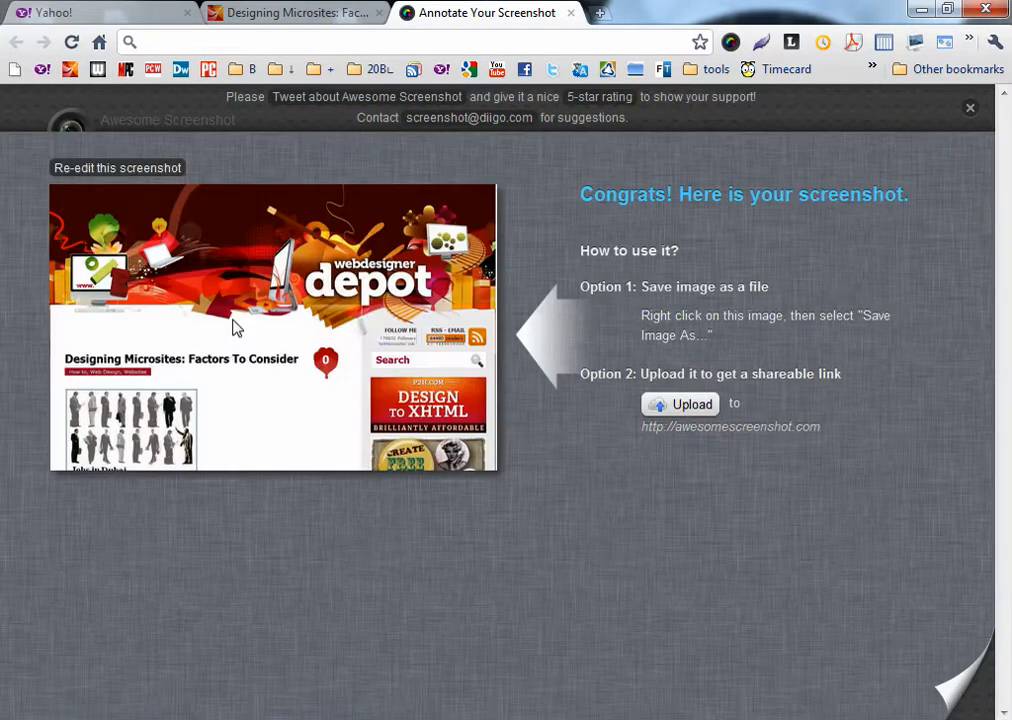
pyautogui.click(296, 12)
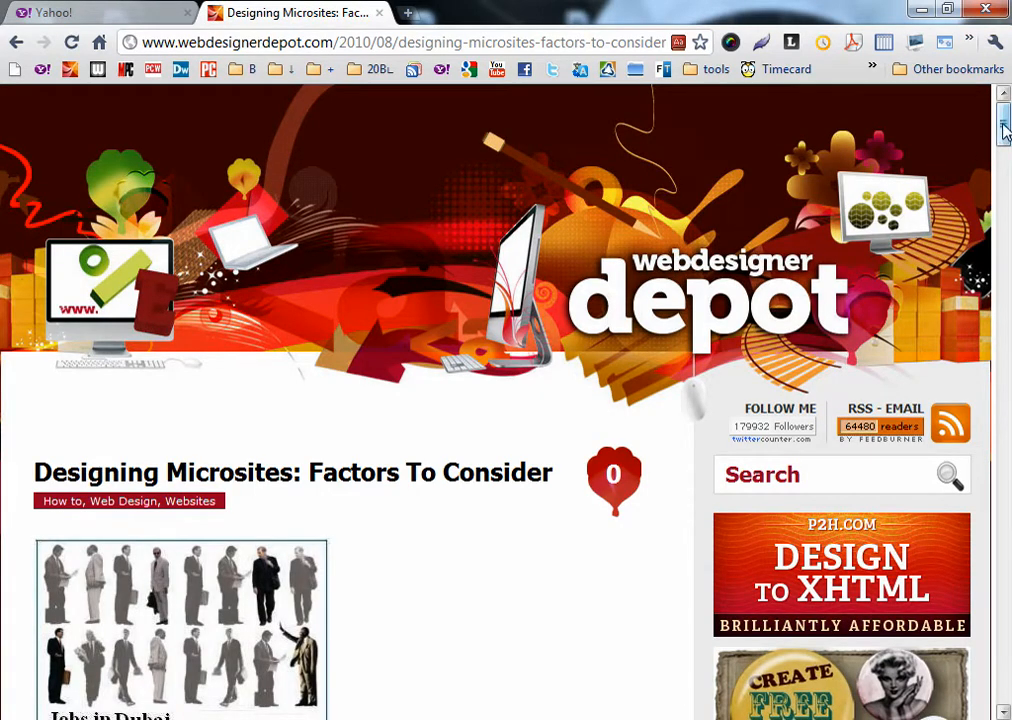
# Capture the entire Designing Microsites article page with Awesome Screenshot
pyautogui.scroll(-3)
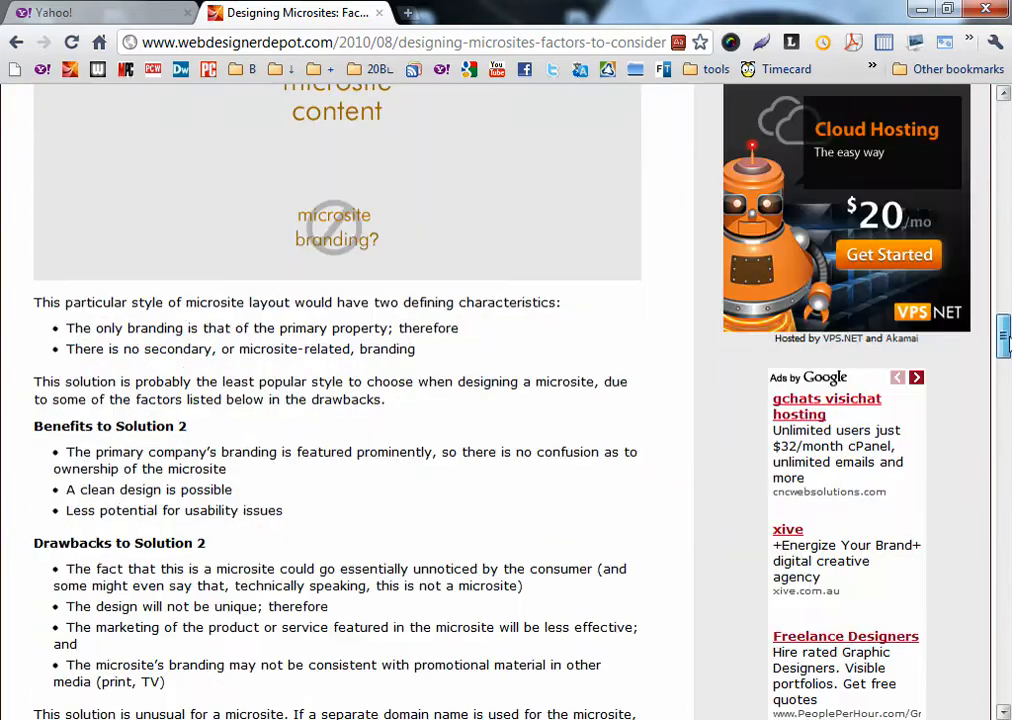
pyautogui.scroll(-3)
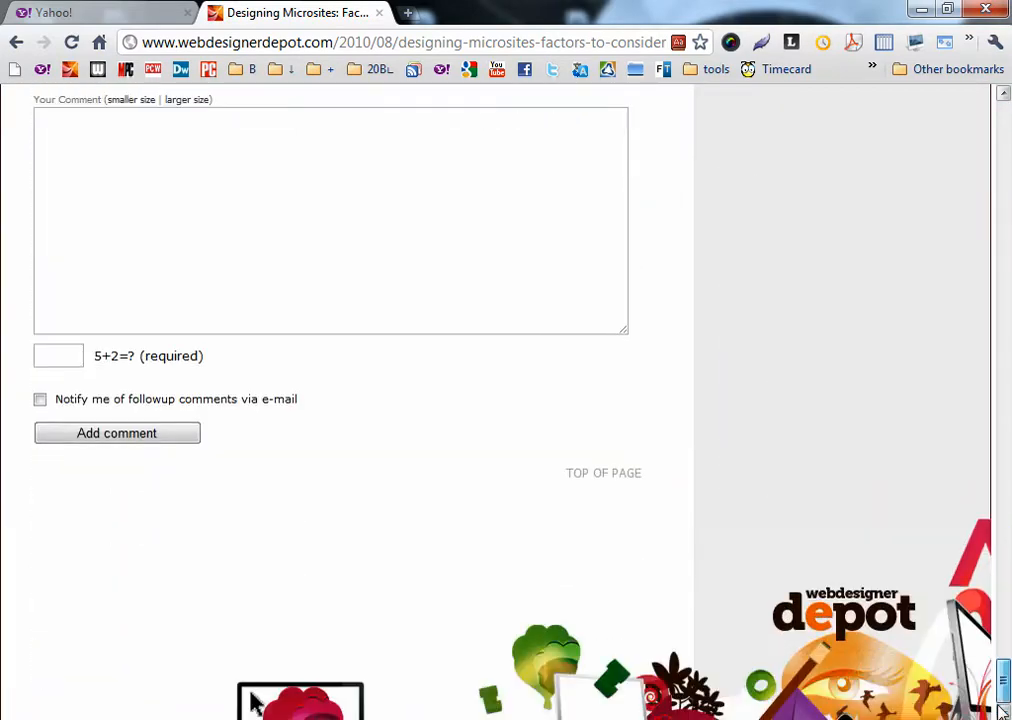
pyautogui.scroll(3)
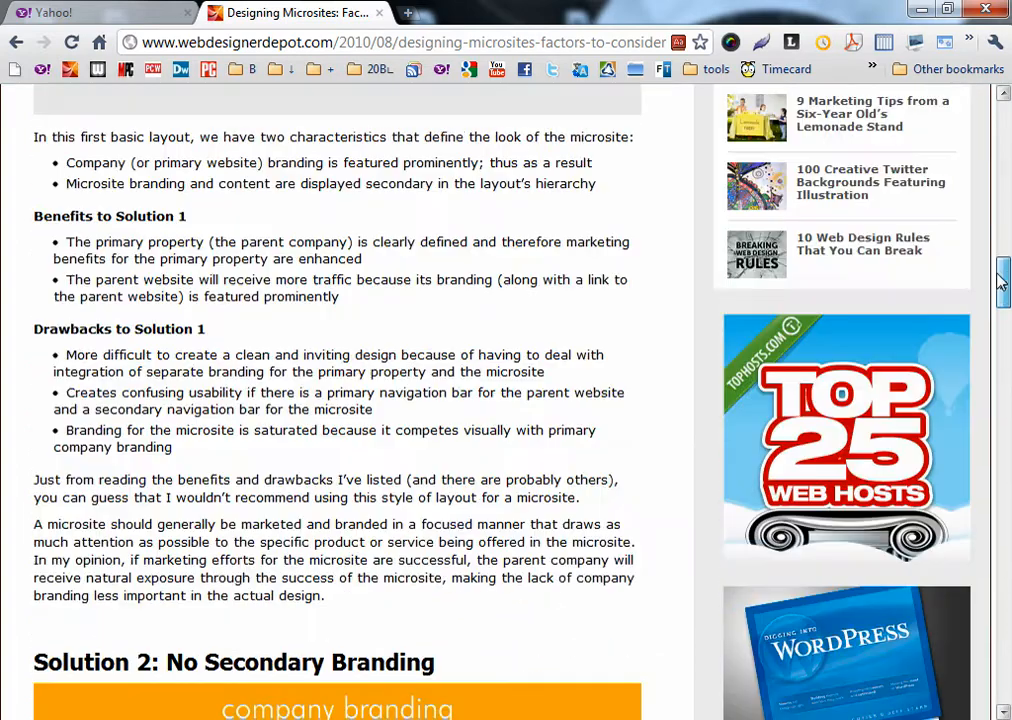
pyautogui.scroll(3)
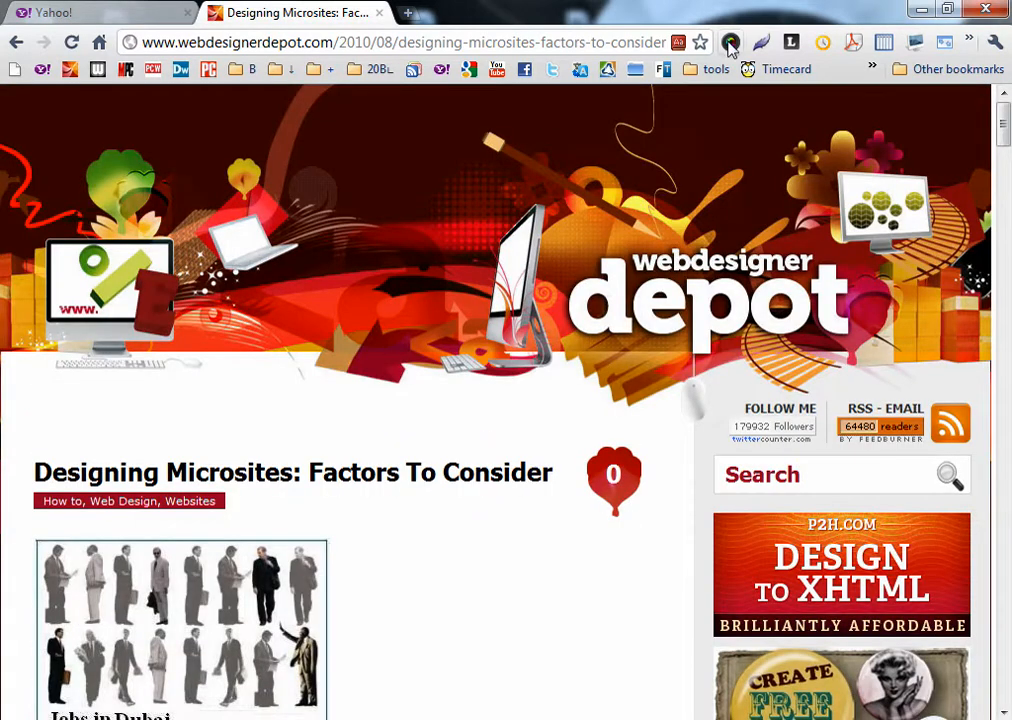
pyautogui.click(730, 42)
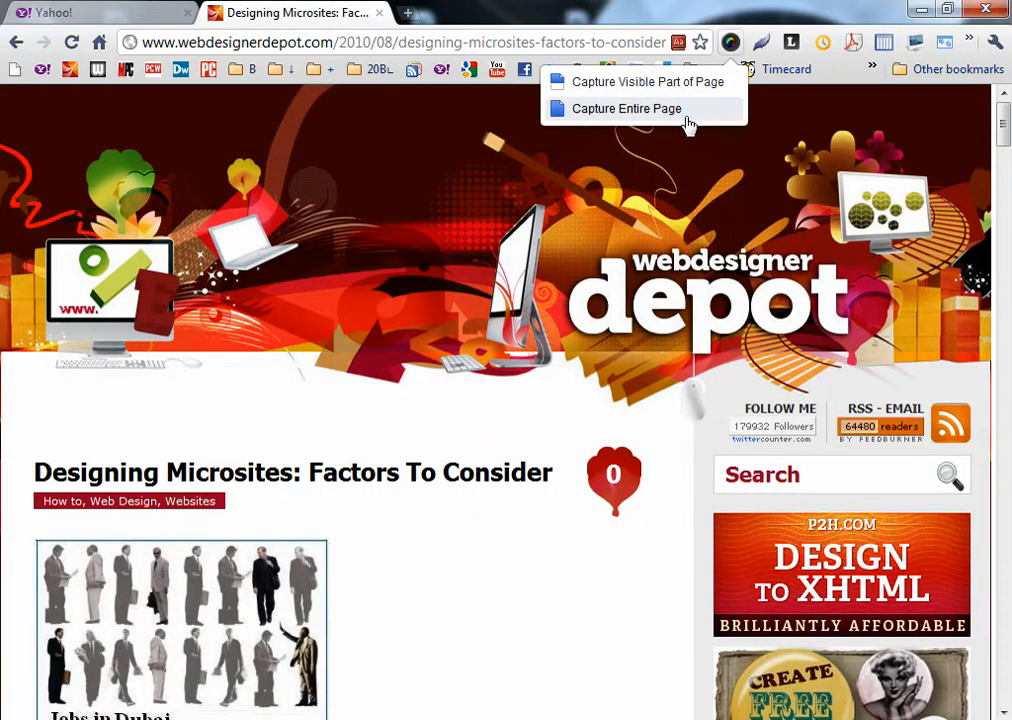
pyautogui.click(626, 108)
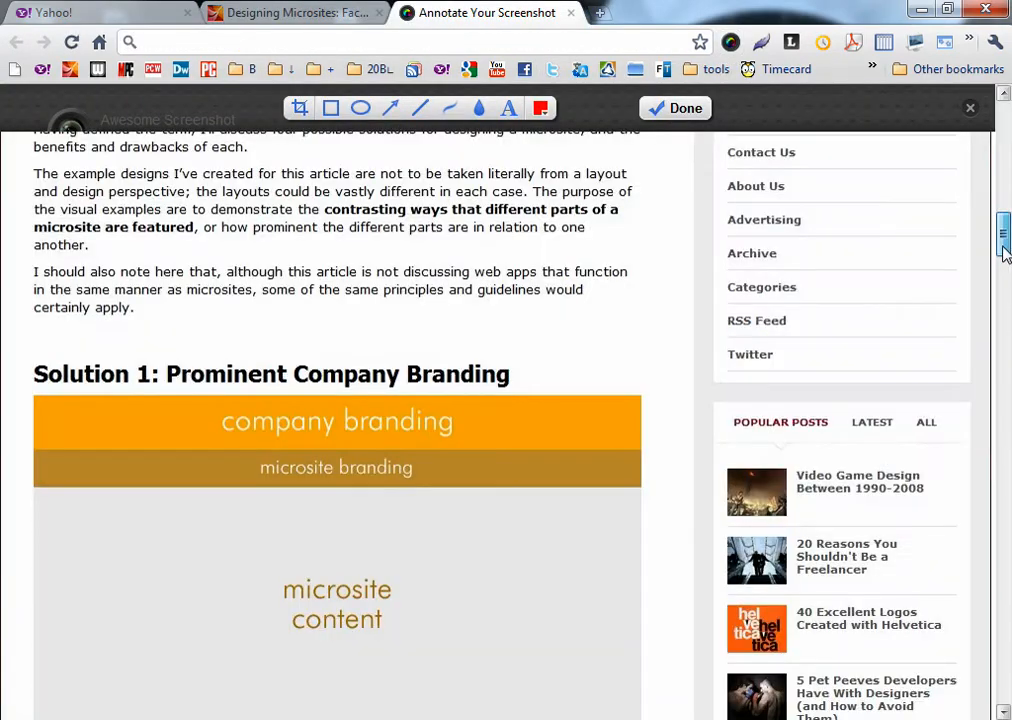
# Draw a red arrow just above the article title on the captured image
pyautogui.scroll(-3)
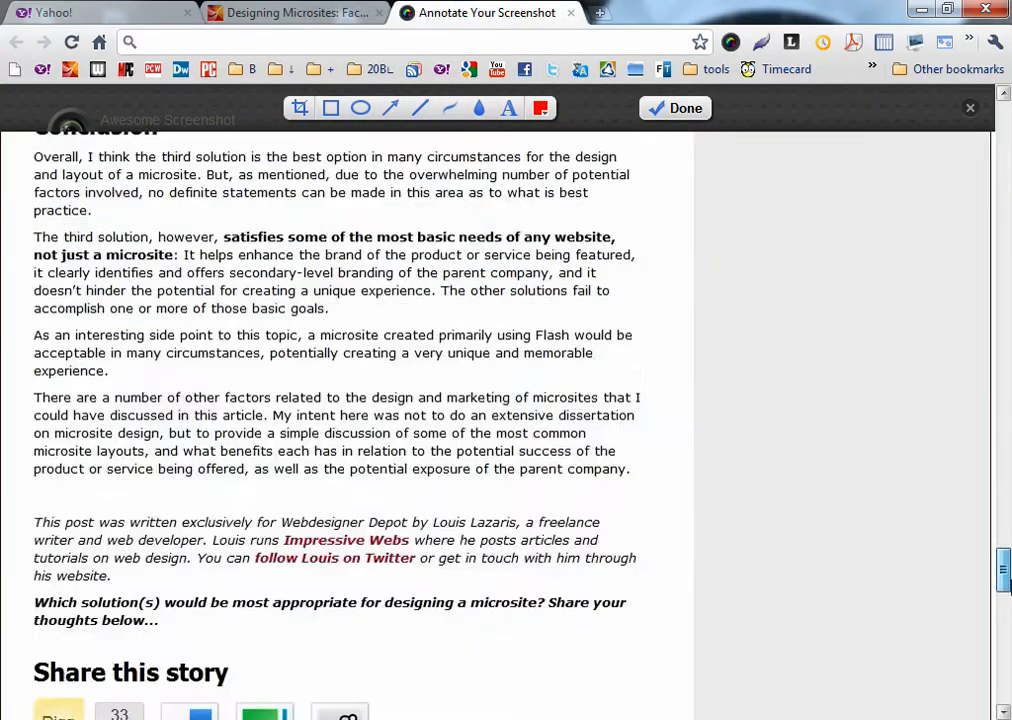
pyautogui.scroll(3)
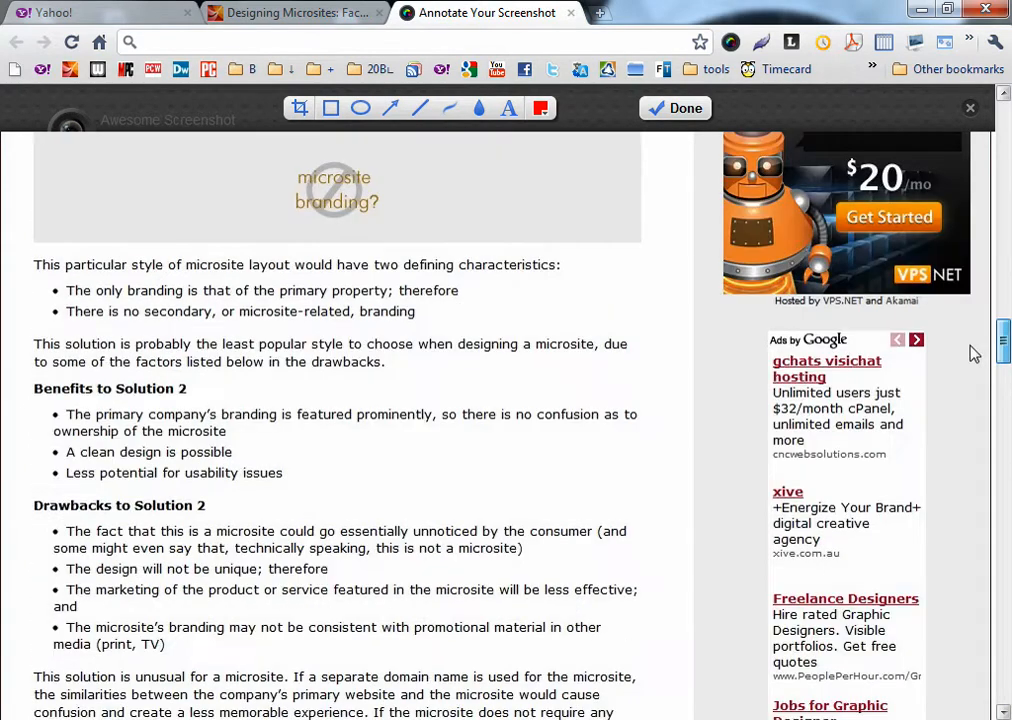
pyautogui.scroll(3)
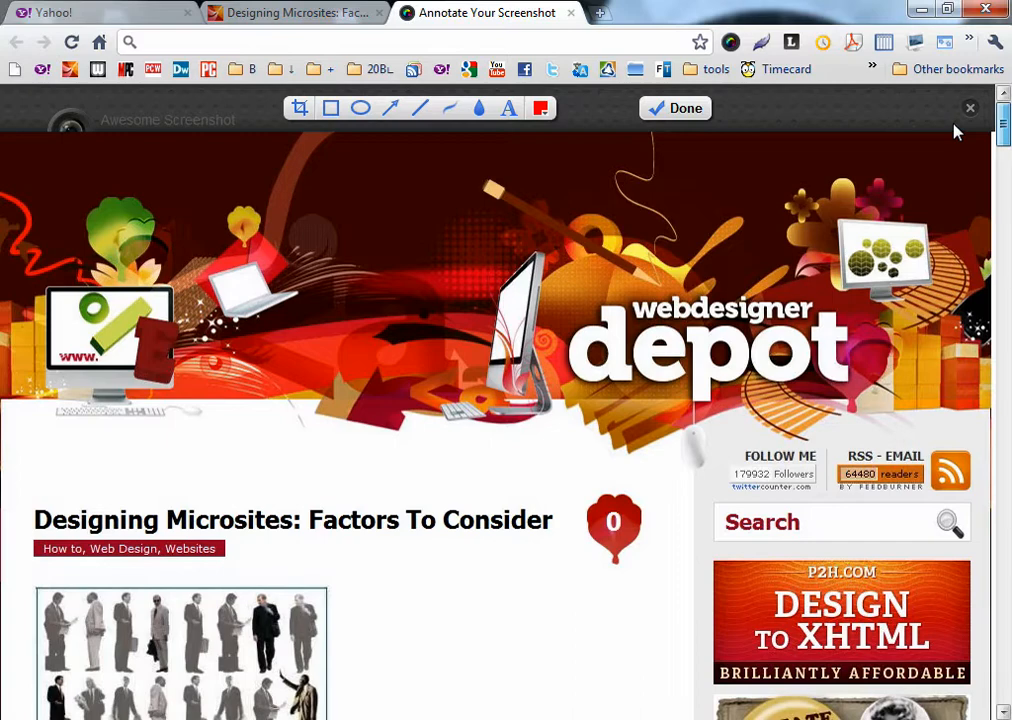
pyautogui.moveTo(978, 128)
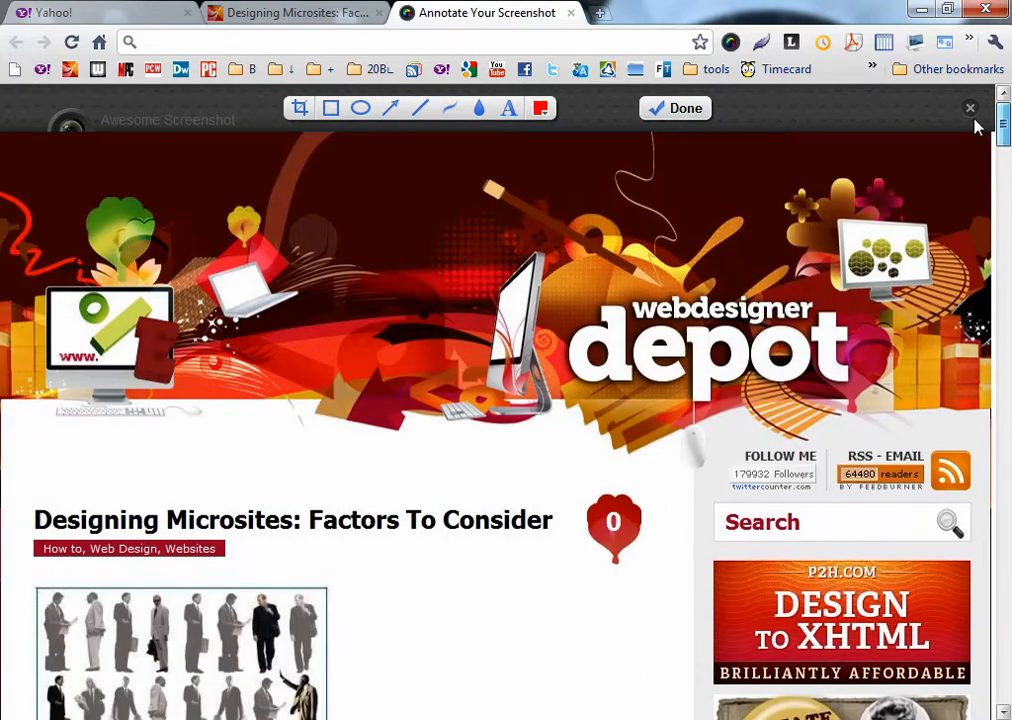
pyautogui.moveTo(968, 108)
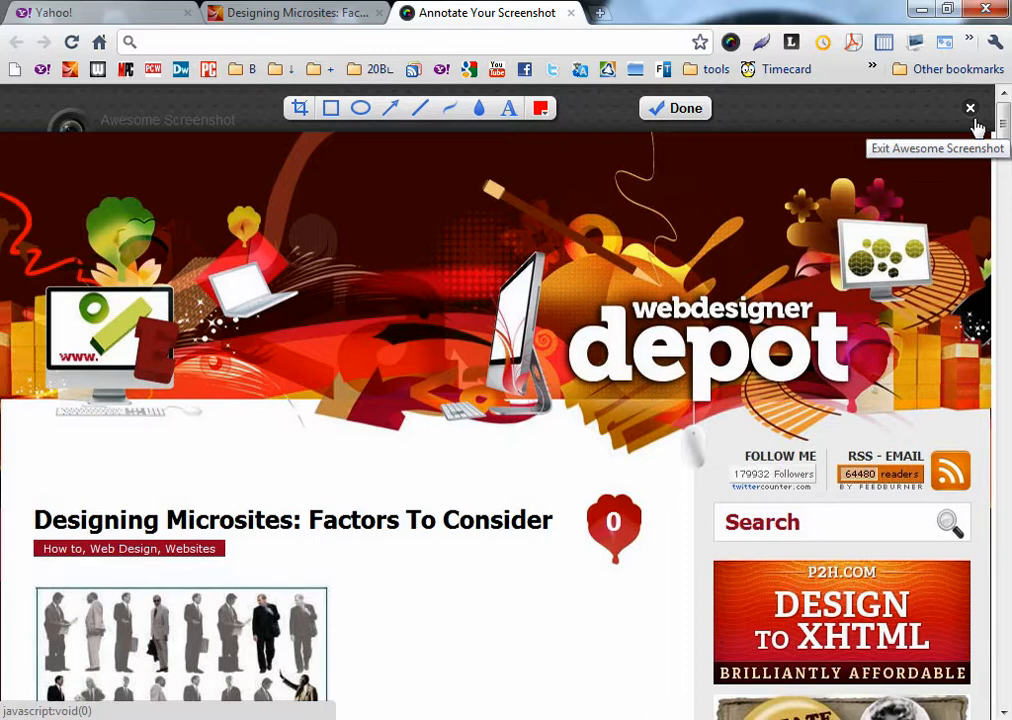
pyautogui.moveTo(968, 108)
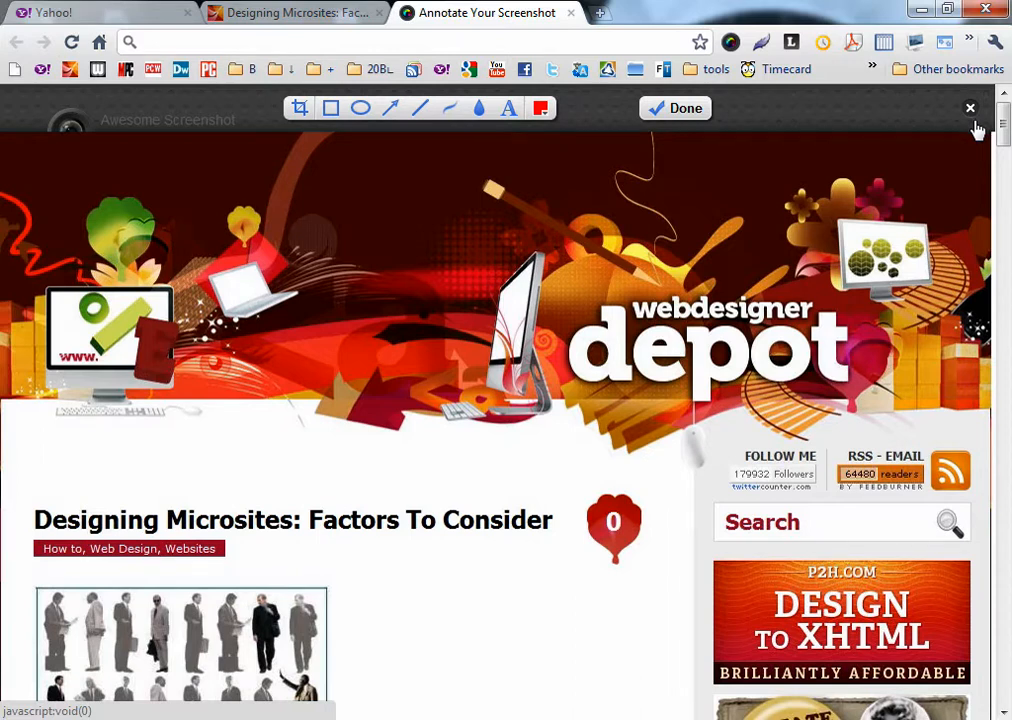
pyautogui.moveTo(660, 198)
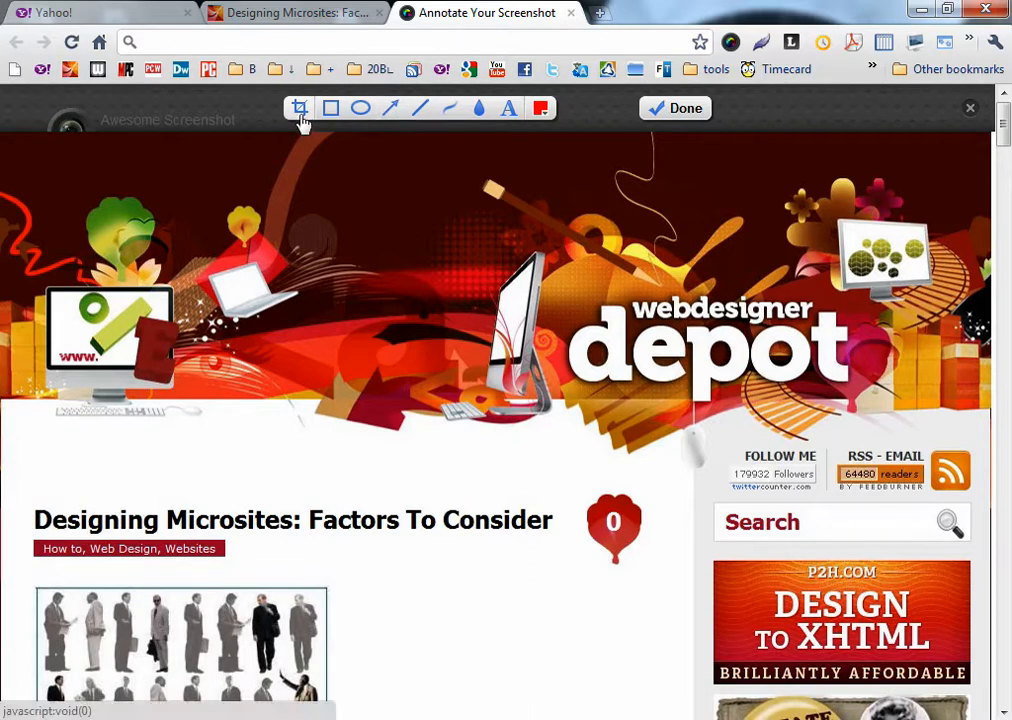
pyautogui.moveTo(360, 108)
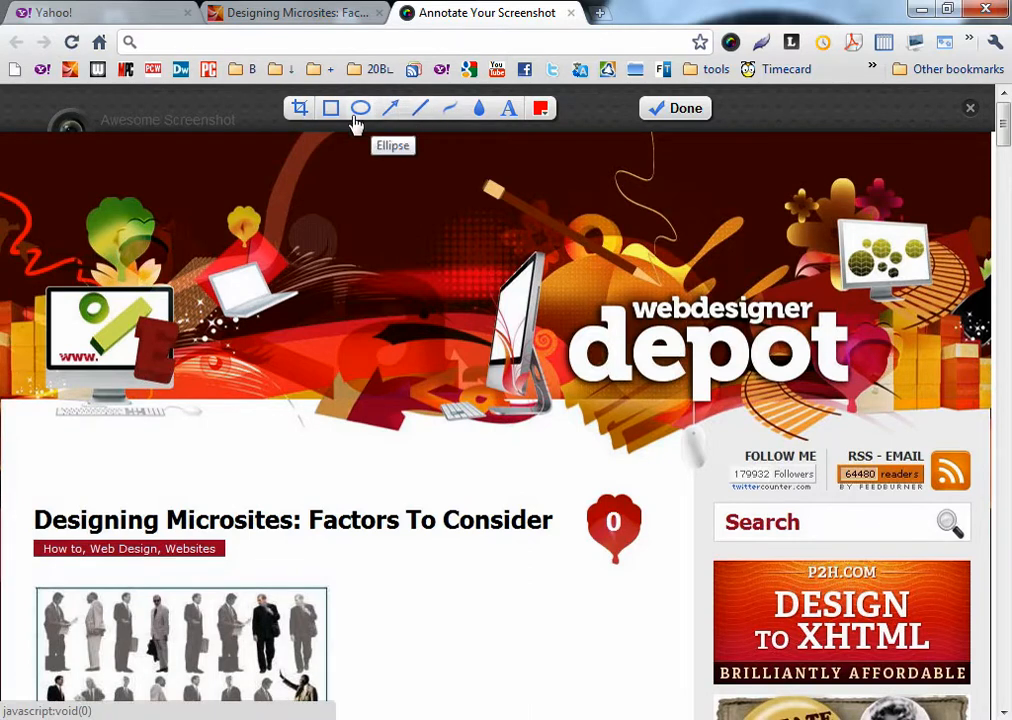
pyautogui.moveTo(420, 108)
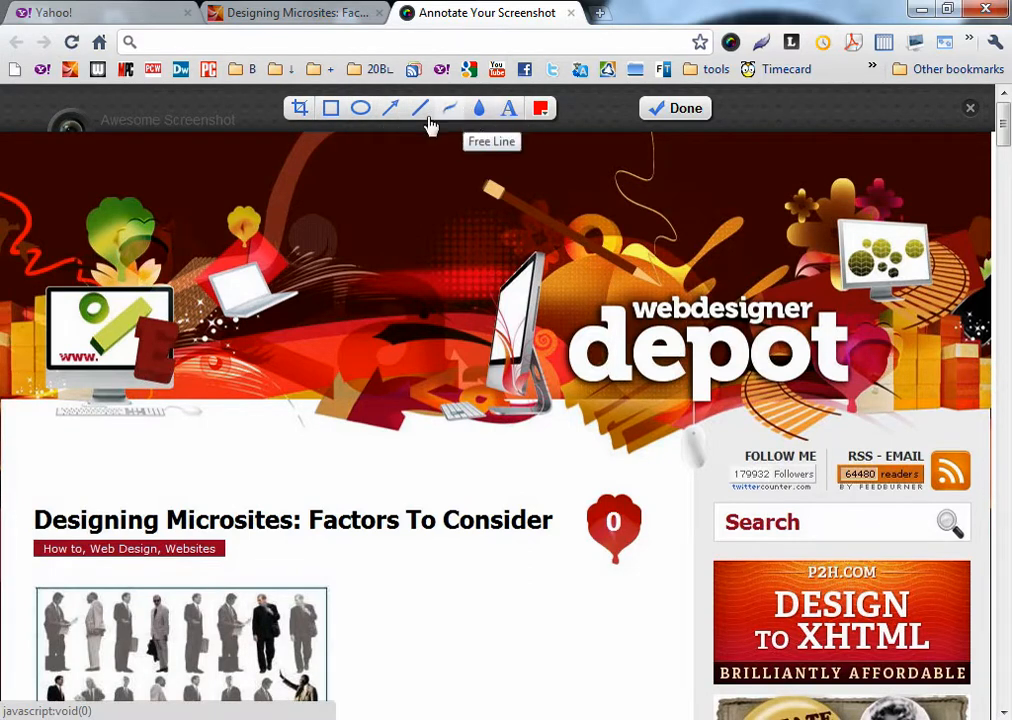
pyautogui.moveTo(212, 476); pyautogui.dragTo(530, 476)
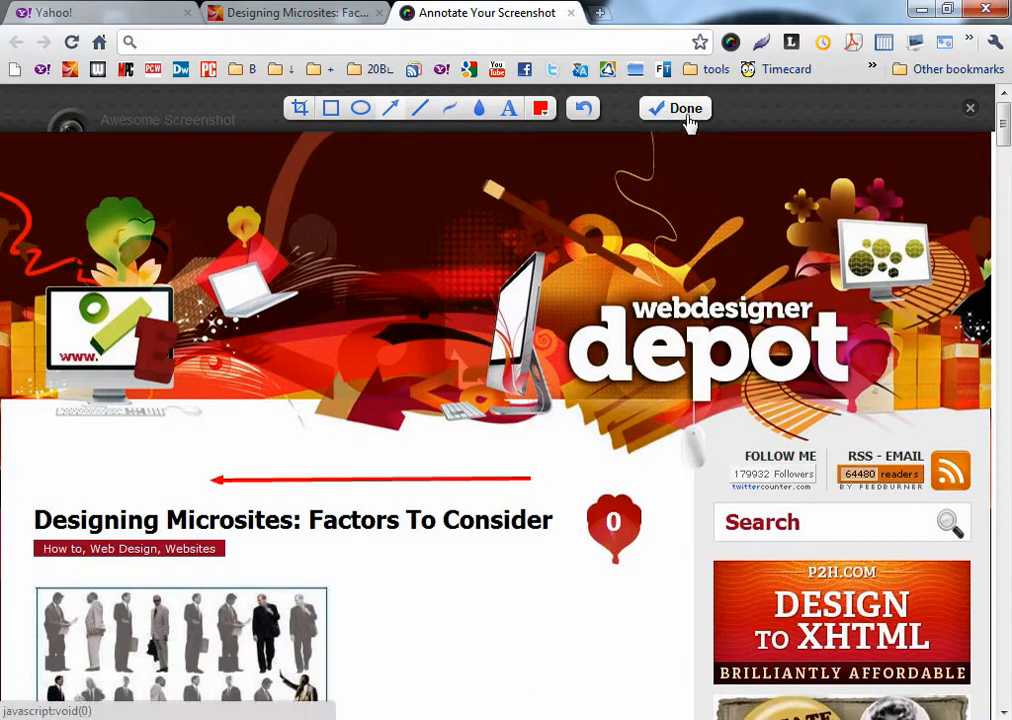
# Finish annotating so the completed screenshot page shows save and upload options
pyautogui.click(676, 108)
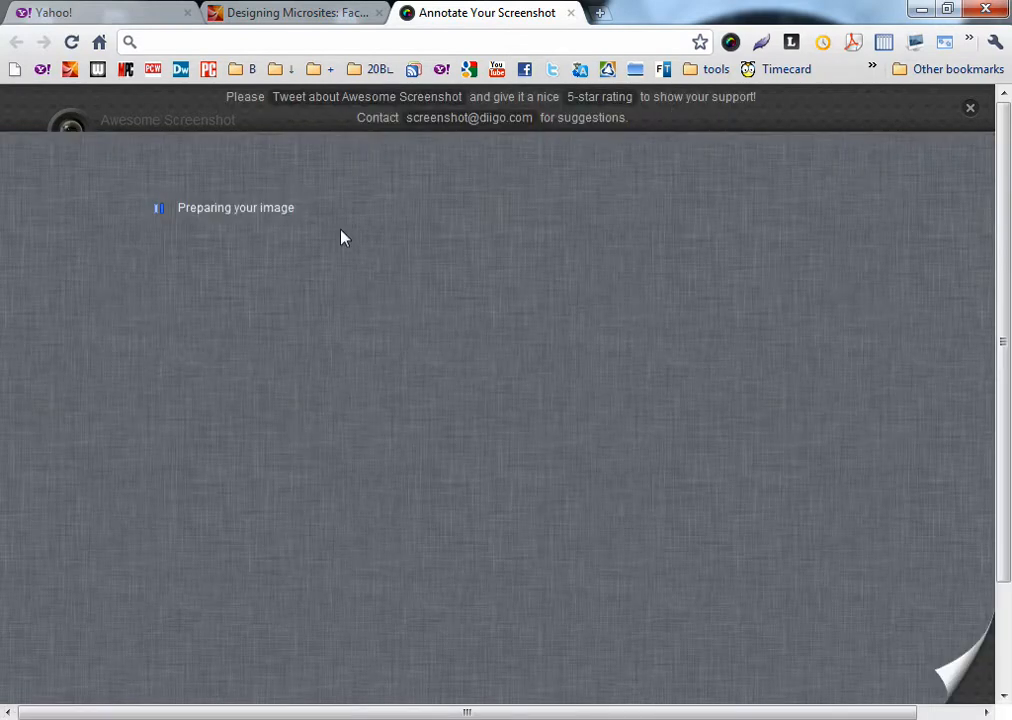
pyautogui.moveTo(384, 220)
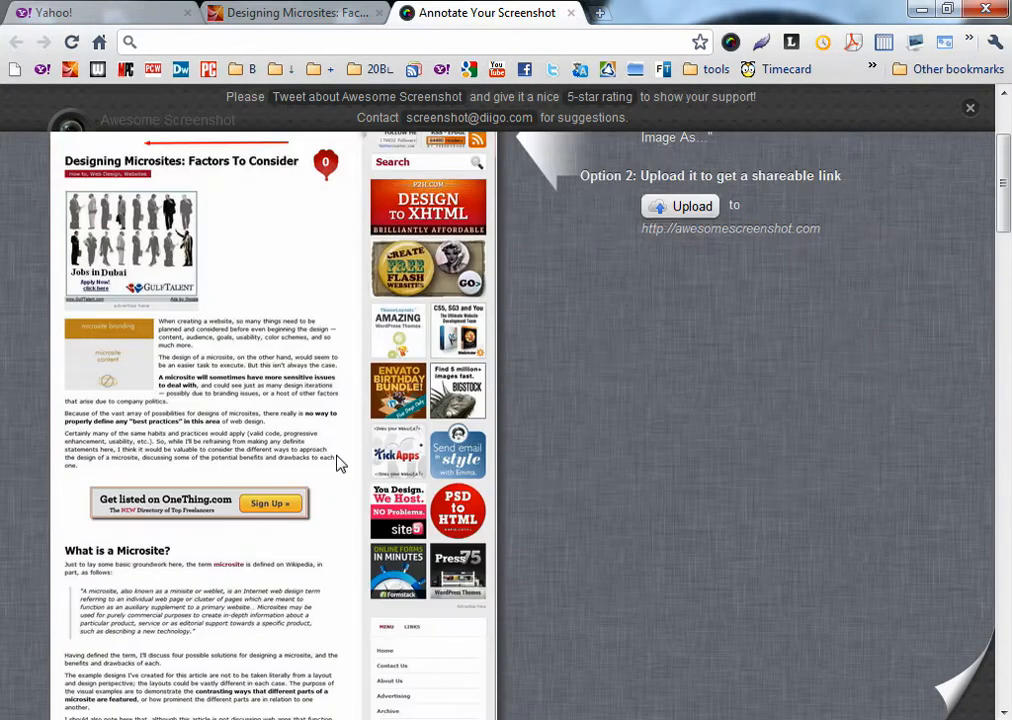
pyautogui.scroll(-3)
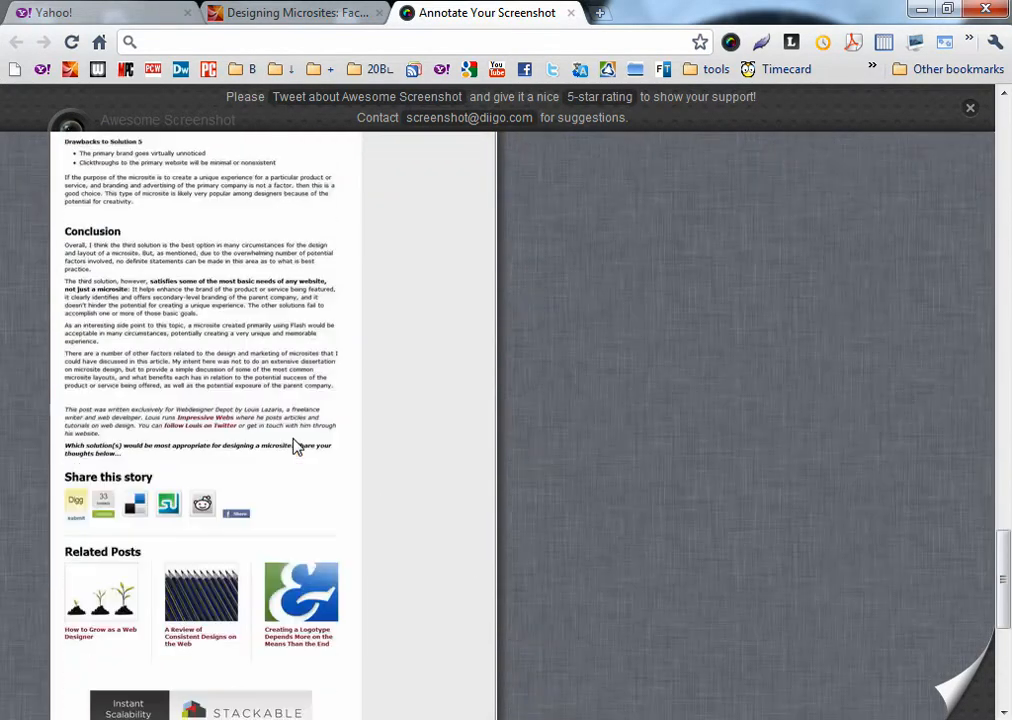
pyautogui.scroll(3)
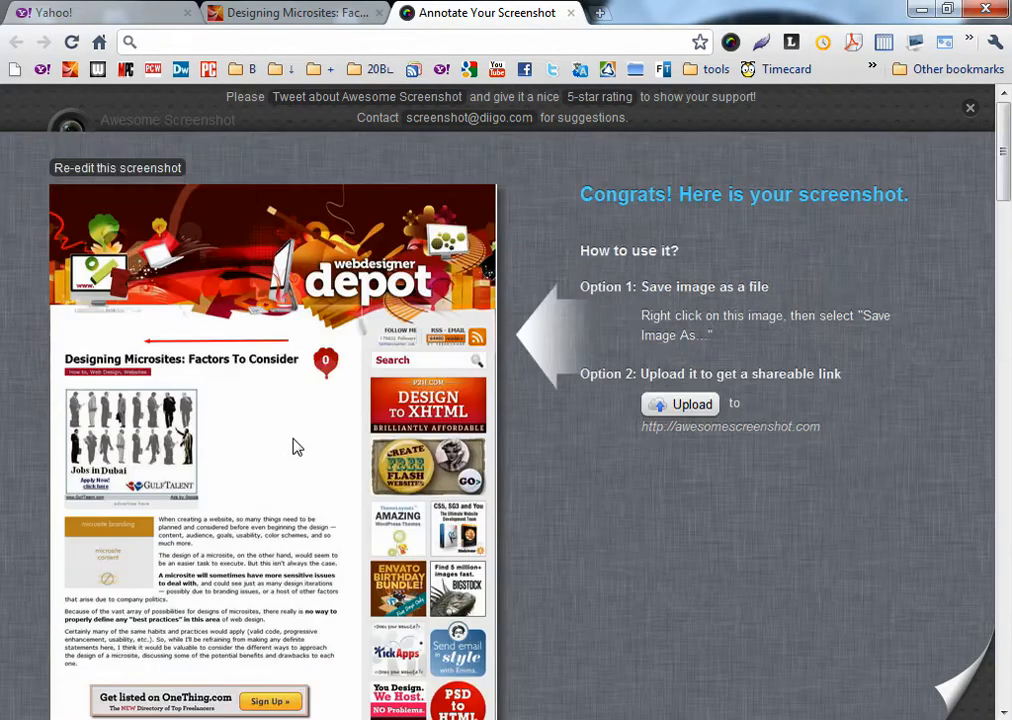
pyautogui.moveTo(384, 256)
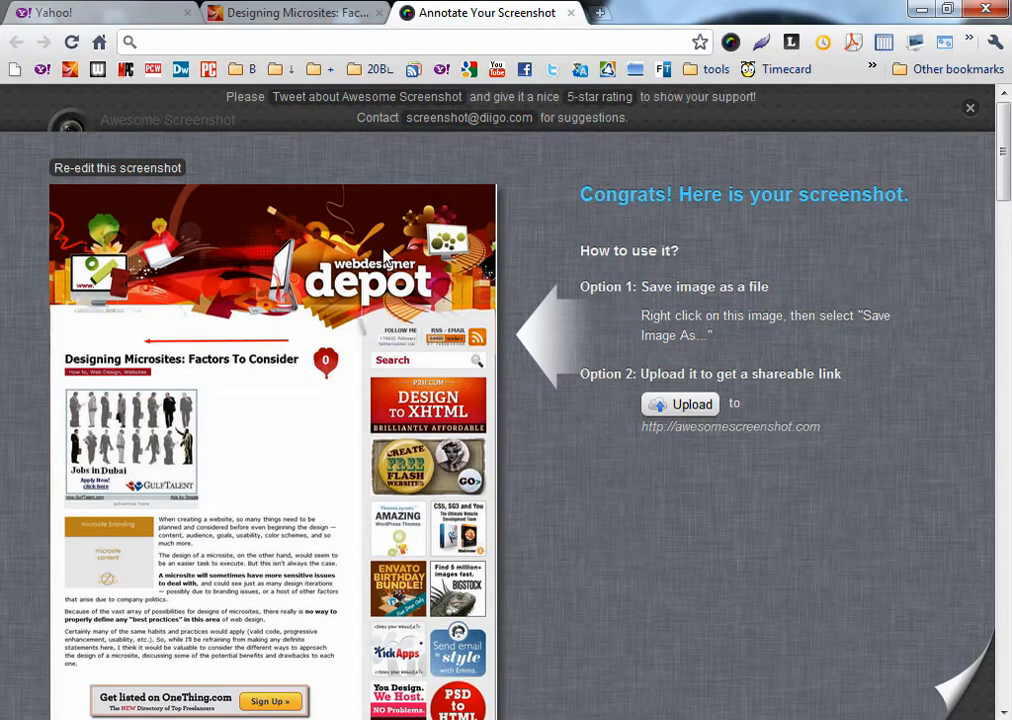
pyautogui.moveTo(680, 156)
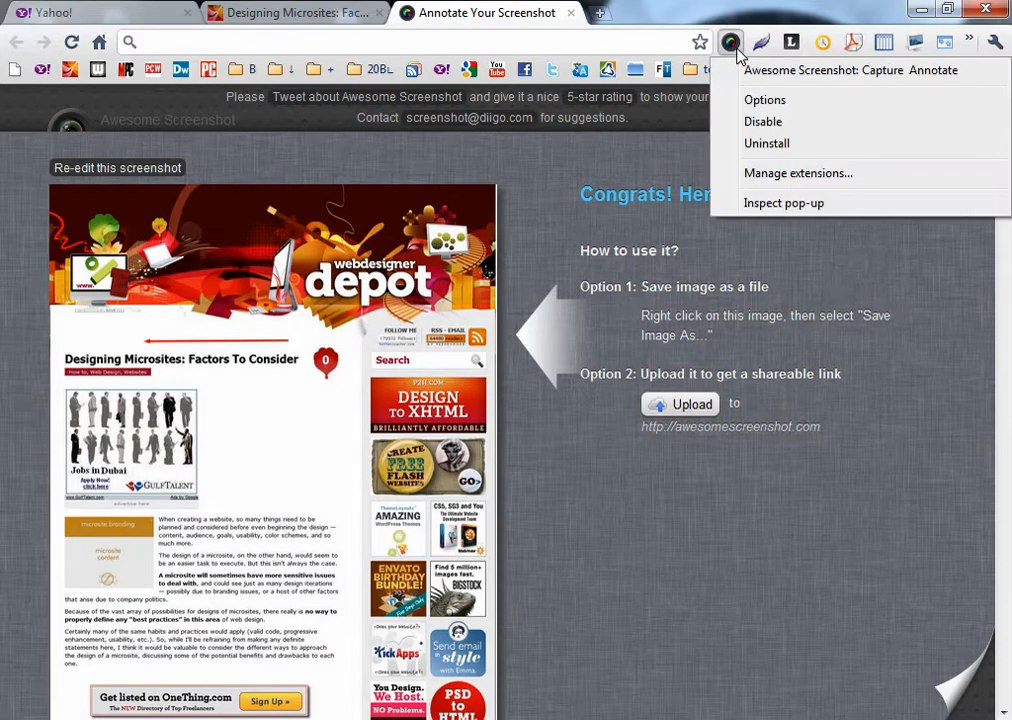
pyautogui.moveTo(764, 100)
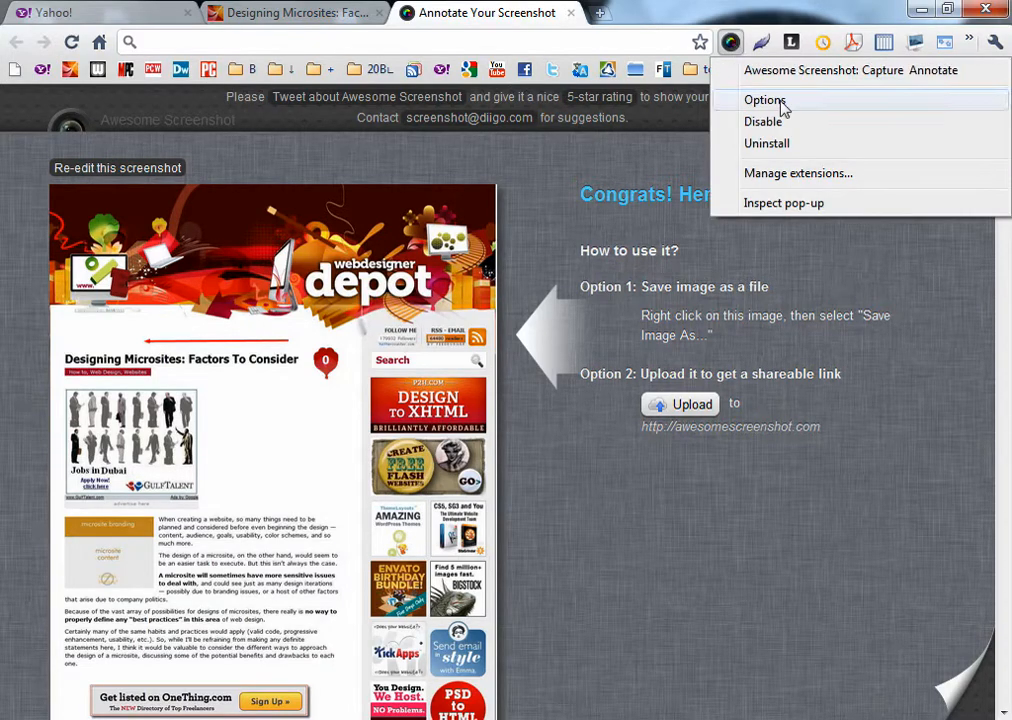
# Save Awesome Screenshot options with JPG format and both capture shortcuts enabled
pyautogui.click(764, 100)
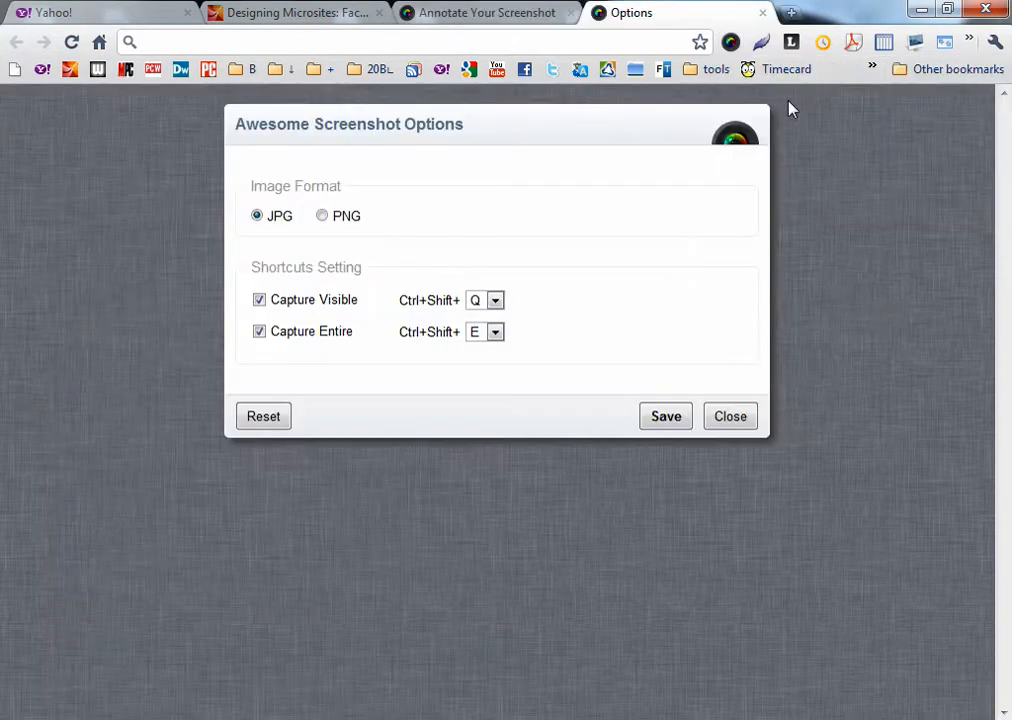
pyautogui.moveTo(480, 272)
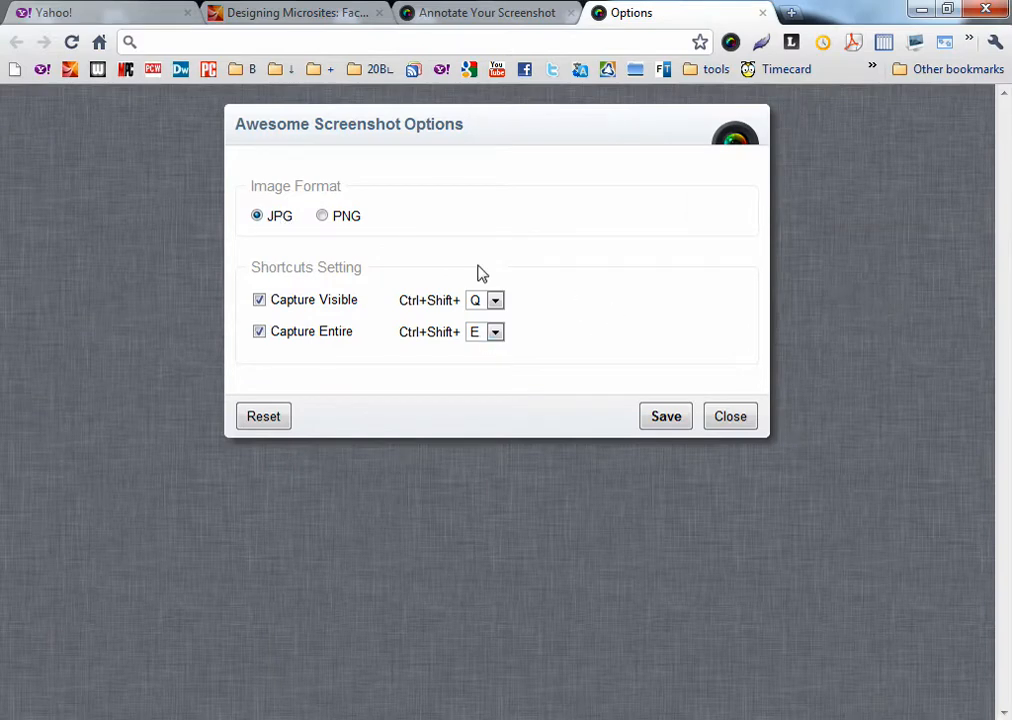
pyautogui.moveTo(336, 204)
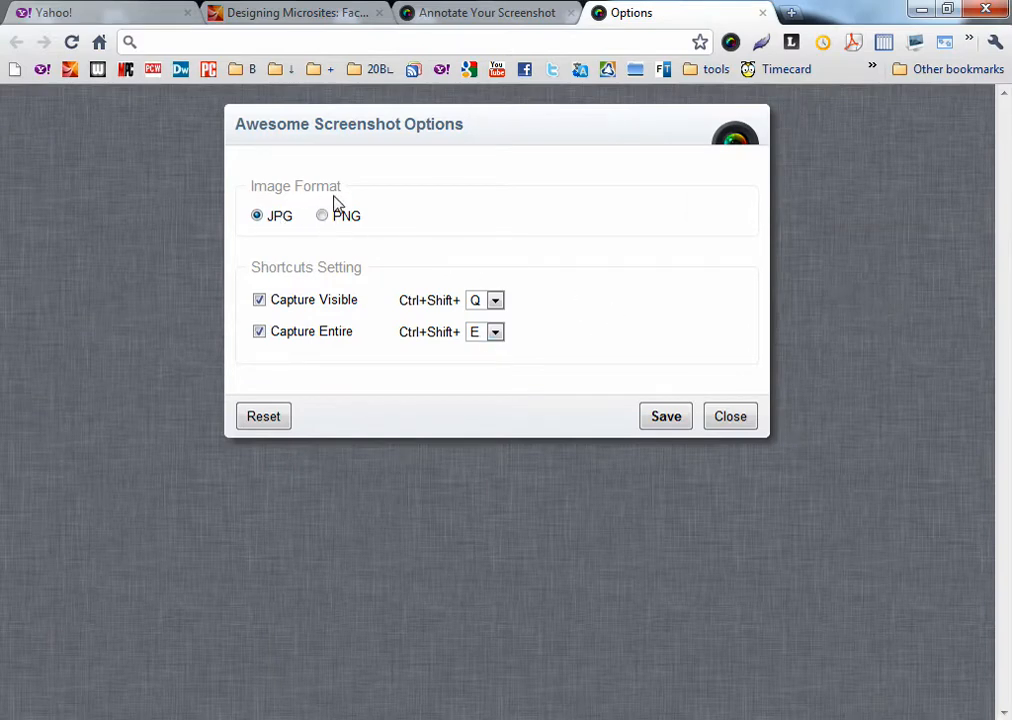
pyautogui.moveTo(382, 308)
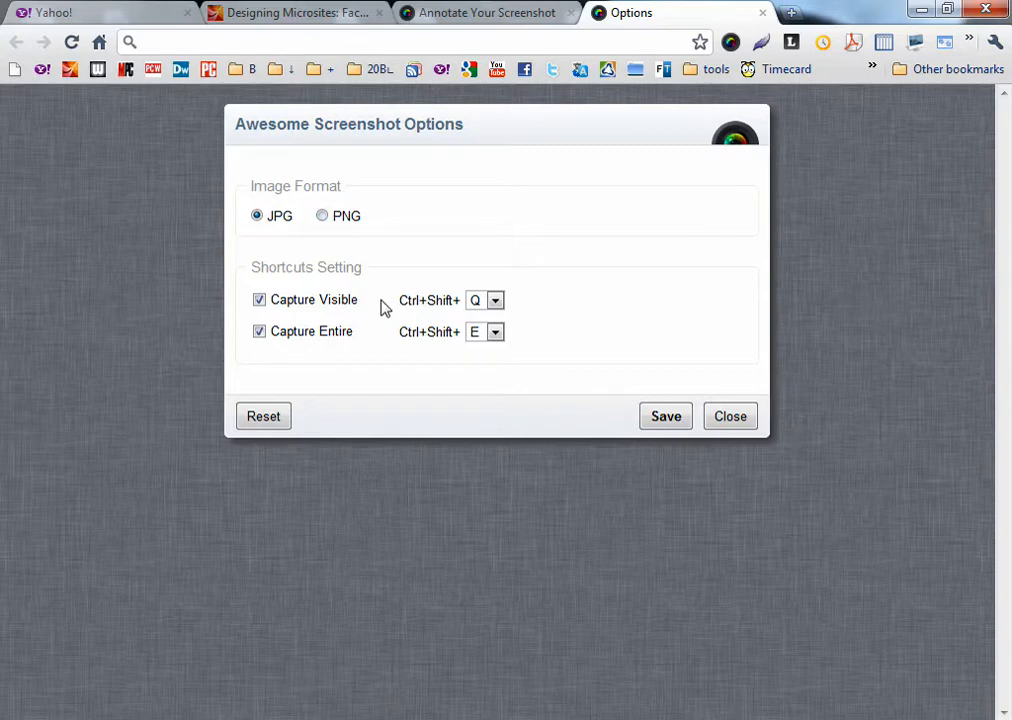
pyautogui.moveTo(430, 336)
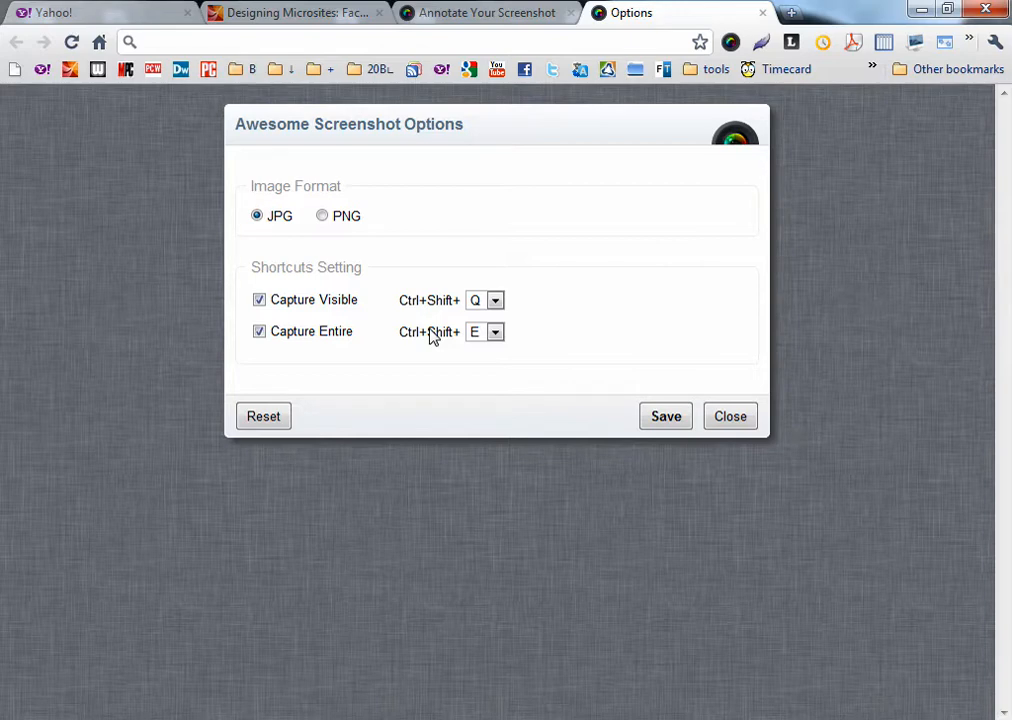
pyautogui.click(494, 300)
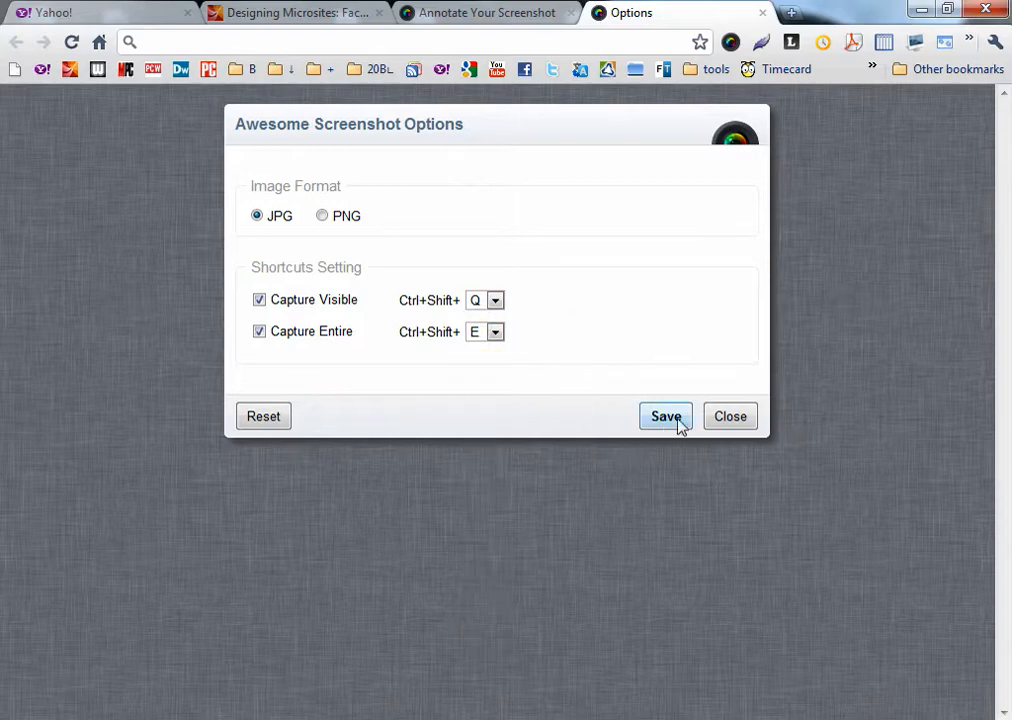
pyautogui.click(664, 416)
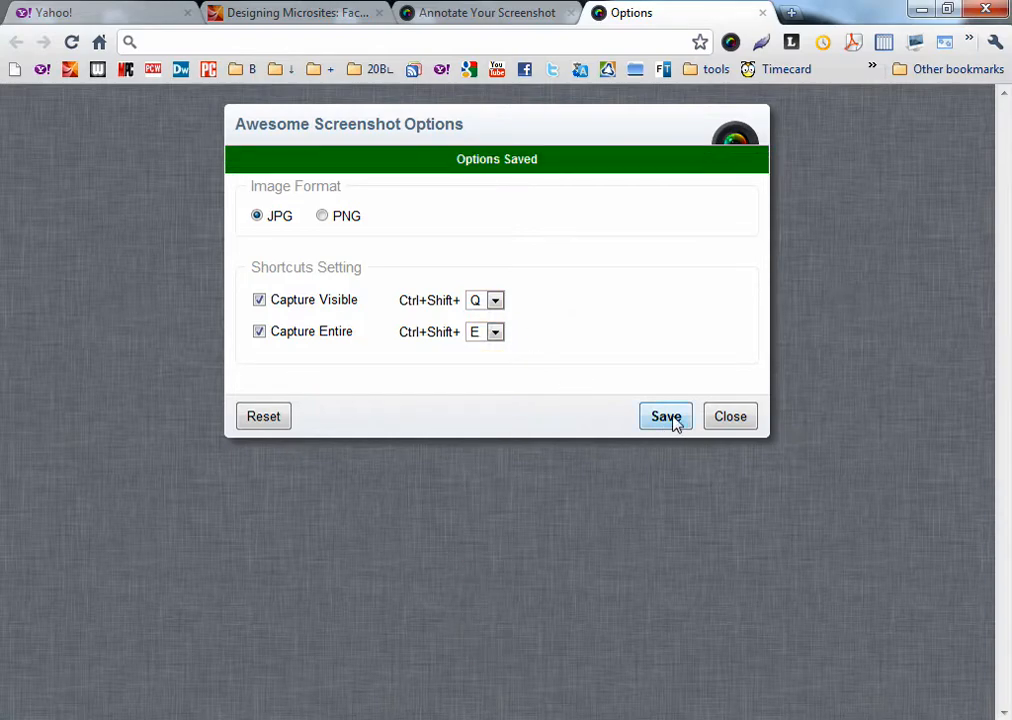
pyautogui.click(730, 416)
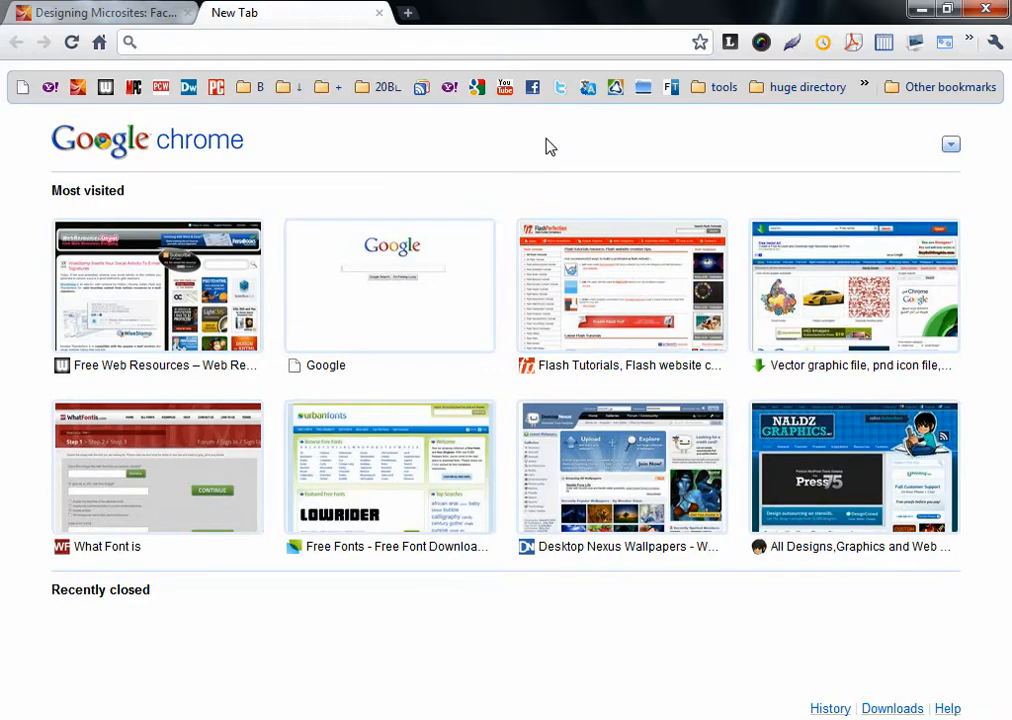
pyautogui.moveTo(564, 144)
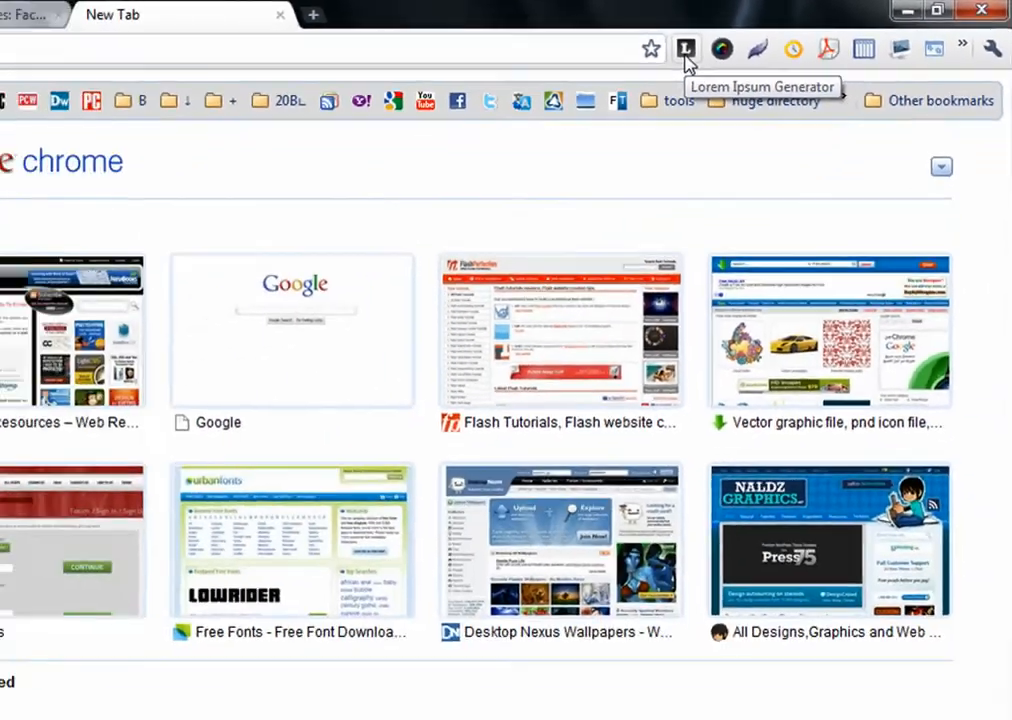
# Generate five 120-word Lorem Ipsum paragraphs in a new tab and select the text
pyautogui.click(730, 48)
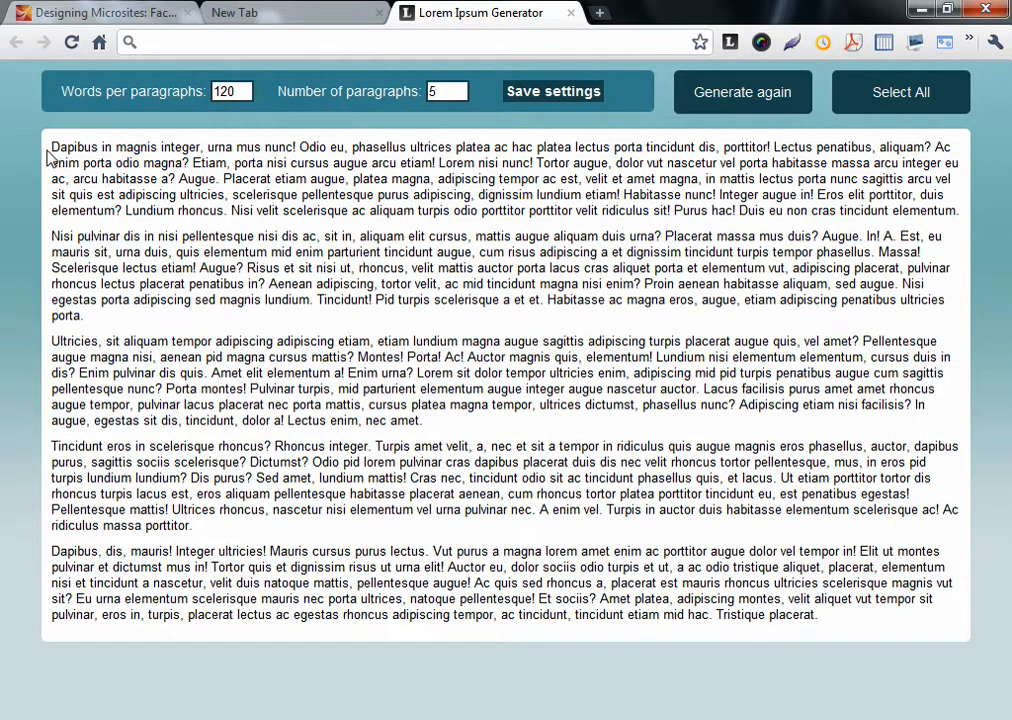
pyautogui.moveTo(52, 148); pyautogui.dragTo(508, 356)
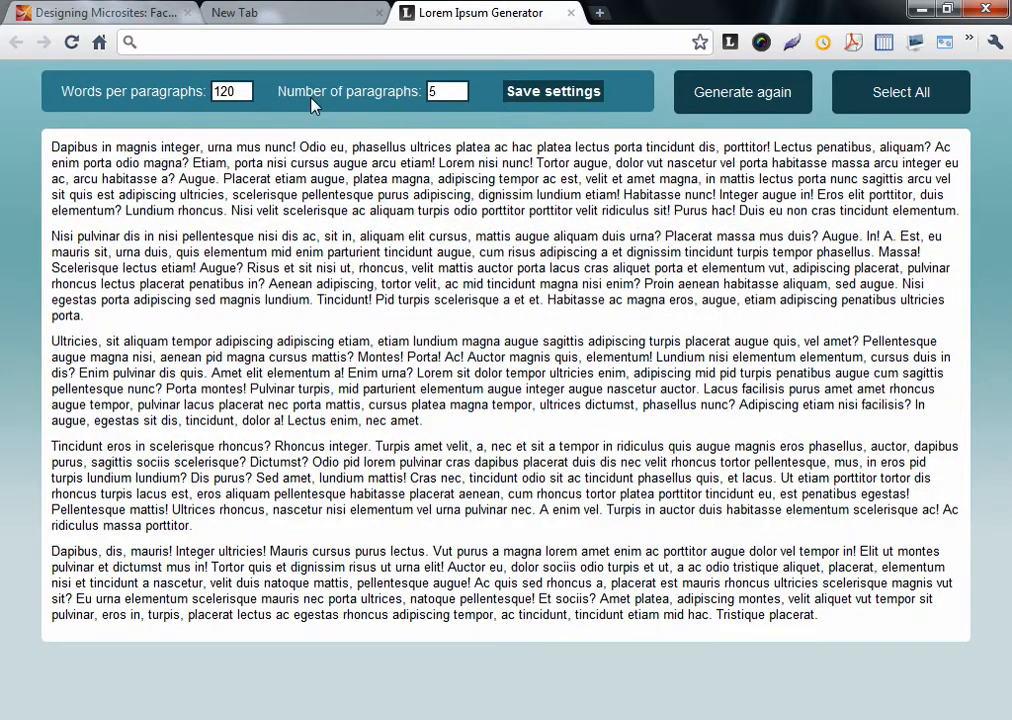
pyautogui.moveTo(148, 104)
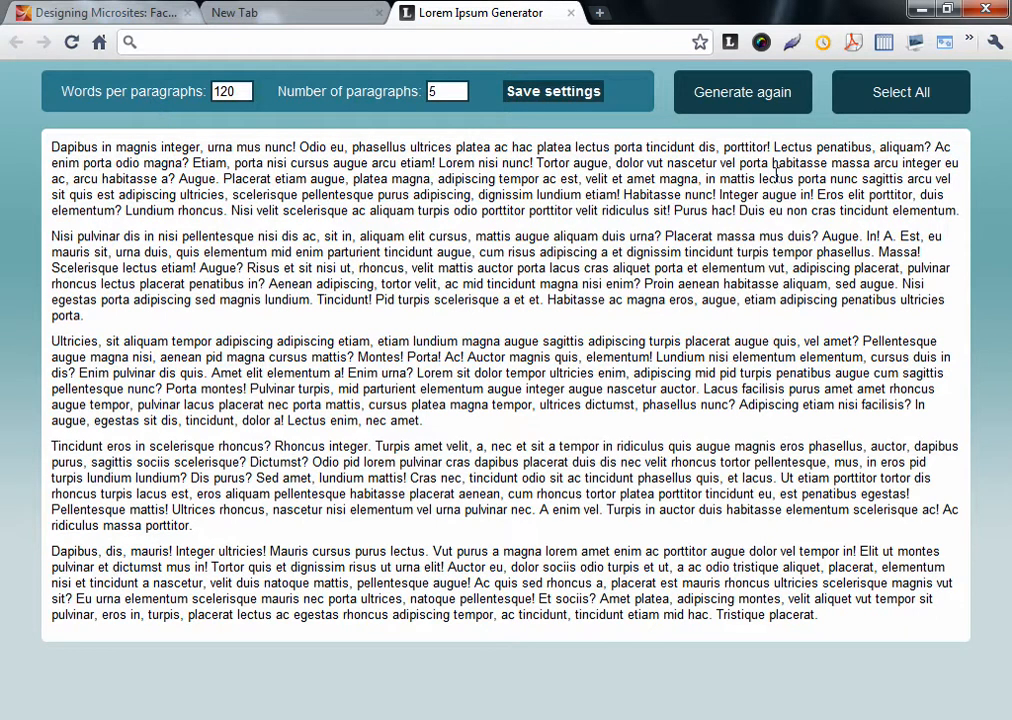
pyautogui.click(742, 92)
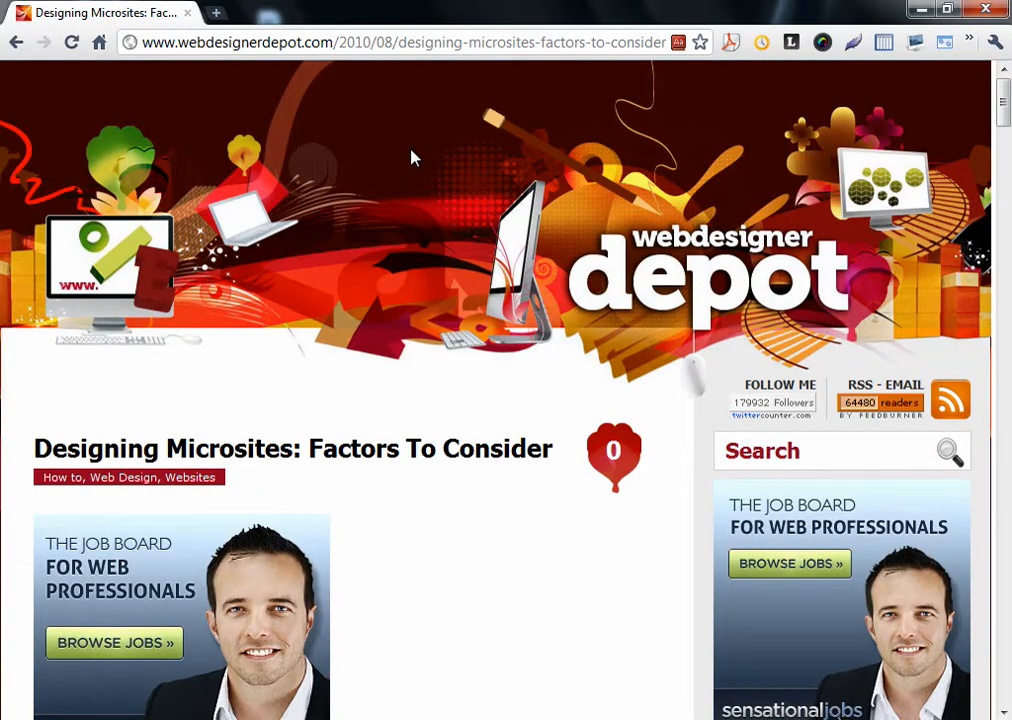
# Scroll the article down to the Solution 3: Prominent Microsite Branding heading
pyautogui.scroll(-3)
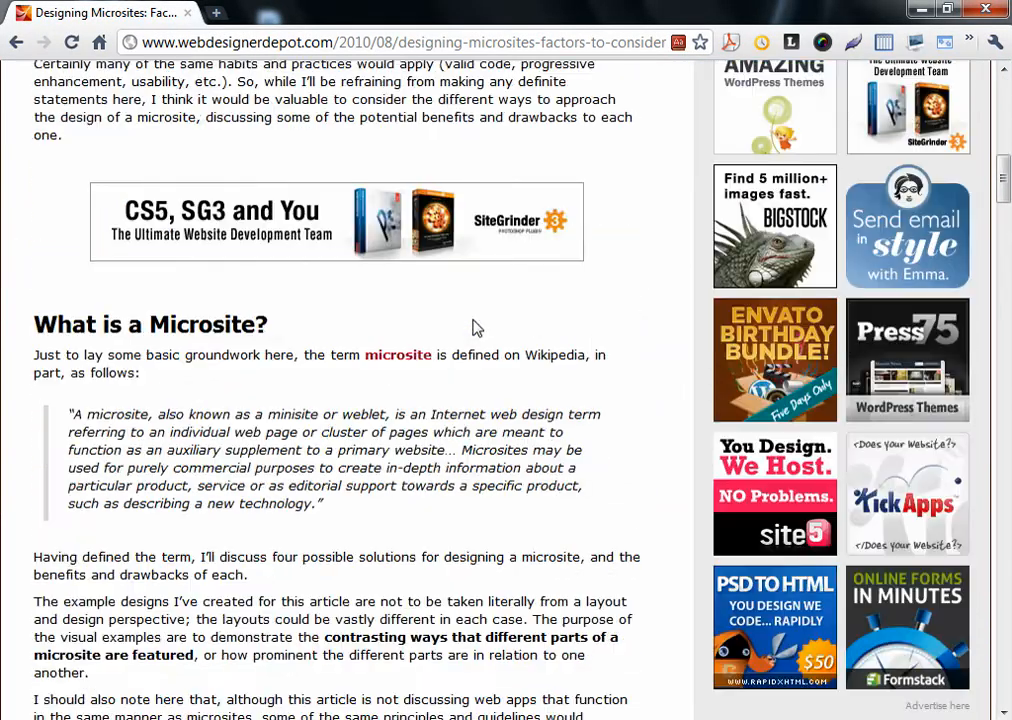
pyautogui.scroll(-3)
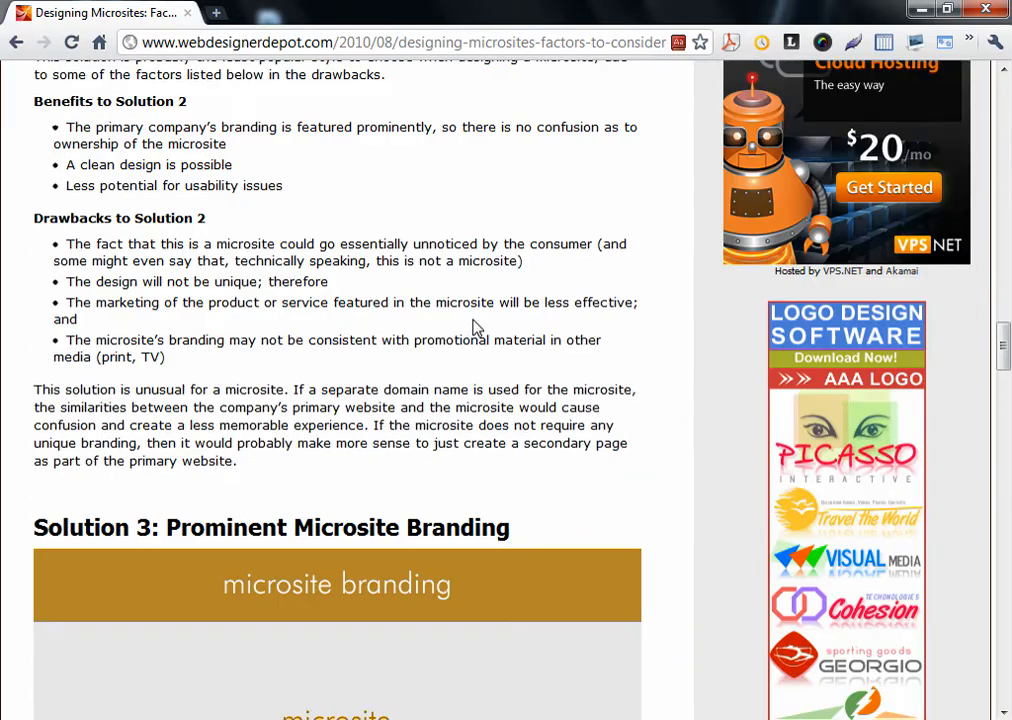
pyautogui.scroll(-3)
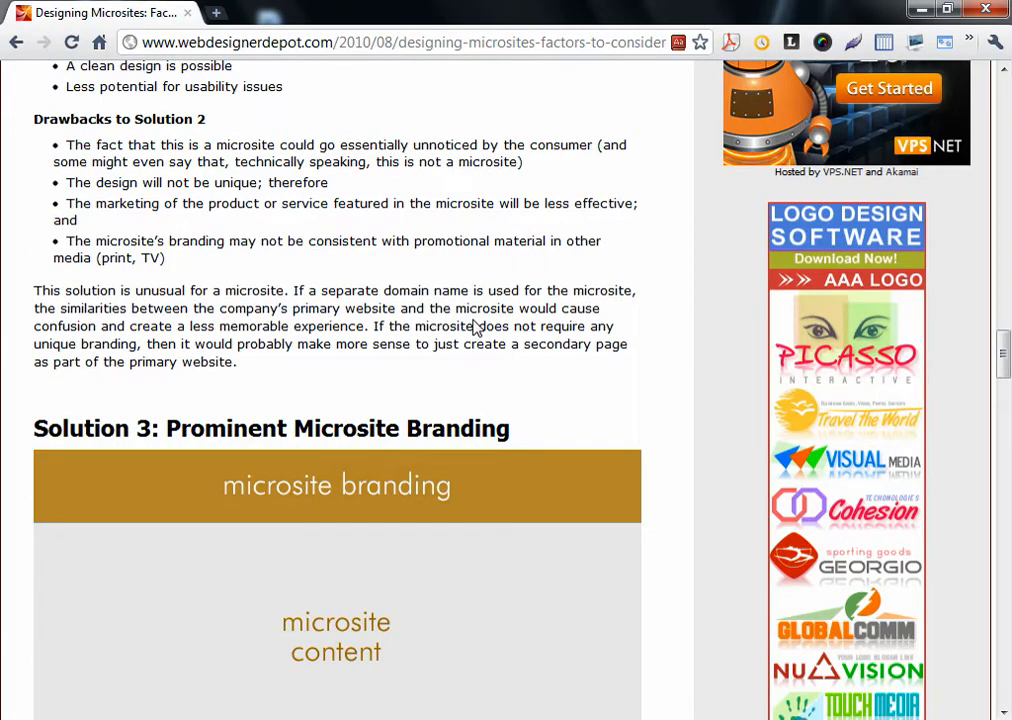
pyautogui.scroll(-3)
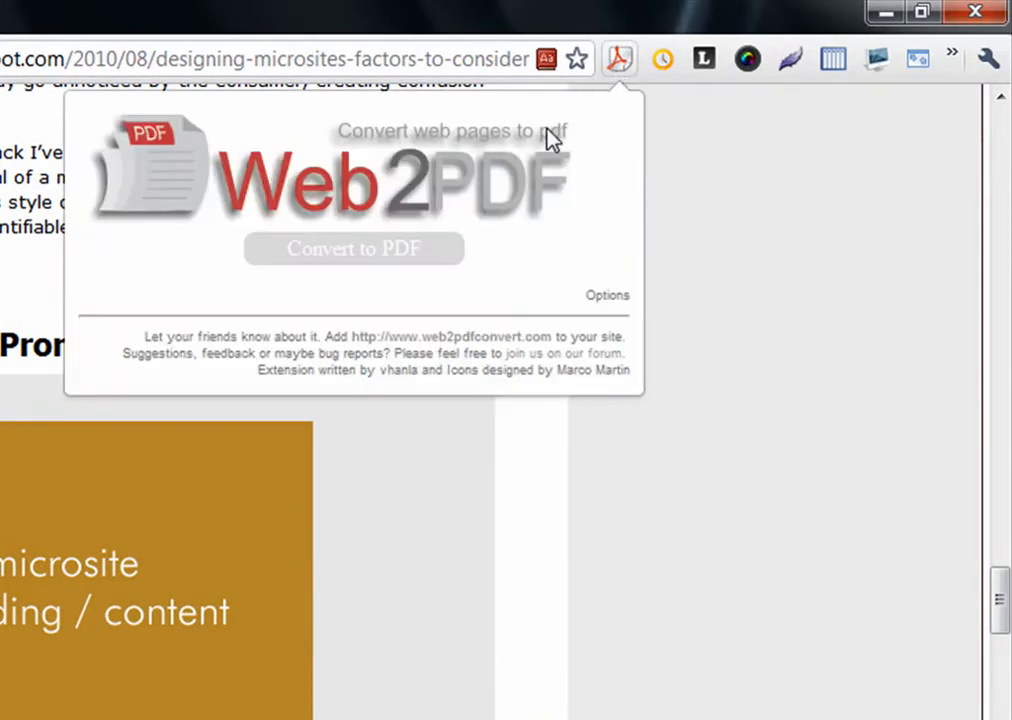
# Convert the article to PDF with Web2PDF and save the download to Public Documents
pyautogui.click(352, 248)
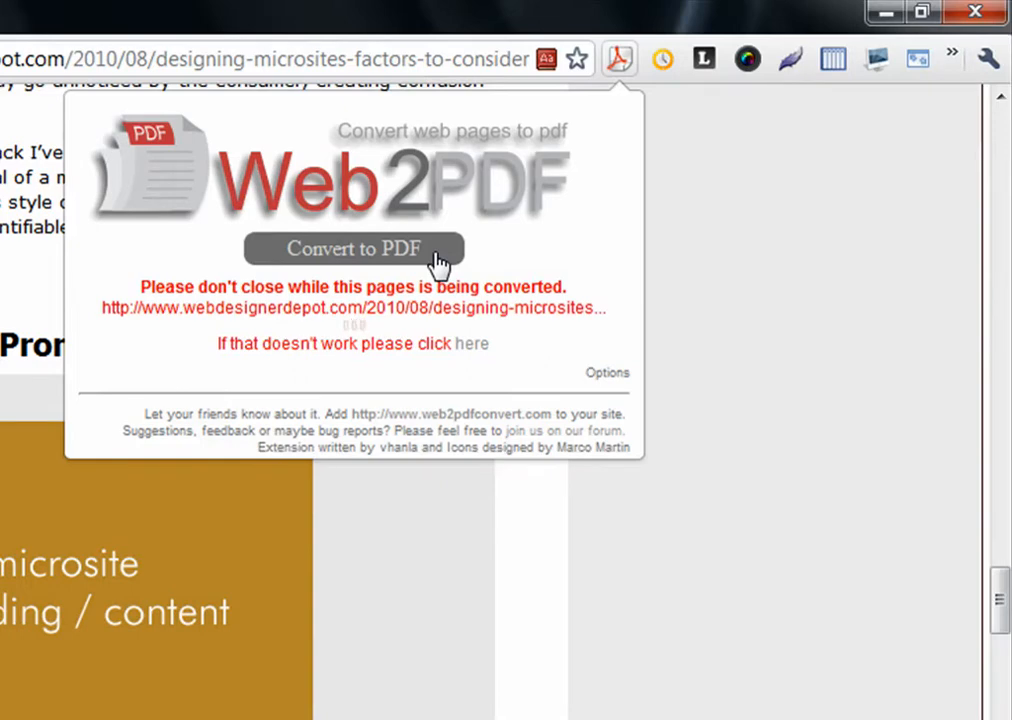
pyautogui.click(608, 372)
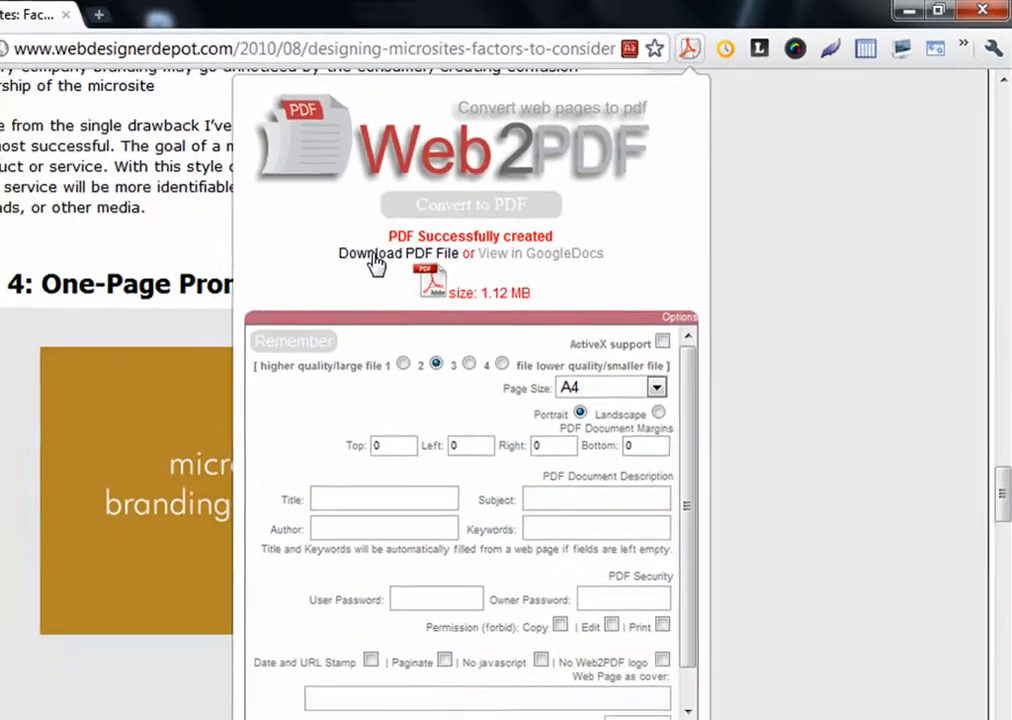
pyautogui.click(398, 252)
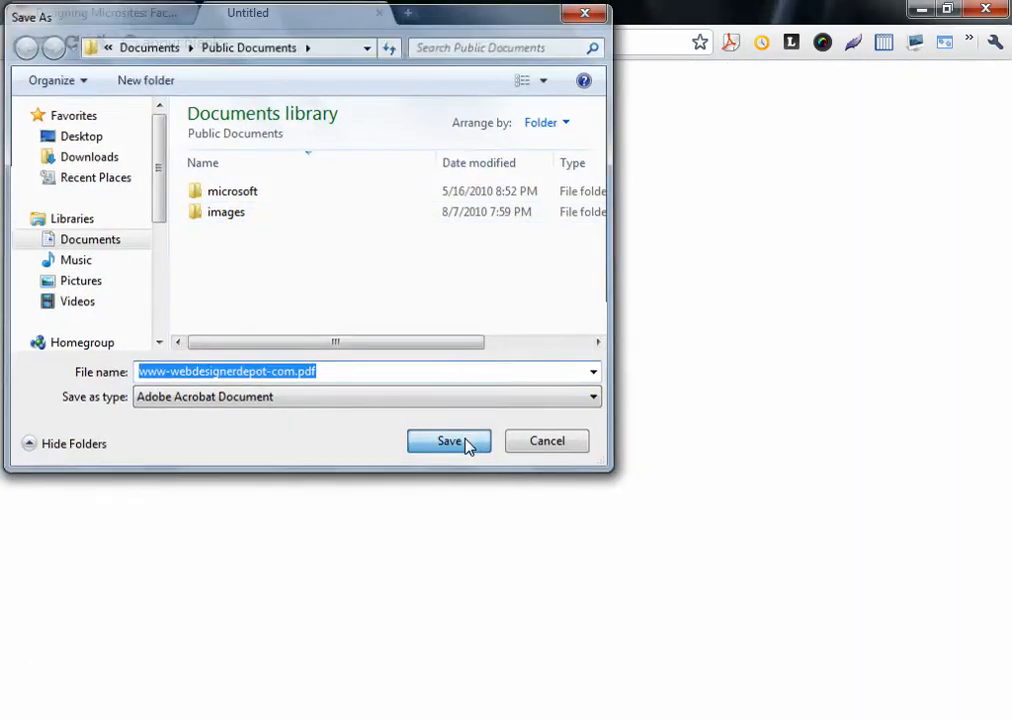
pyautogui.click(448, 442)
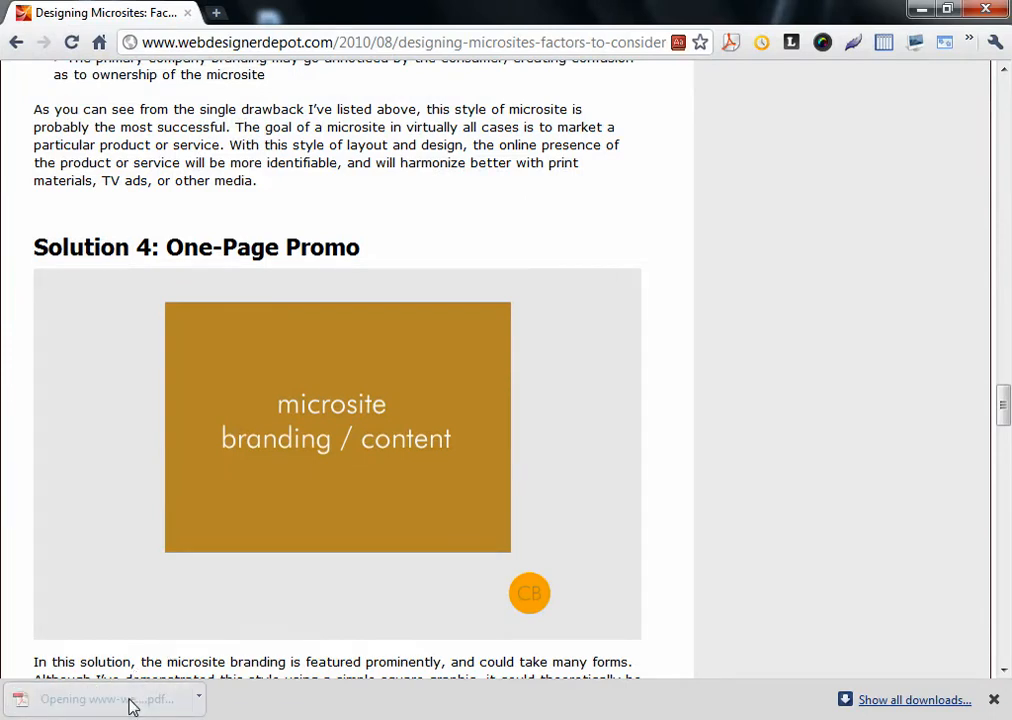
pyautogui.moveTo(296, 518)
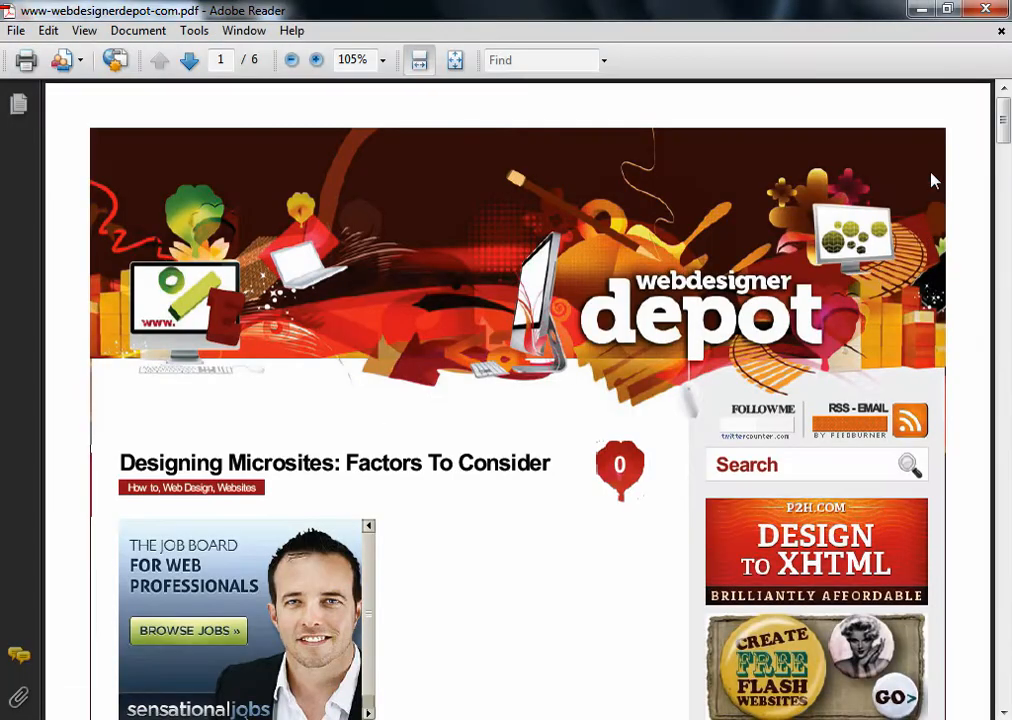
# Scroll through the six-page article PDF in Adobe Reader
pyautogui.scroll(-3)
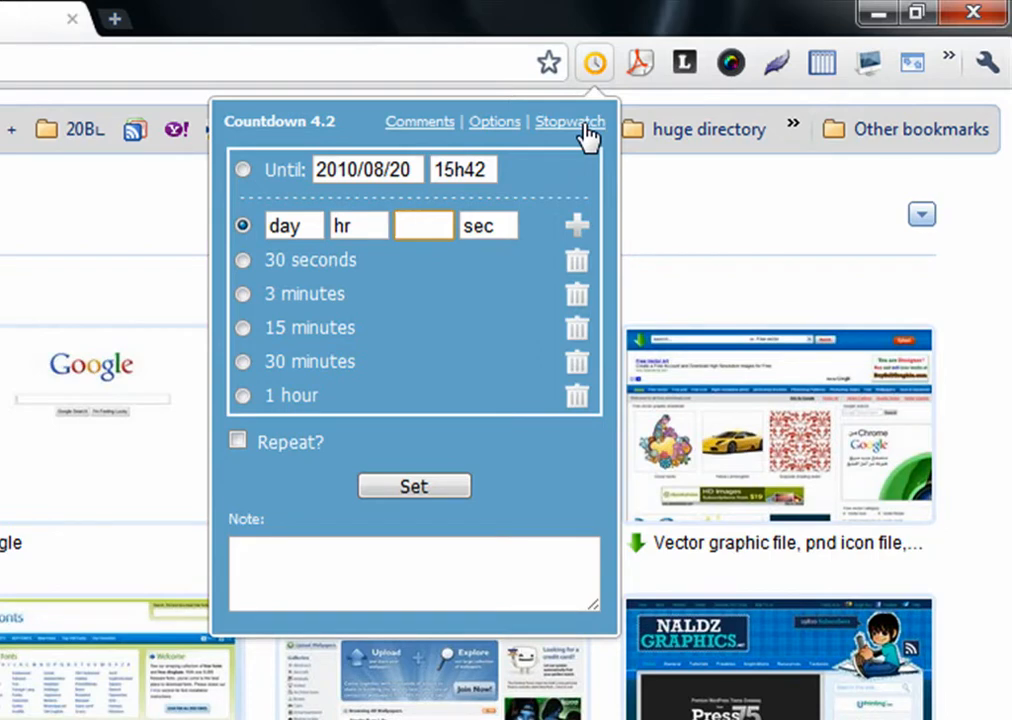
# Start the stopwatch, then set a 2-minute countdown running in Countdown 4.2
pyautogui.click(570, 122)
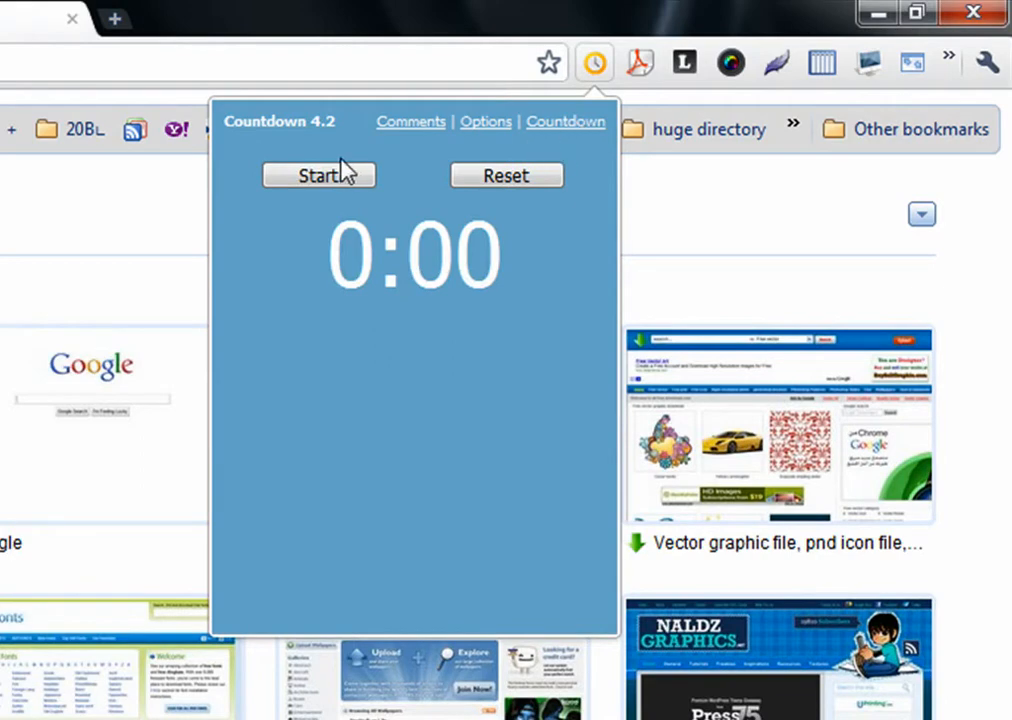
pyautogui.click(318, 176)
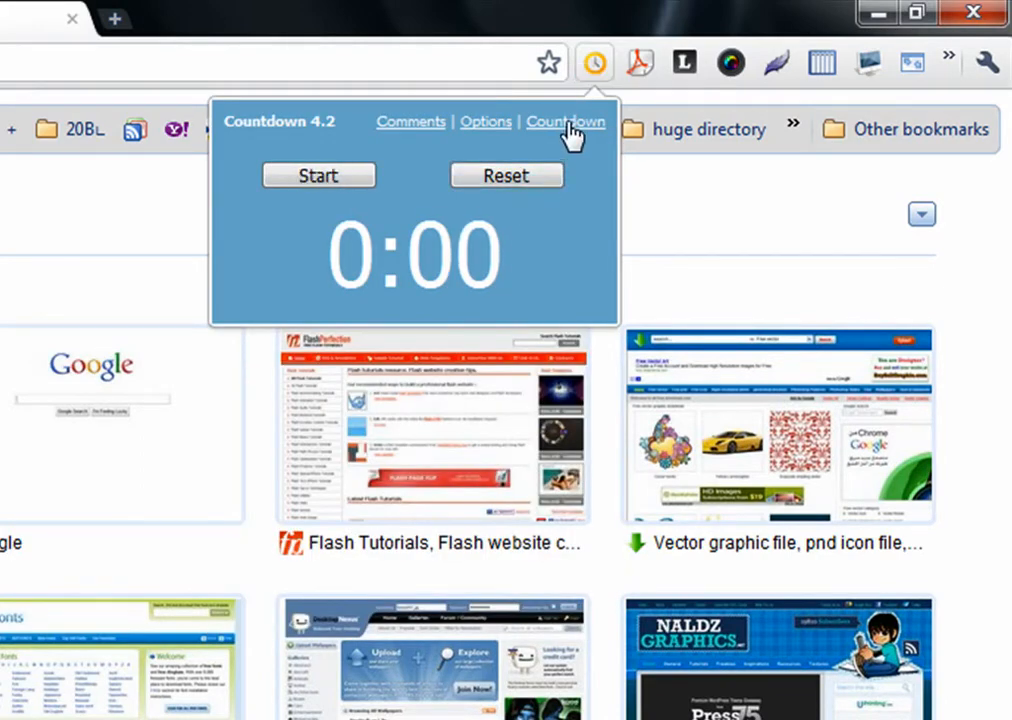
pyautogui.click(566, 122)
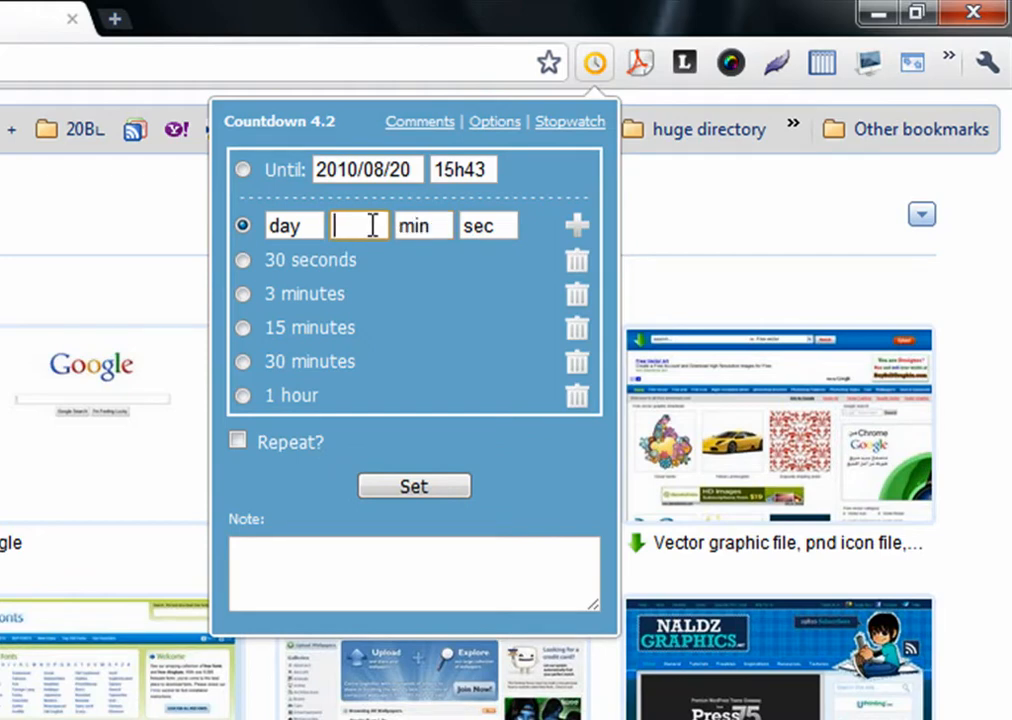
pyautogui.write('2')
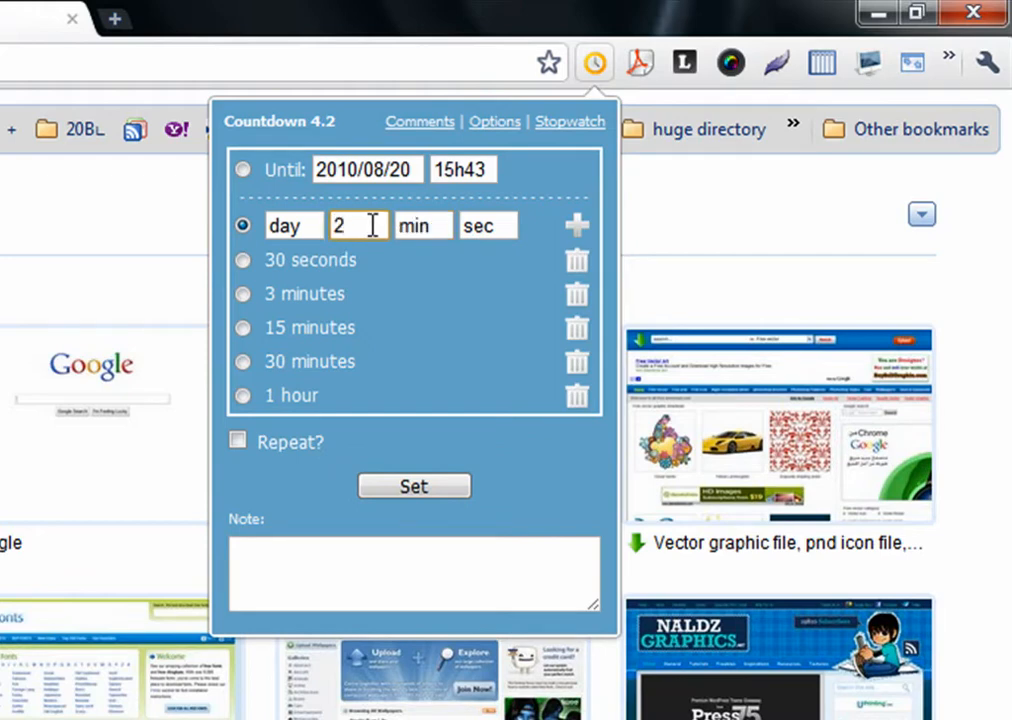
pyautogui.click(412, 486)
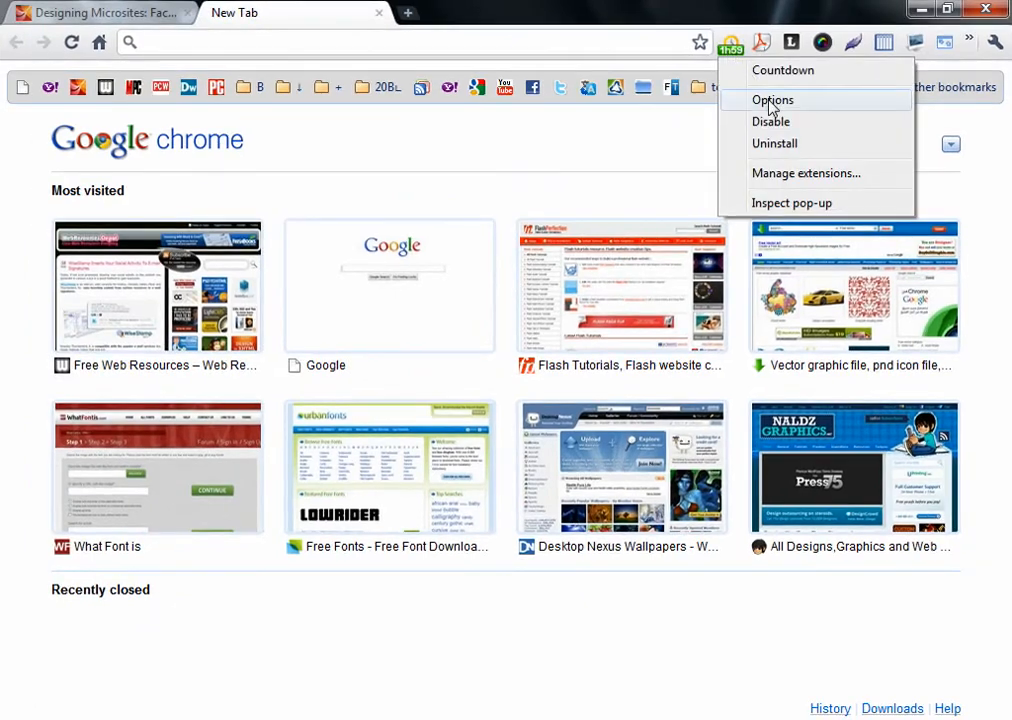
# Open Countdown's options page with its icon, alert, colour and sound settings
pyautogui.click(772, 100)
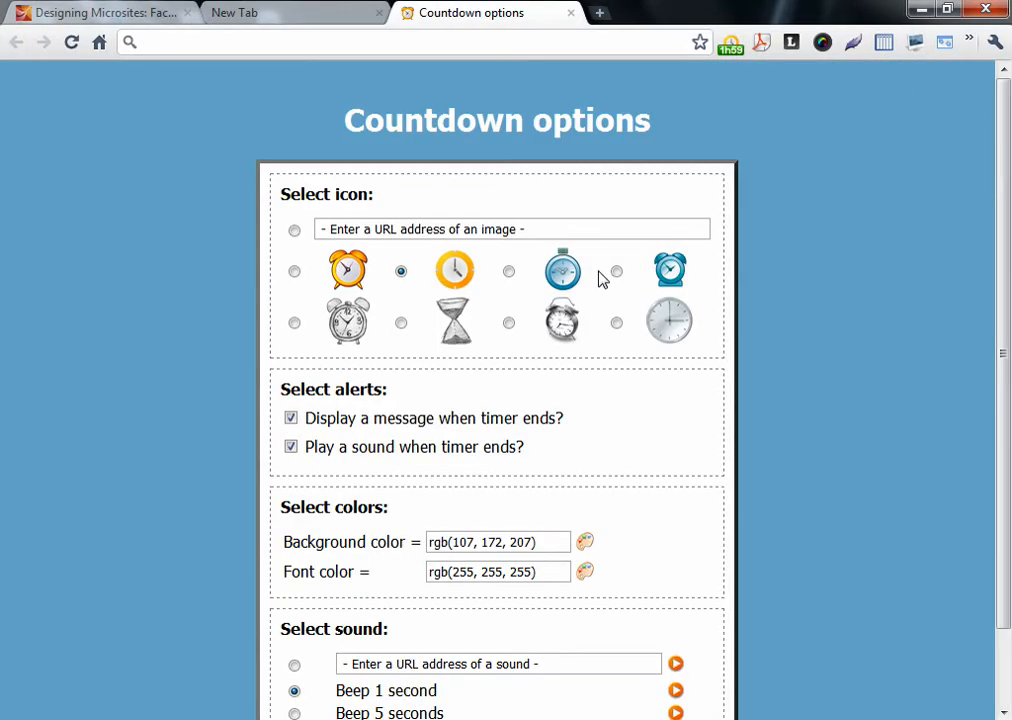
pyautogui.moveTo(470, 494)
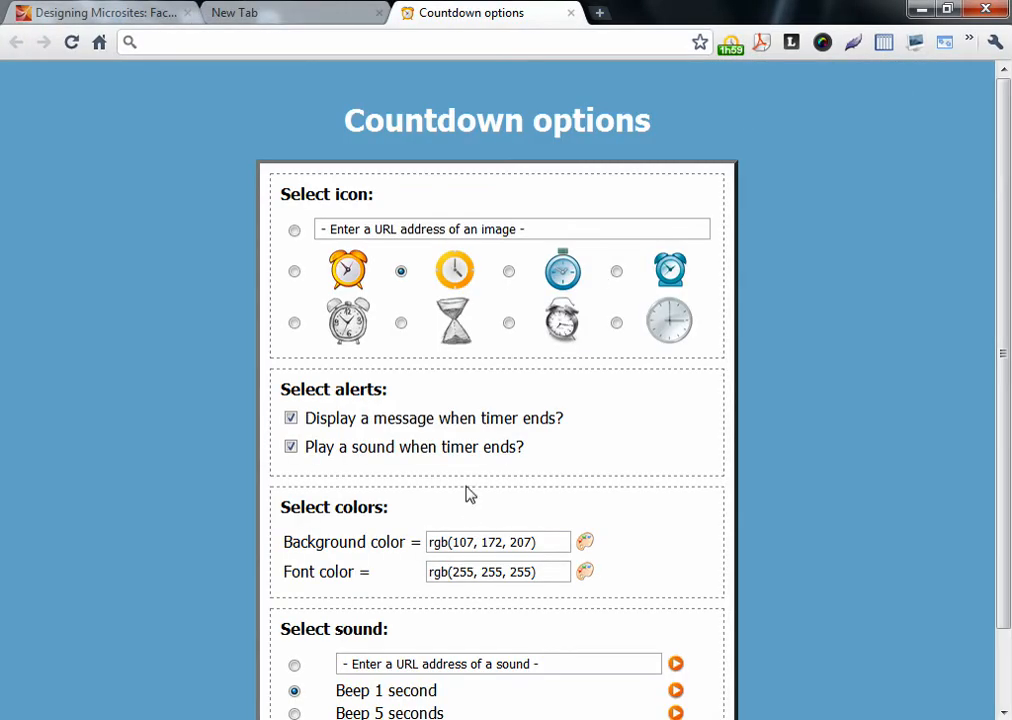
pyautogui.scroll(-3)
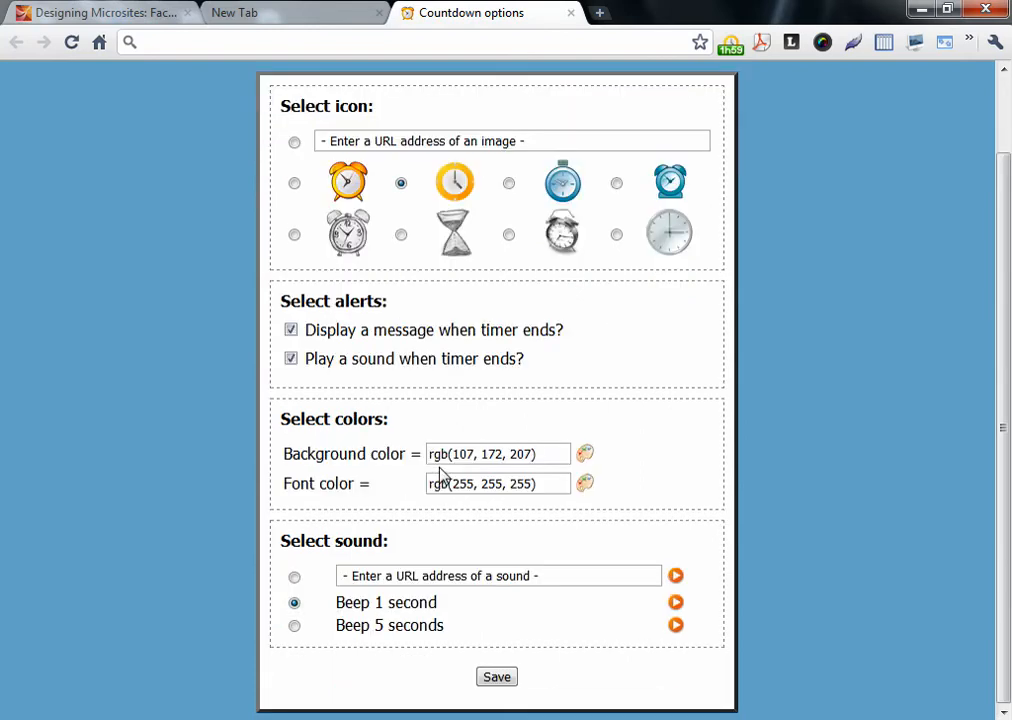
pyautogui.moveTo(704, 448)
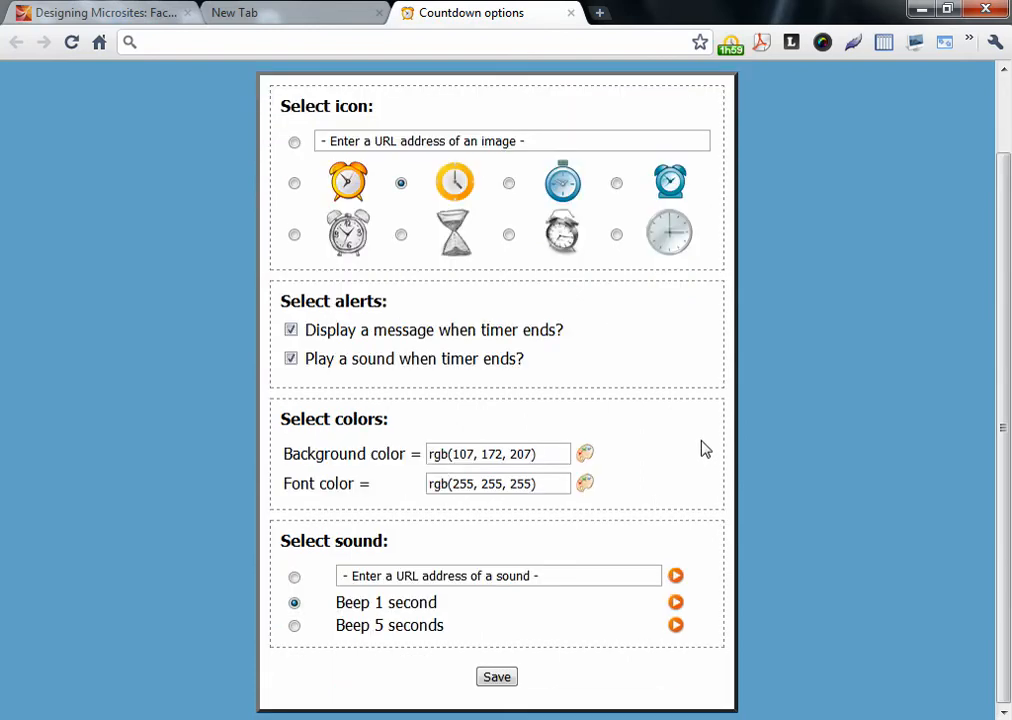